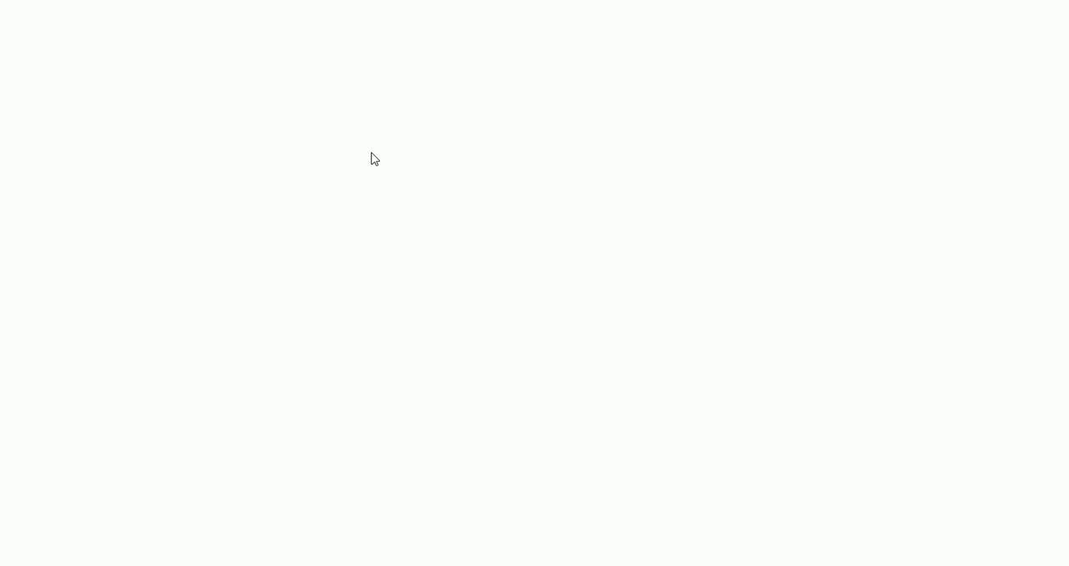
mouse_move(406, 197)
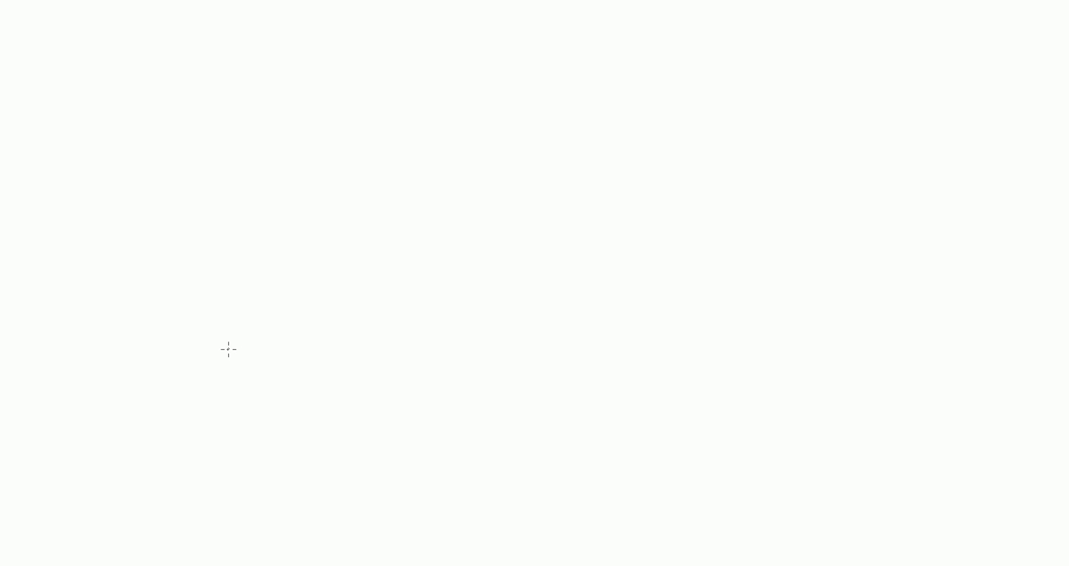
mouse_move(245, 377)
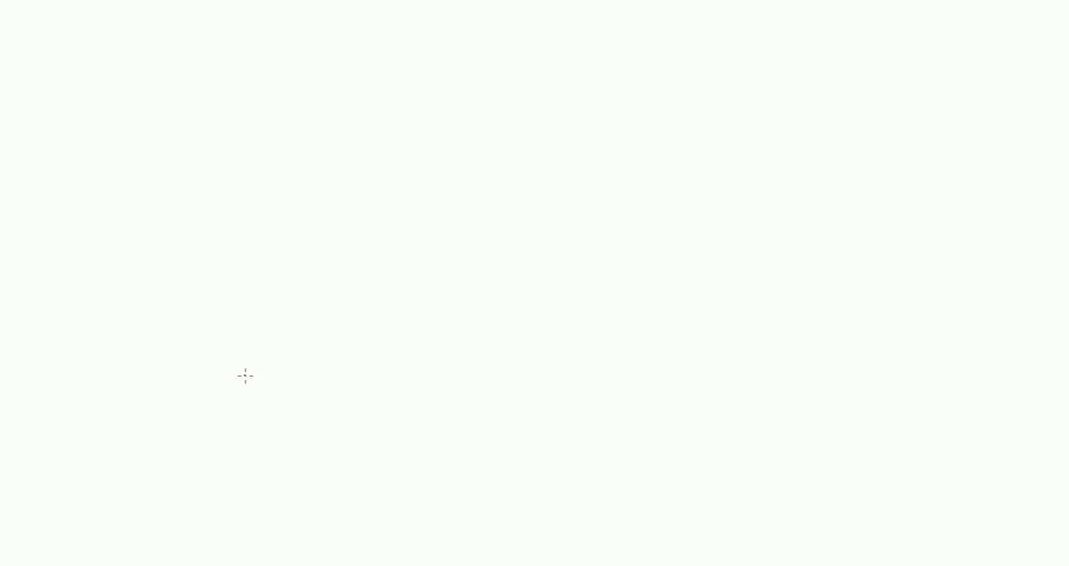
mouse_move(271, 354)
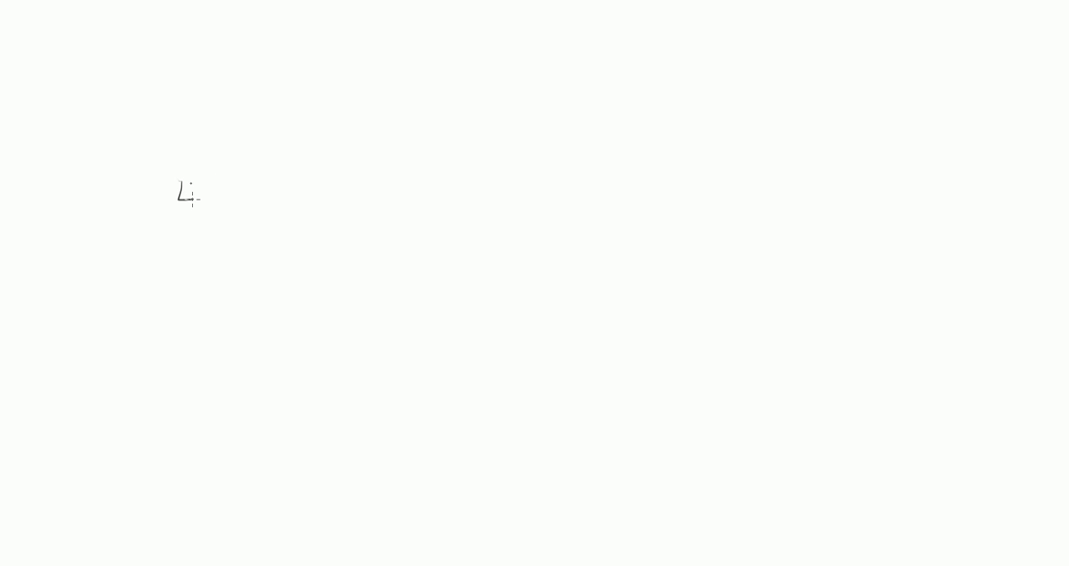
Draw a long slanted striped band across the canvas.
drag(188, 192, 349, 180)
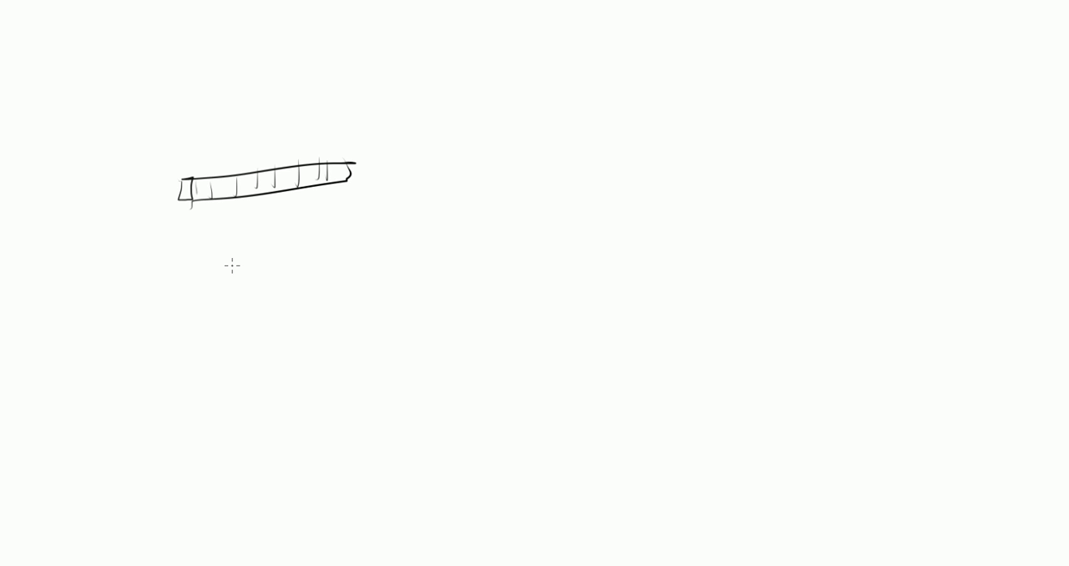
mouse_move(320, 210)
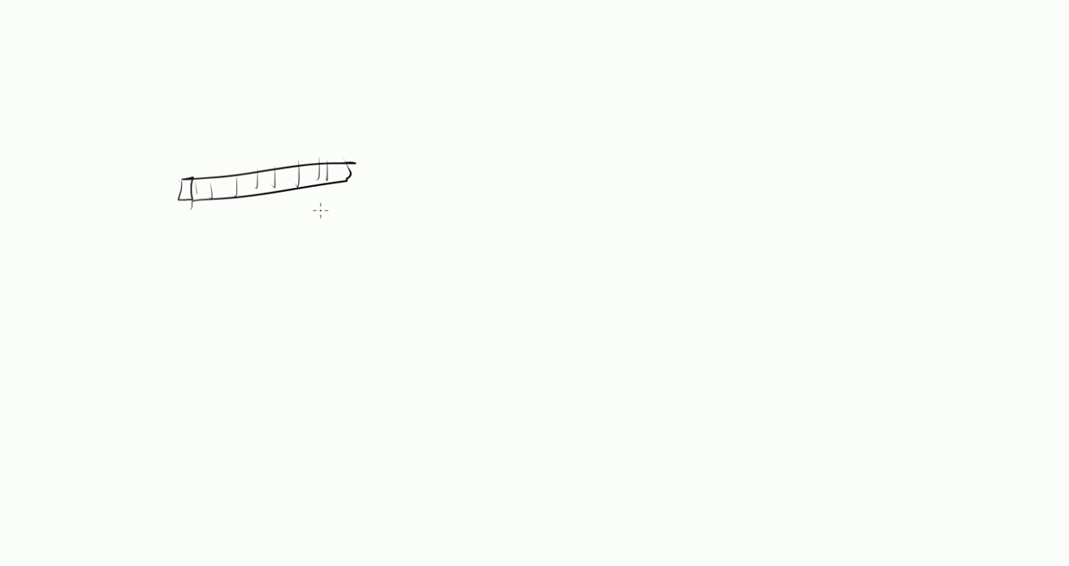
mouse_move(302, 243)
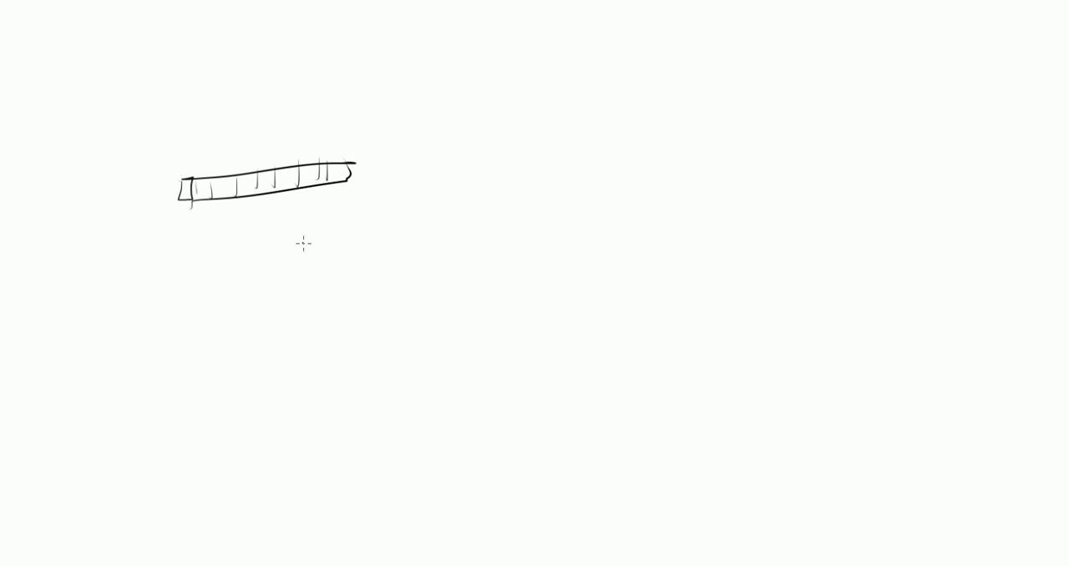
mouse_move(264, 232)
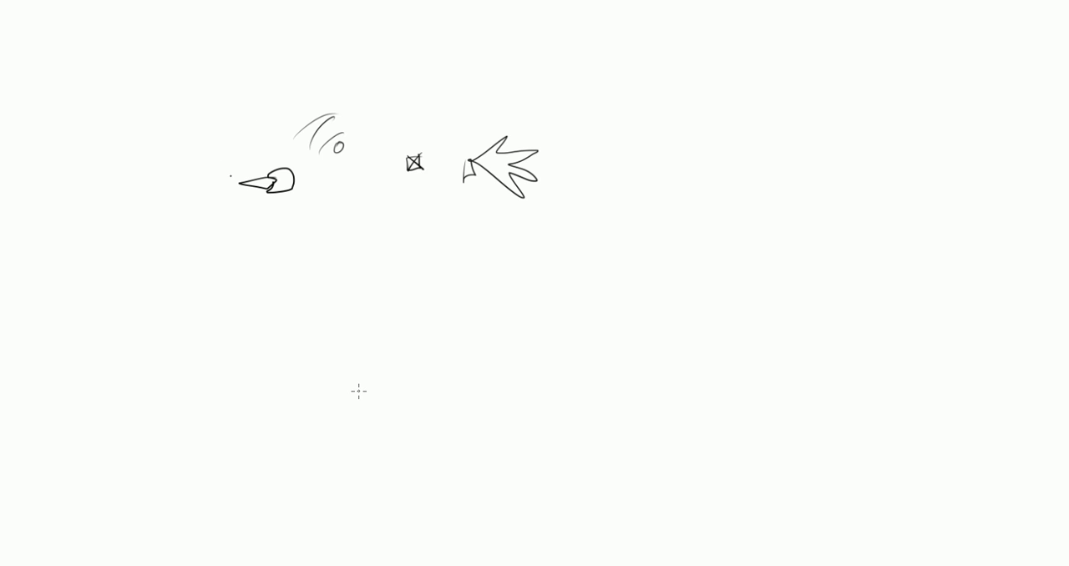
mouse_move(285, 159)
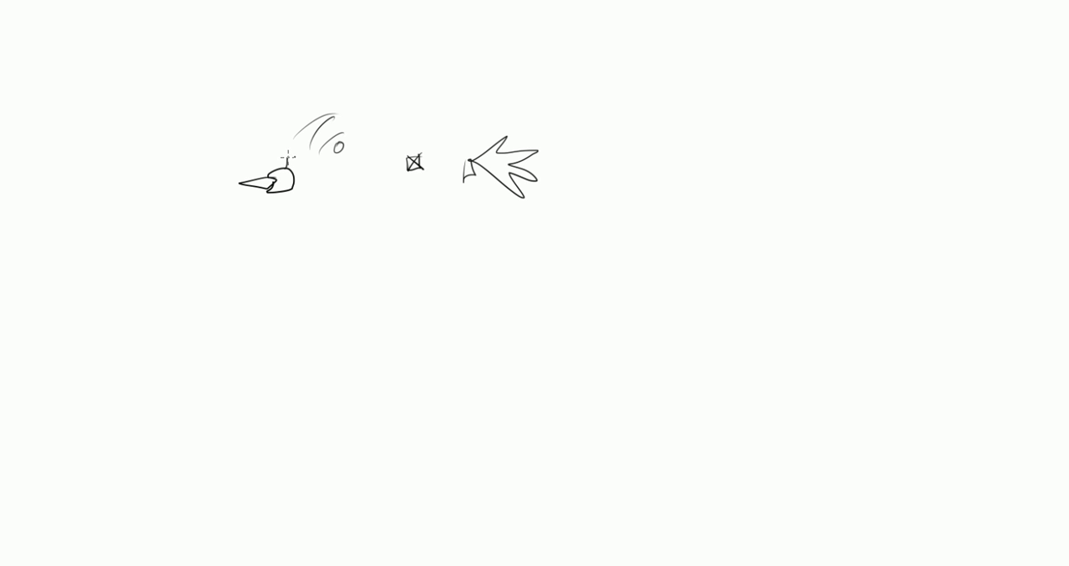
Draw the long rocket body linking nose and flames, then add a downward stroke.
drag(289, 155, 459, 167)
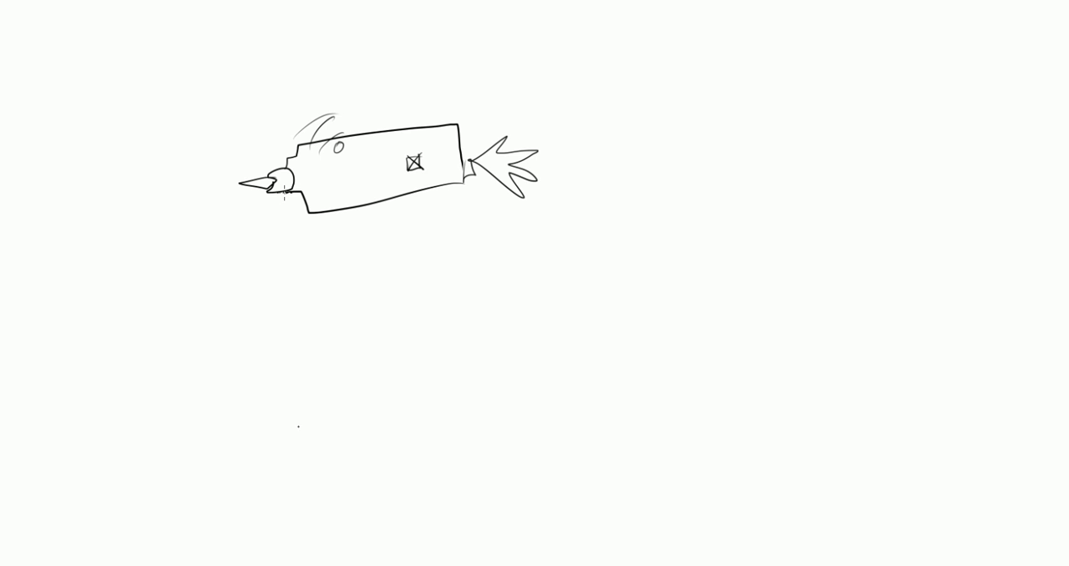
mouse_move(284, 514)
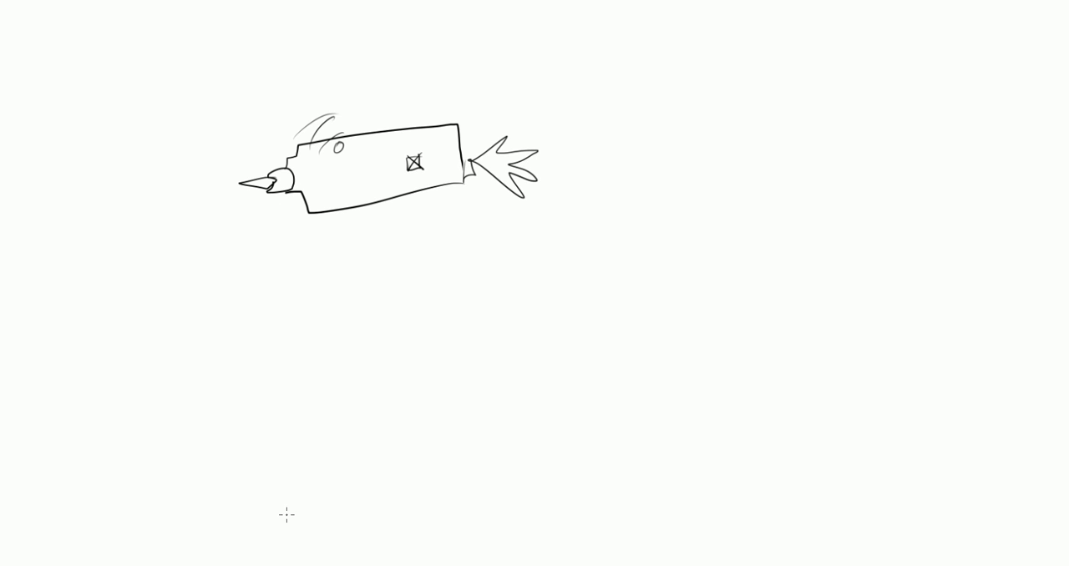
mouse_move(311, 278)
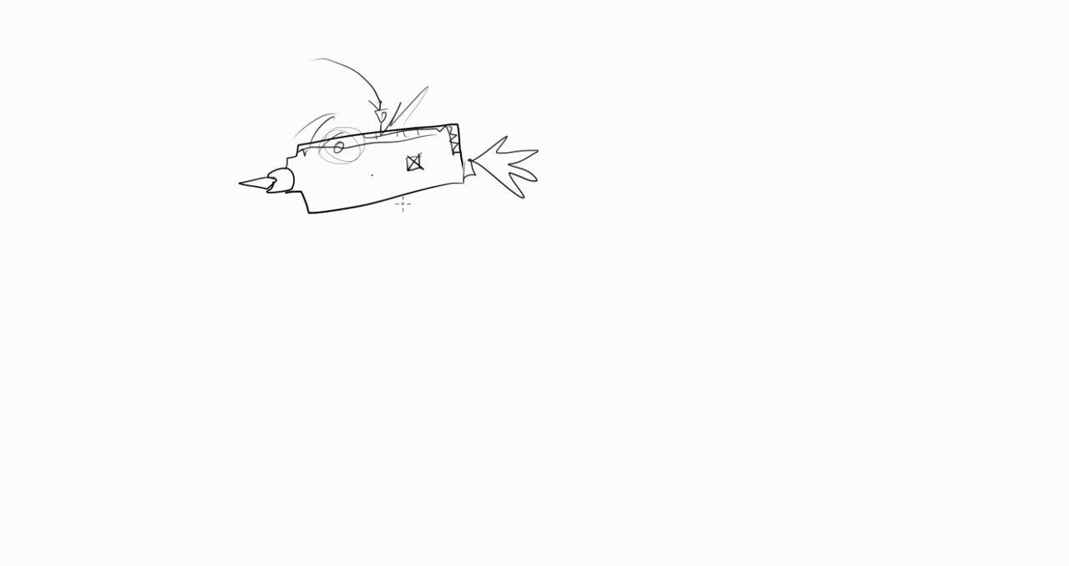
mouse_move(393, 238)
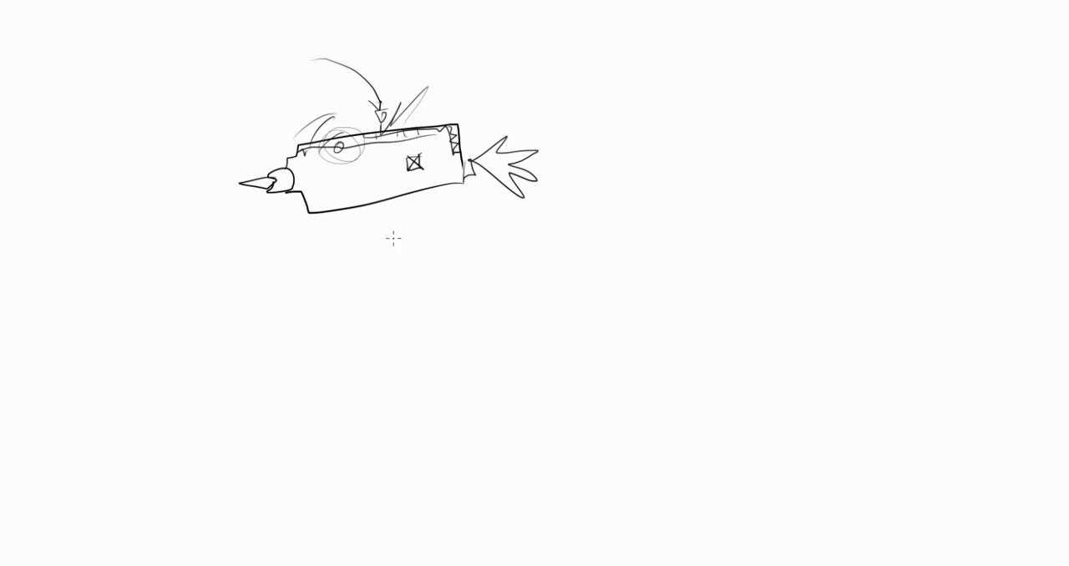
mouse_move(393, 251)
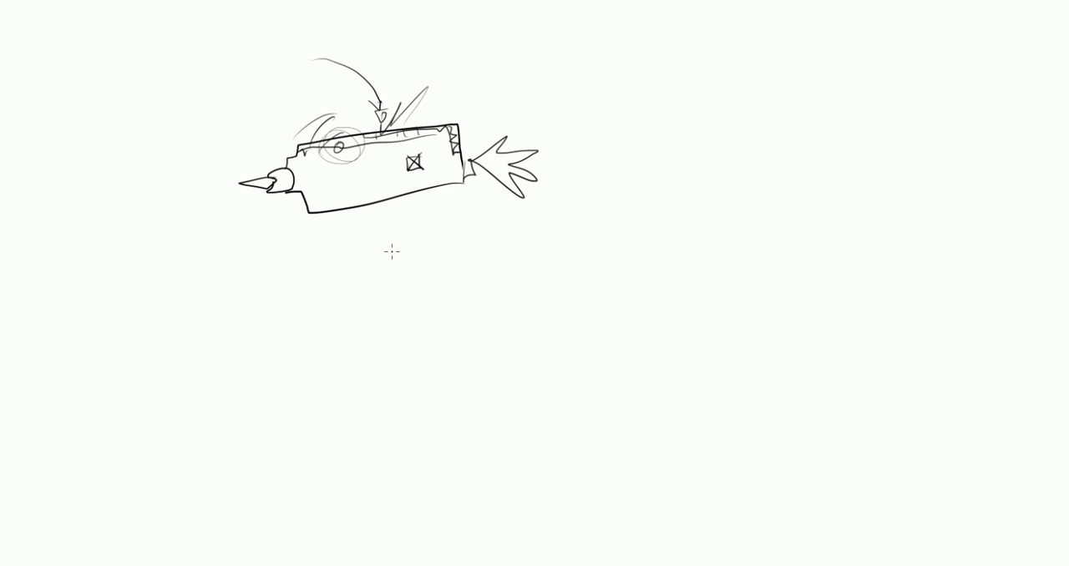
mouse_move(394, 260)
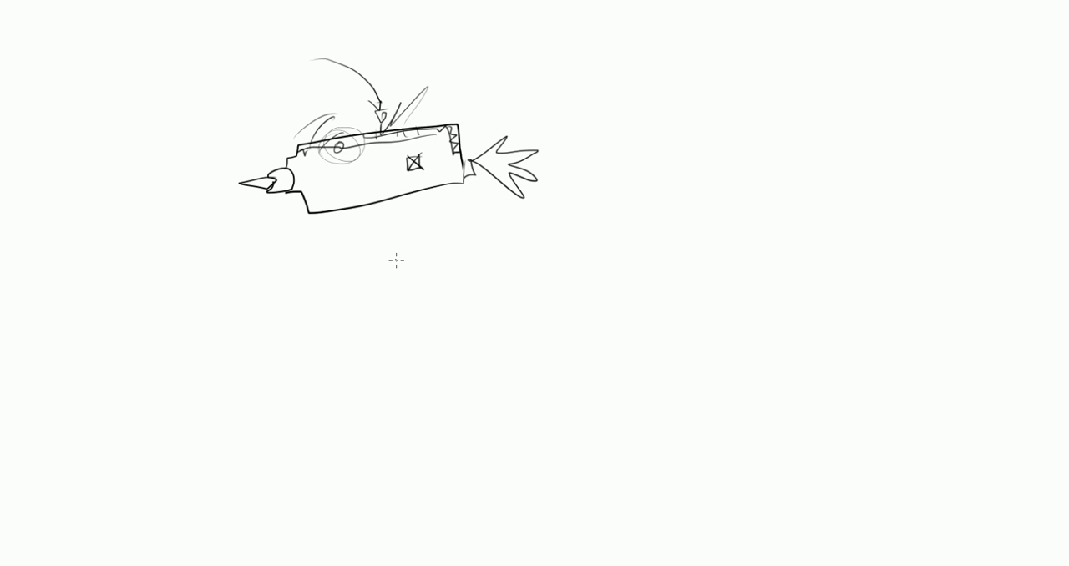
mouse_move(397, 261)
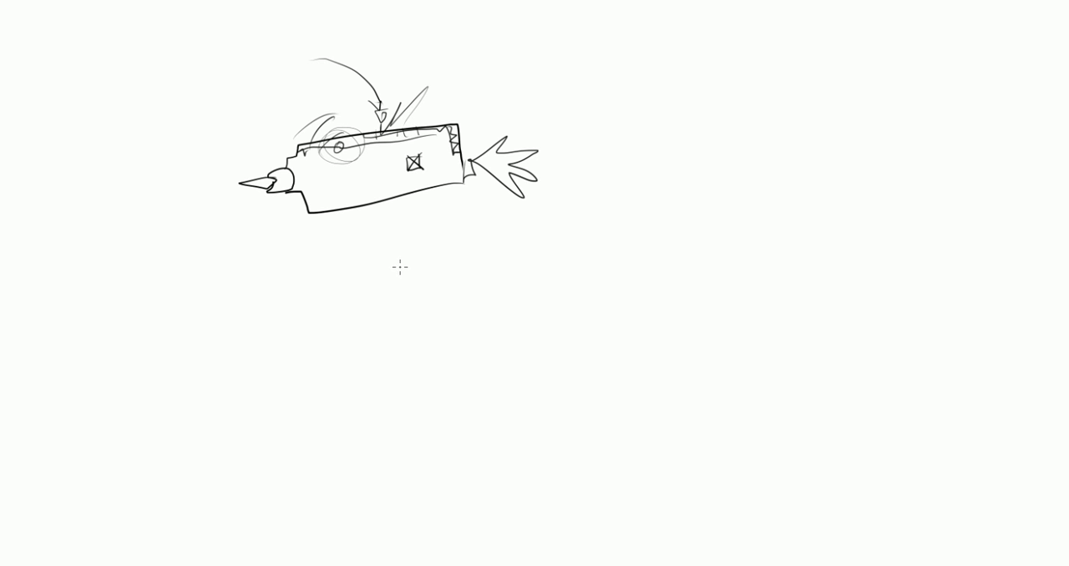
mouse_move(384, 292)
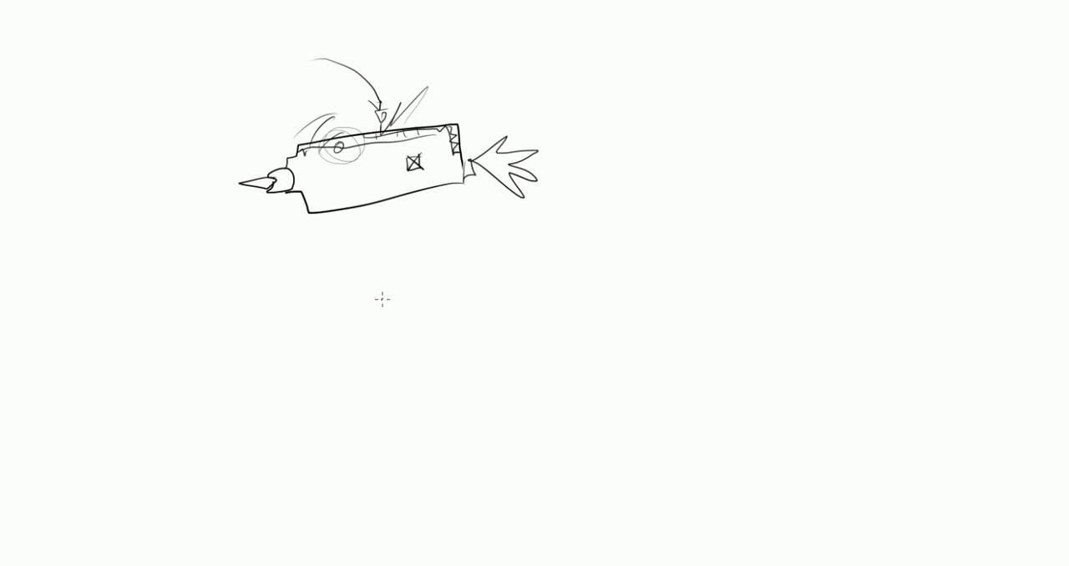
mouse_move(391, 277)
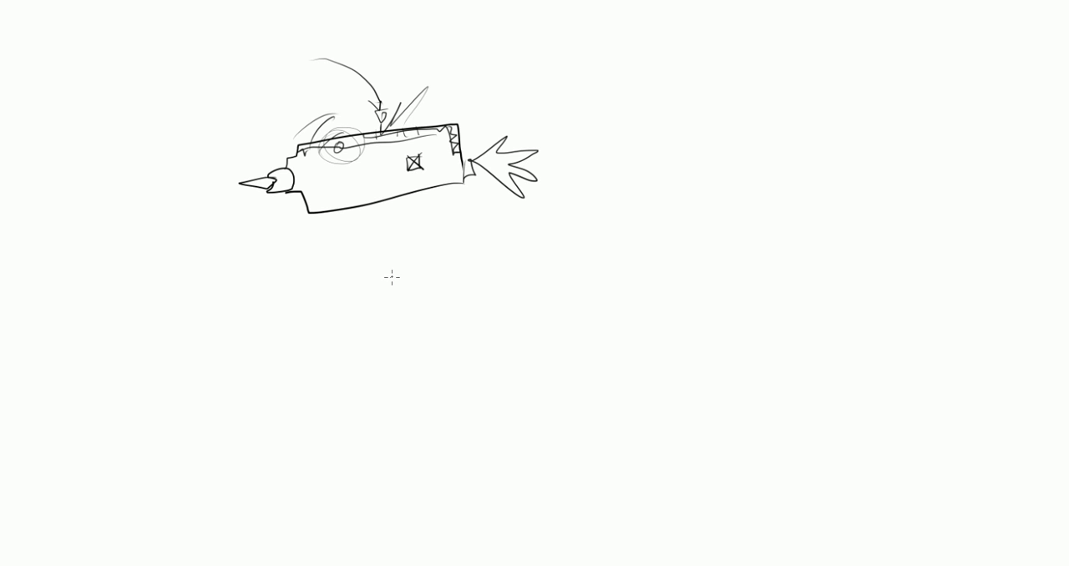
mouse_move(403, 291)
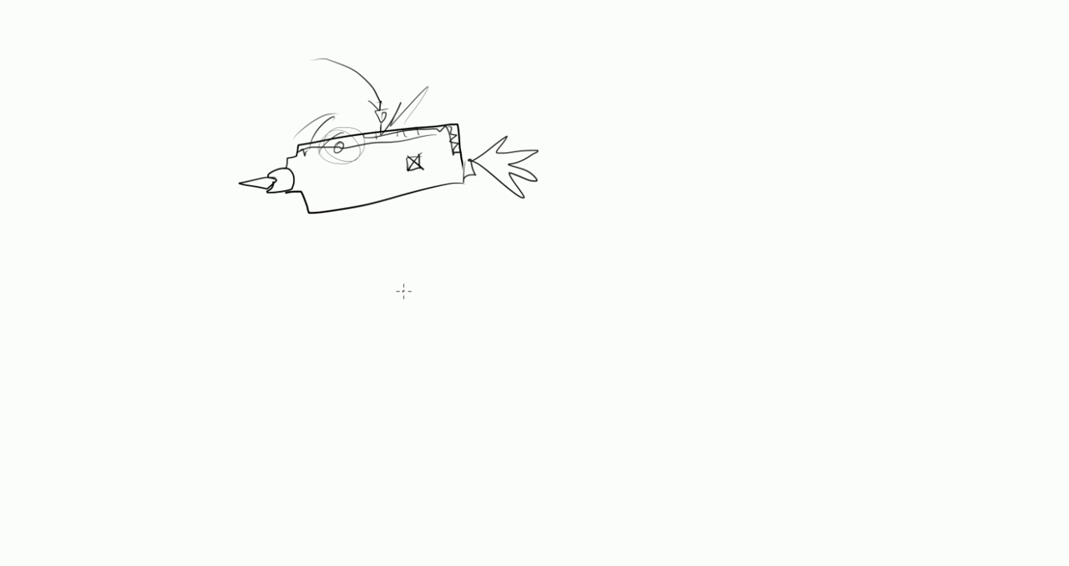
mouse_move(386, 303)
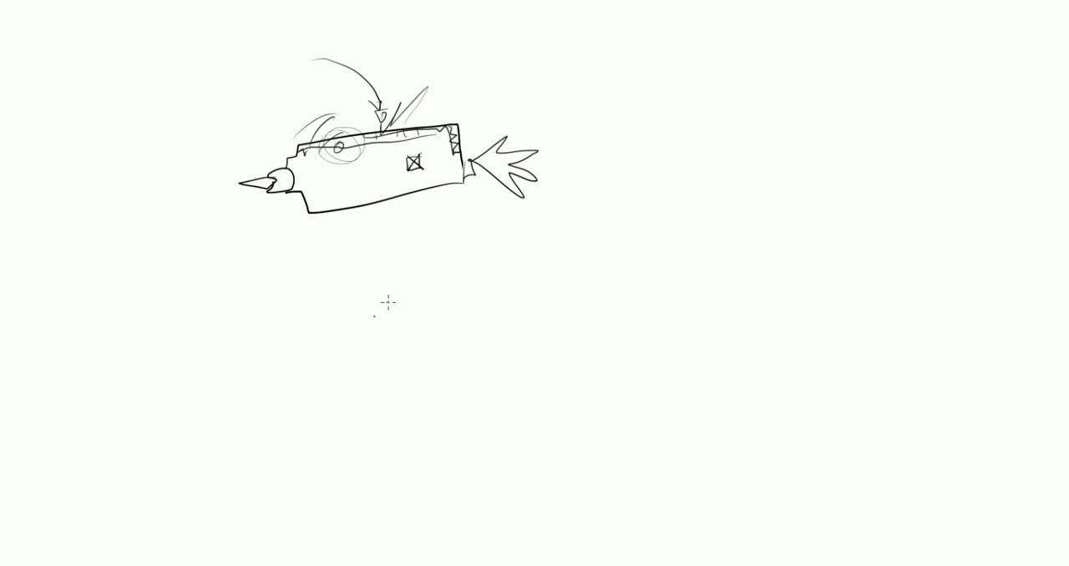
mouse_move(386, 331)
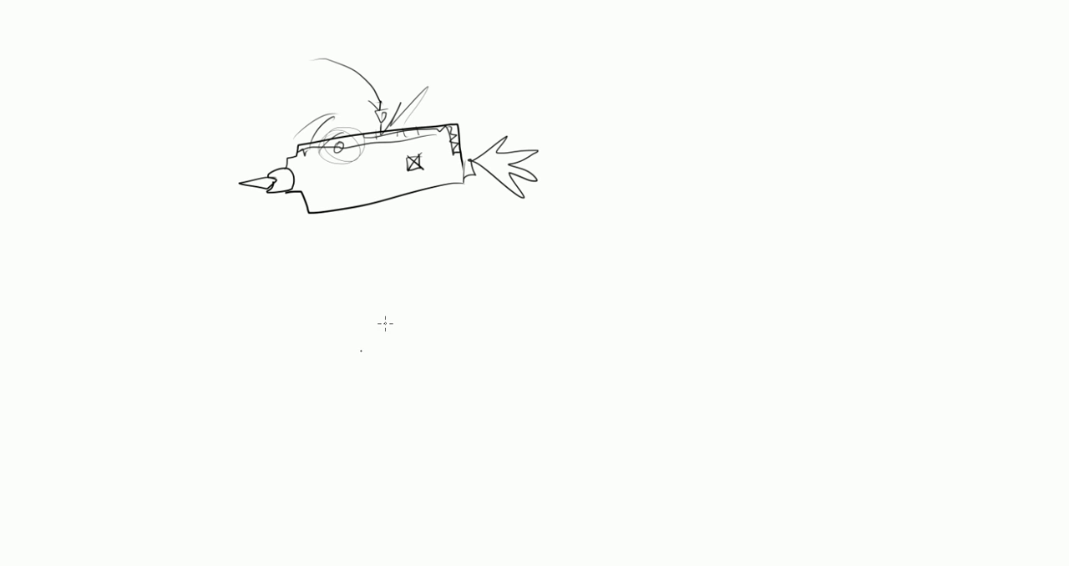
mouse_move(357, 366)
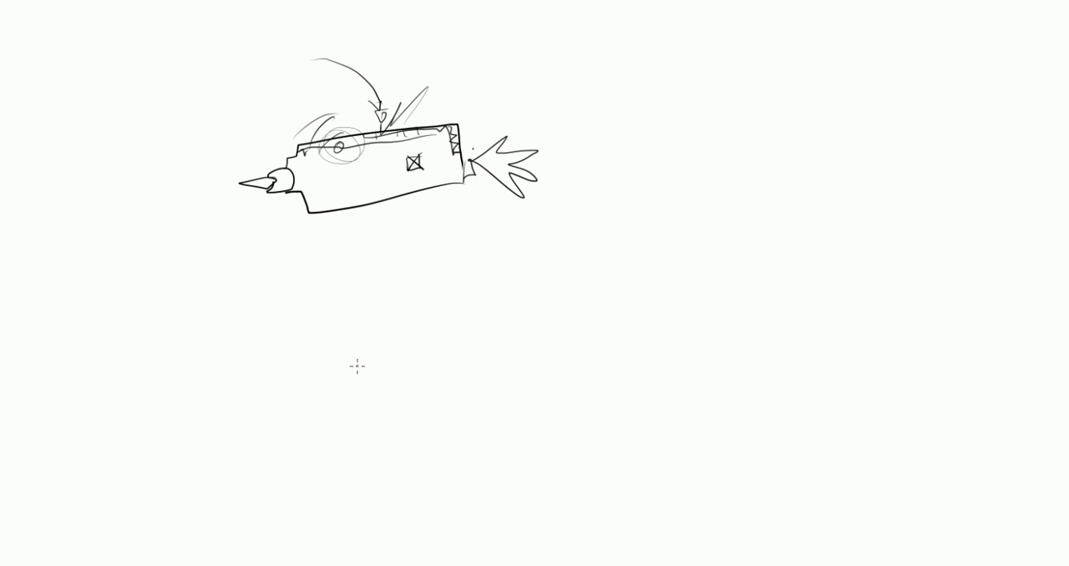
mouse_move(373, 218)
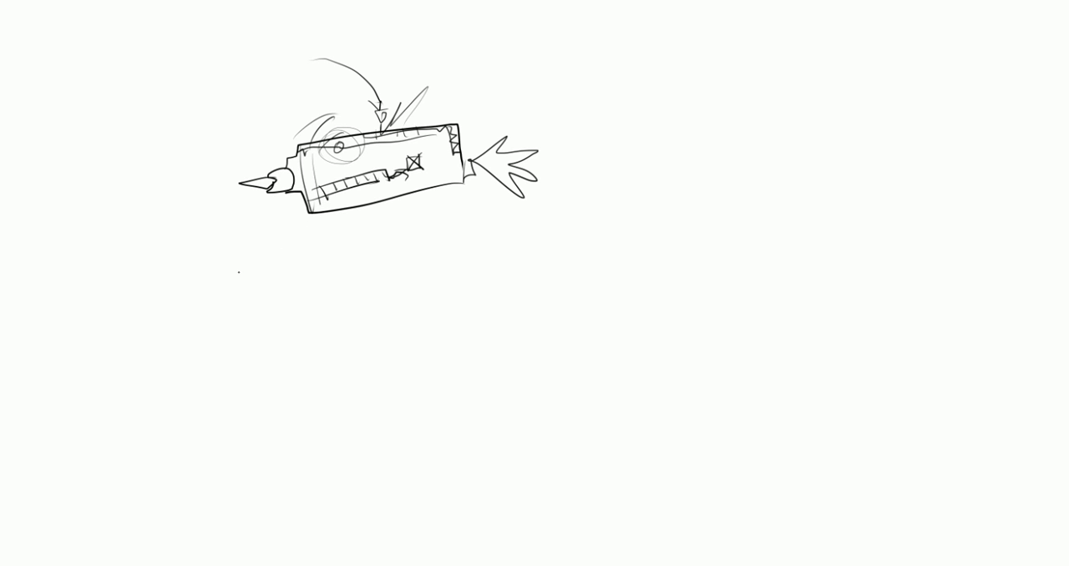
drag(213, 175, 240, 345)
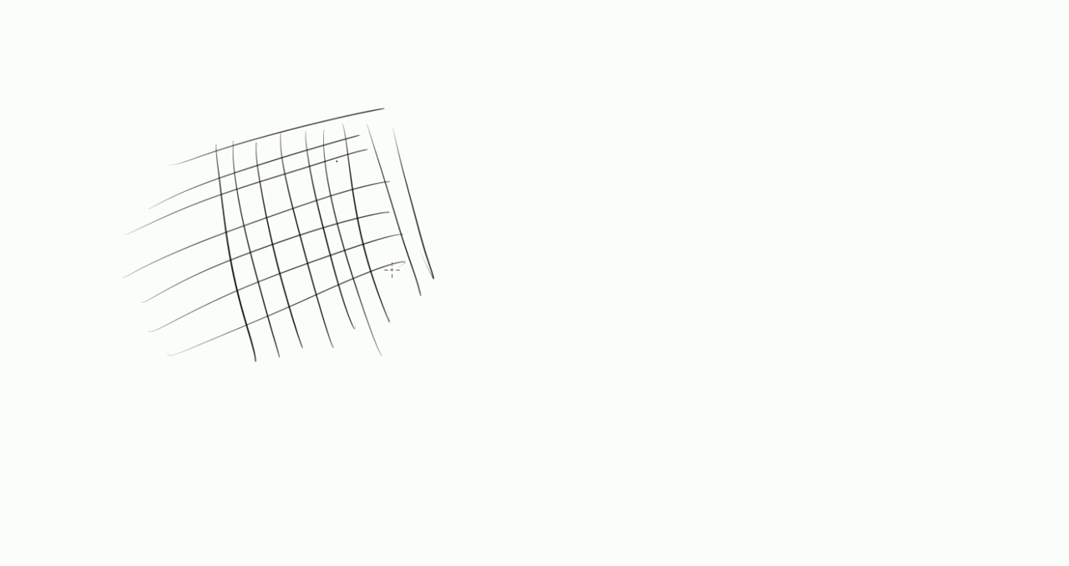
Add platforms and a path over the grid, then zigzag over the left hatched box.
drag(213, 145, 430, 158)
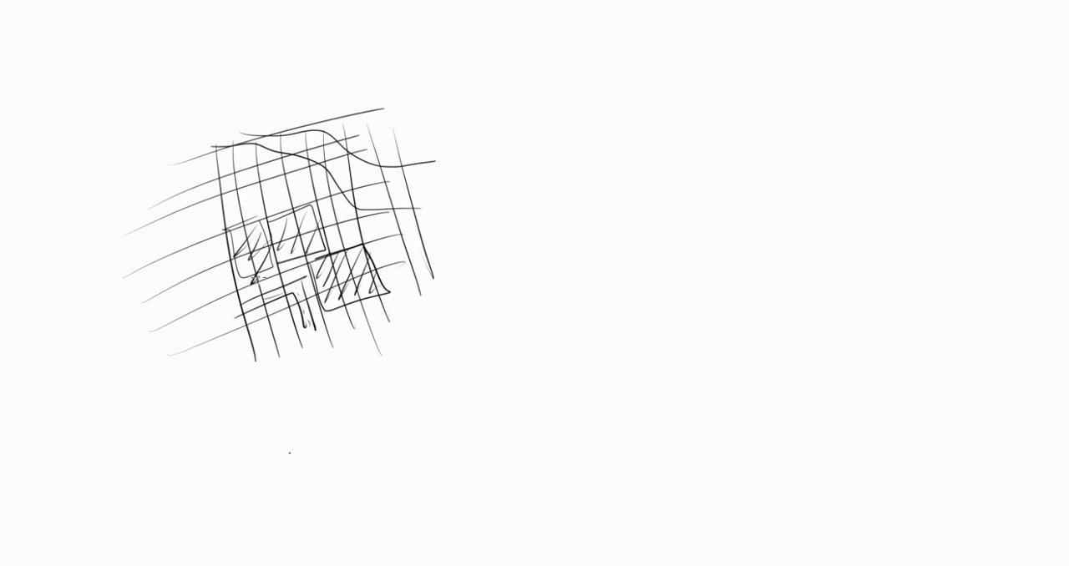
drag(243, 229, 264, 263)
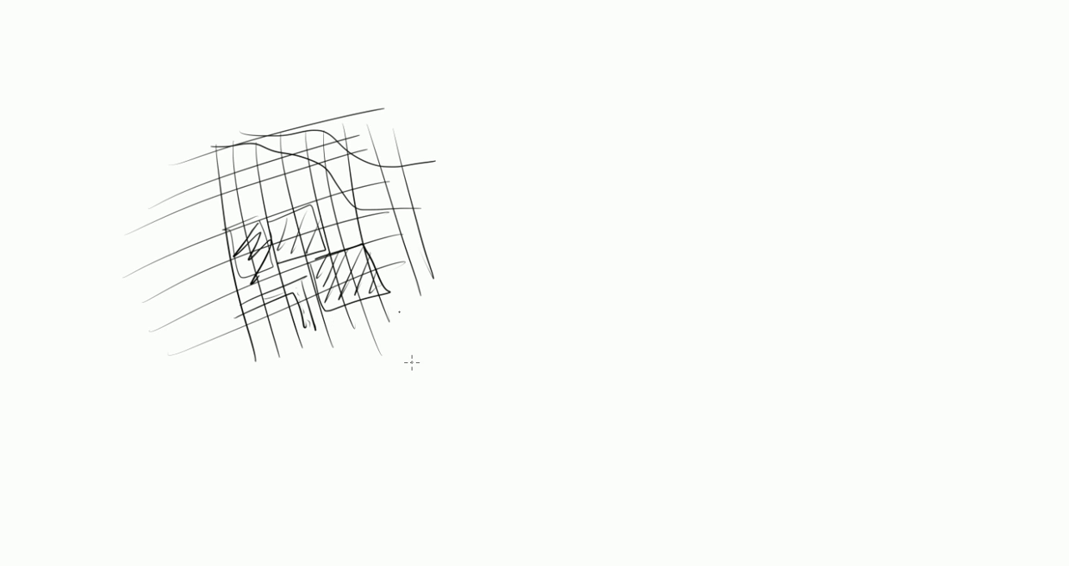
mouse_move(375, 395)
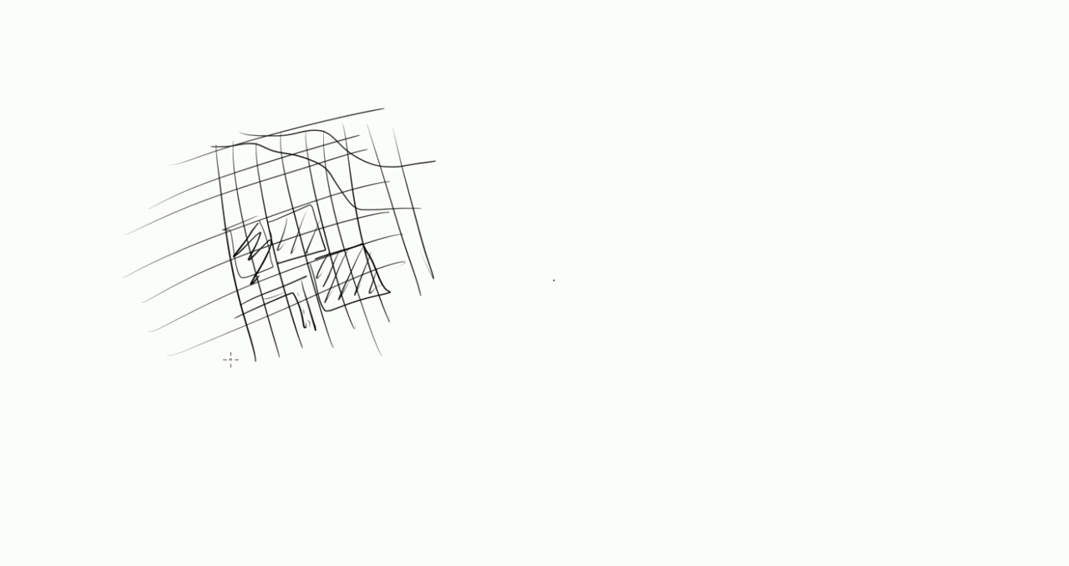
mouse_move(559, 275)
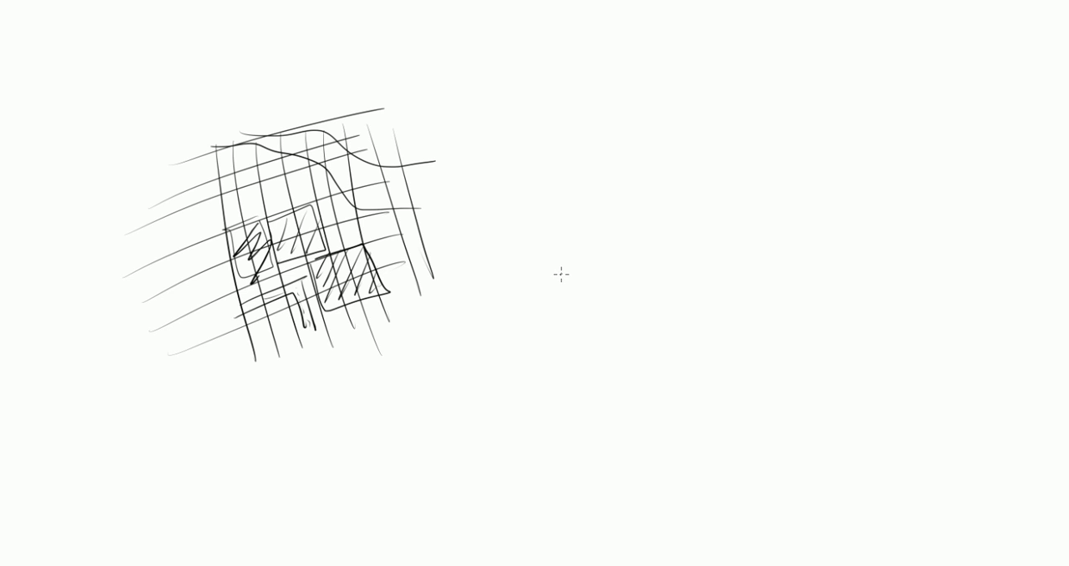
mouse_move(554, 281)
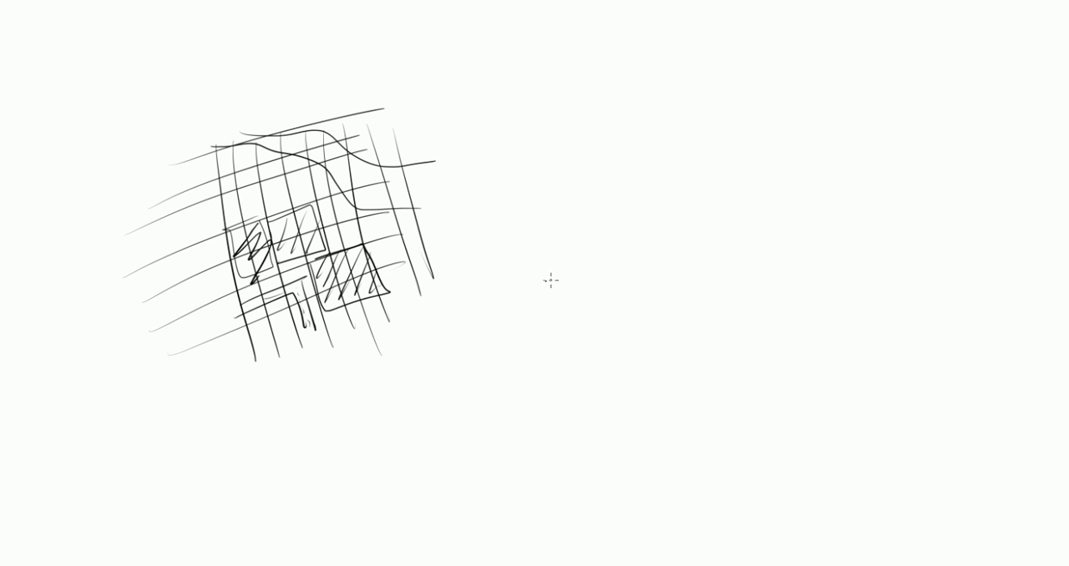
mouse_move(432, 284)
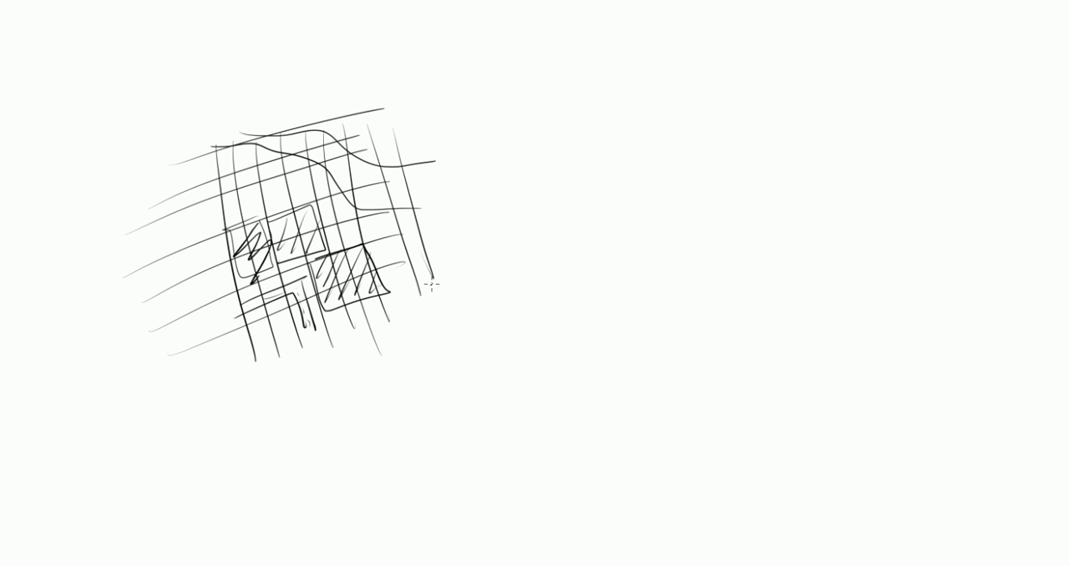
mouse_move(426, 324)
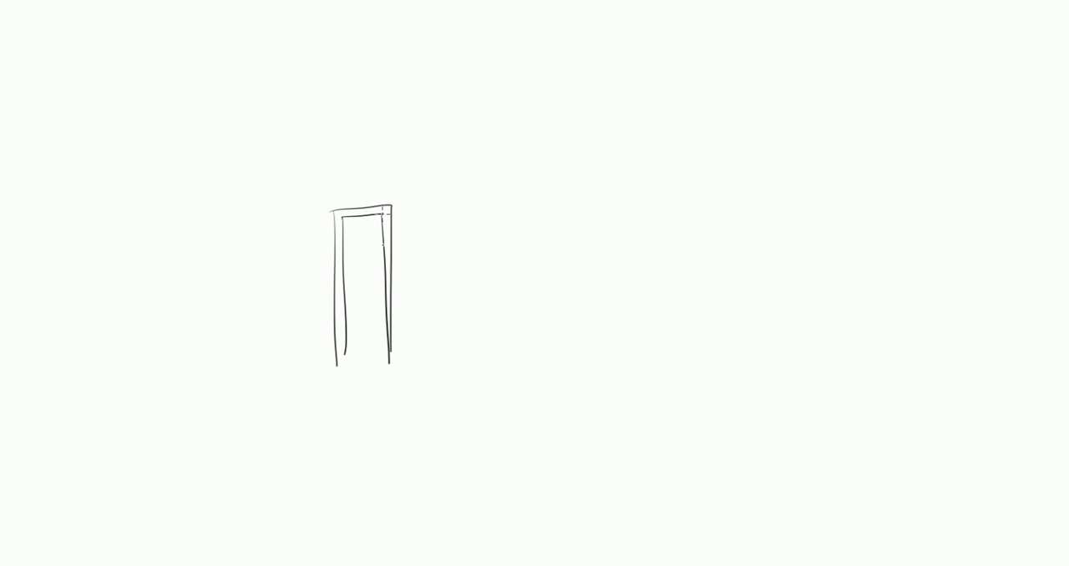
Hatch the tall frame's sides, add a winding inner path and a right-pointing arrow from the top.
drag(384, 208, 384, 393)
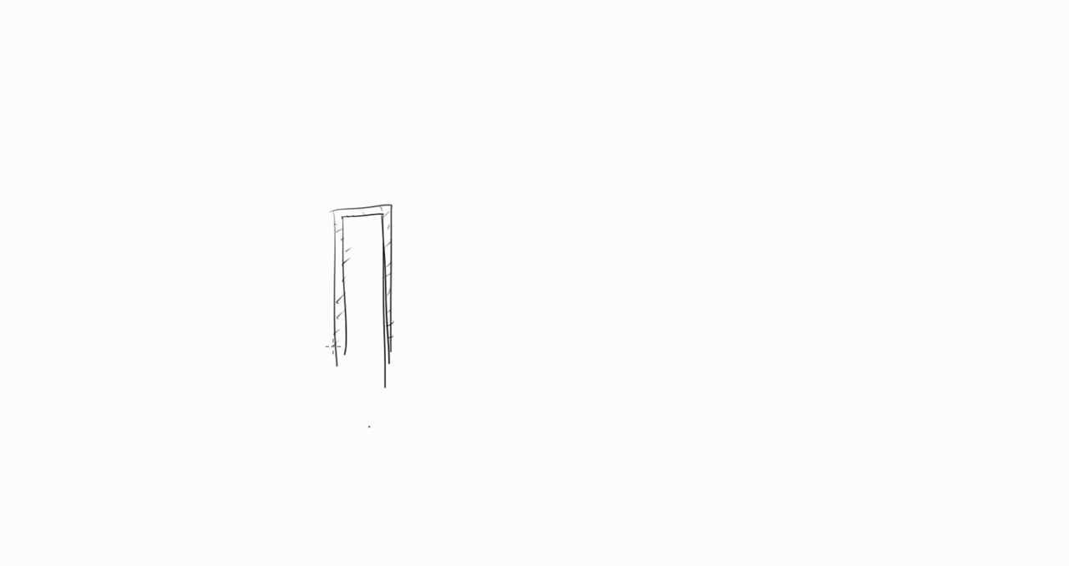
drag(355, 259, 366, 418)
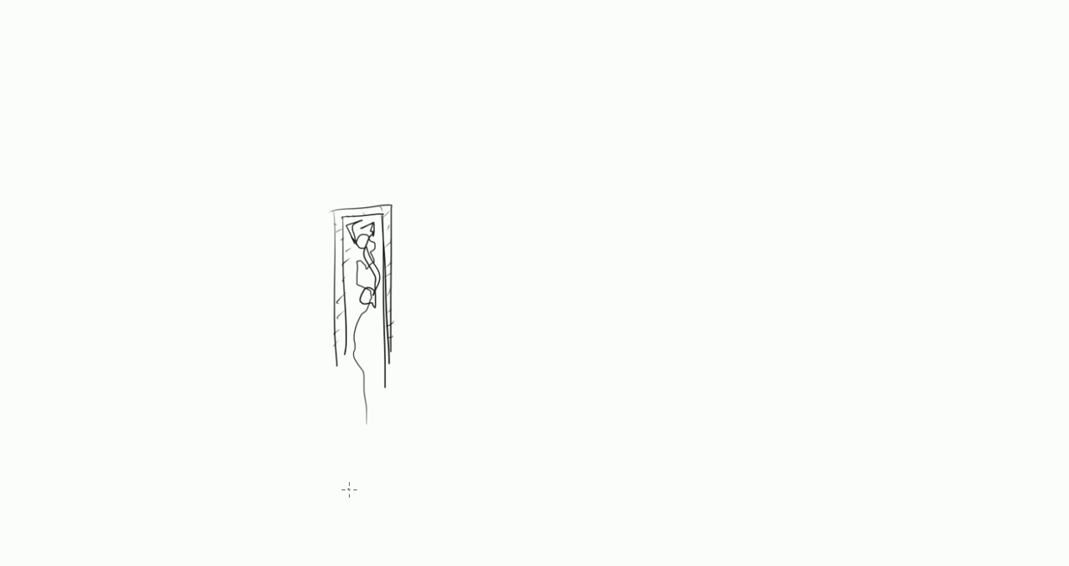
mouse_move(505, 218)
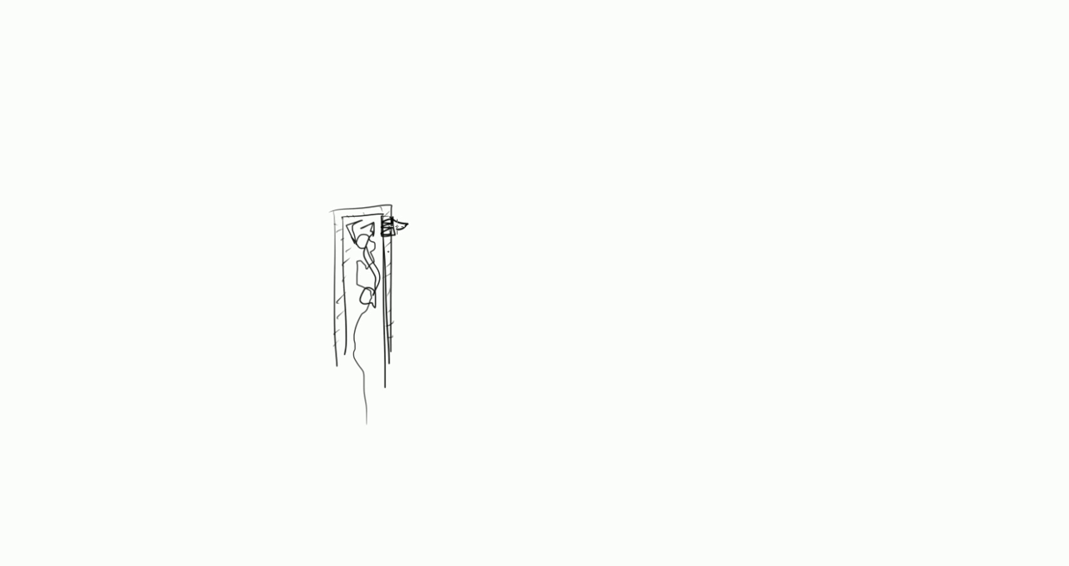
drag(388, 224, 513, 222)
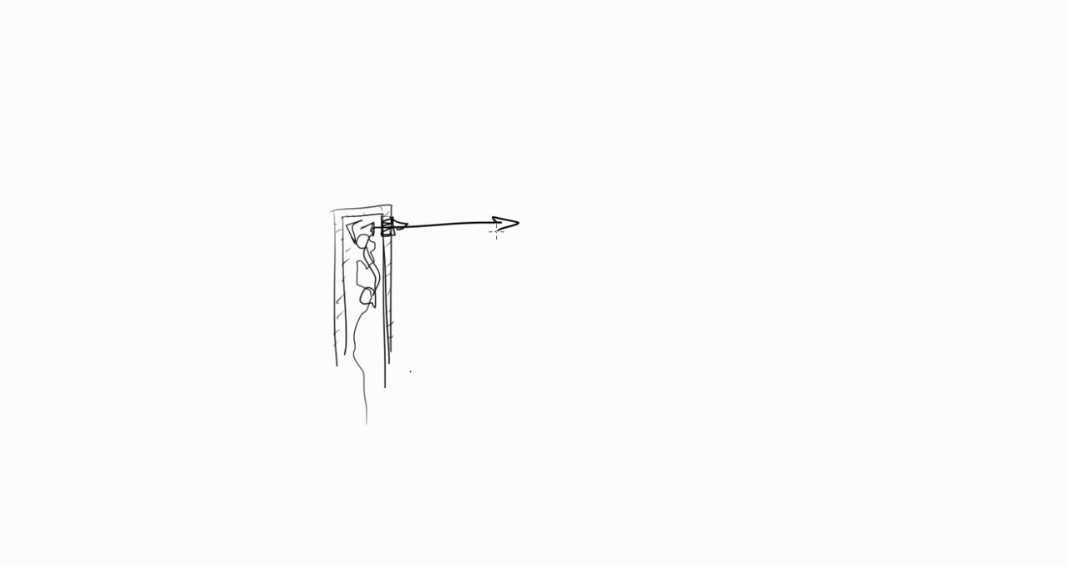
mouse_move(387, 456)
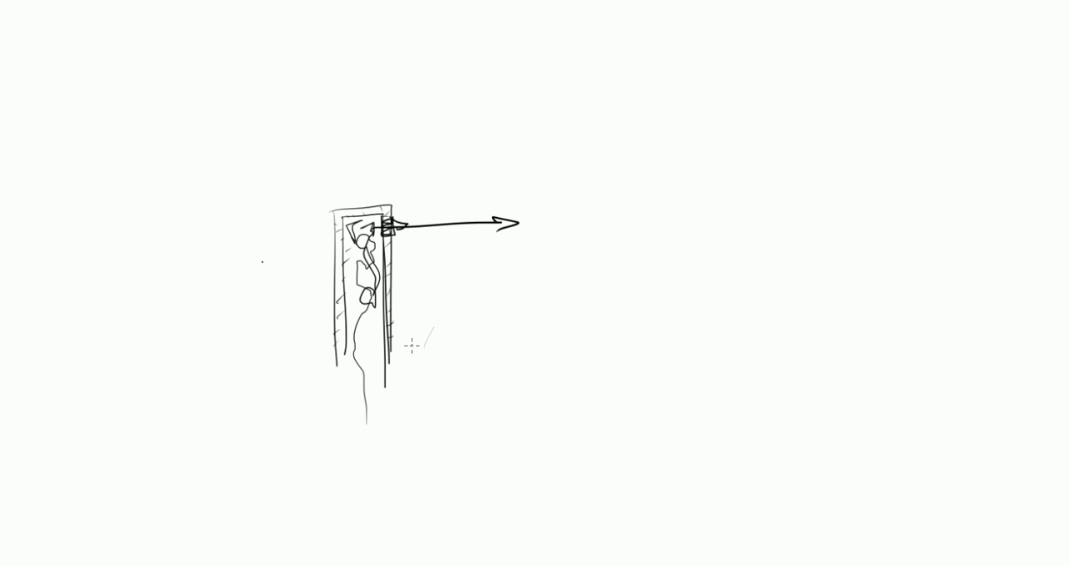
mouse_move(243, 369)
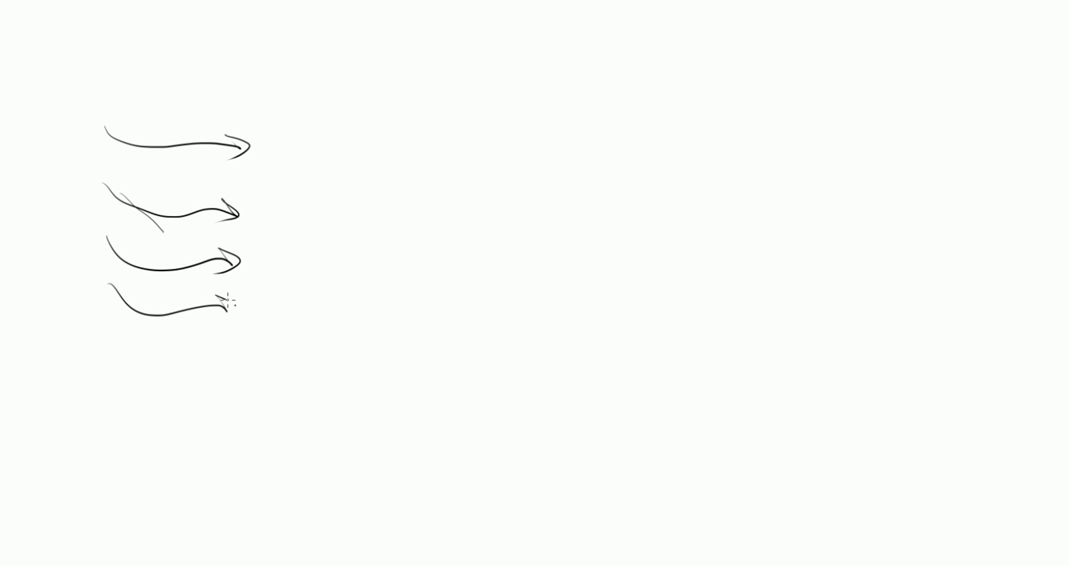
Finish the left-hand column of five stacked, hooked curved arrows.
drag(108, 301, 230, 363)
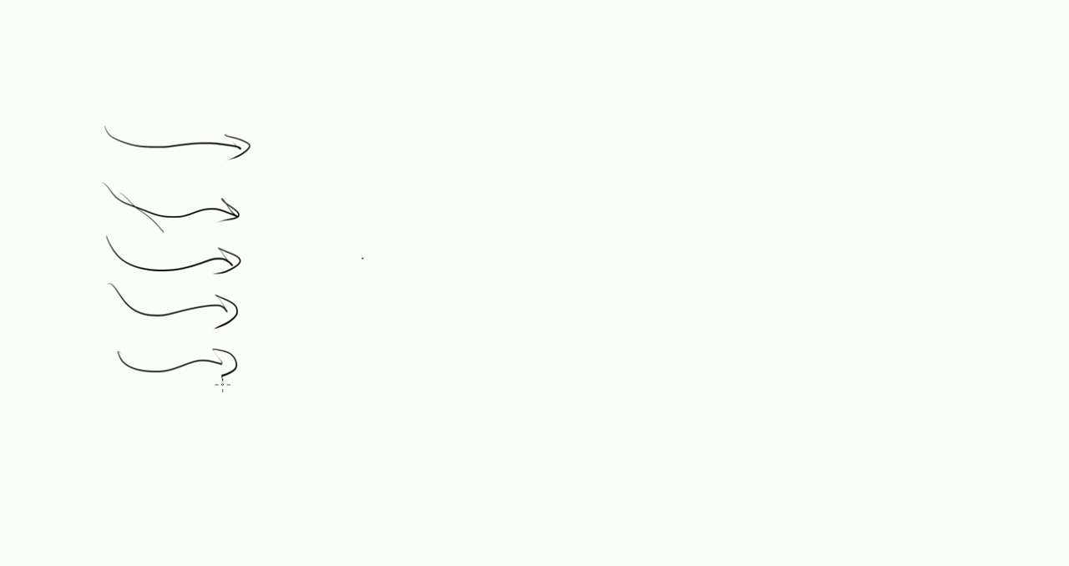
mouse_move(401, 218)
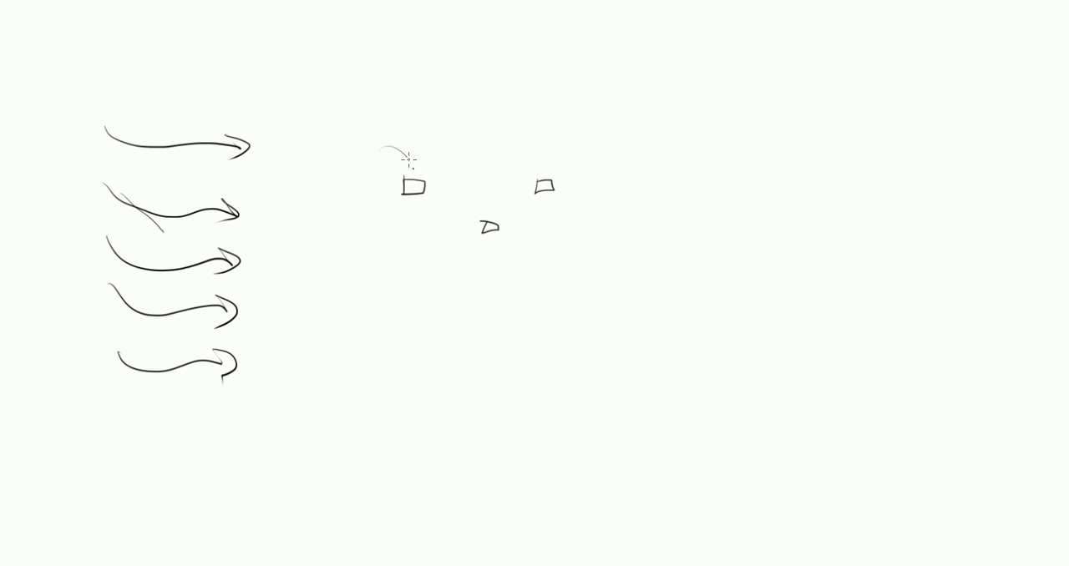
Draw a jumping arc between the platforms and a small door-like square.
drag(409, 158, 543, 163)
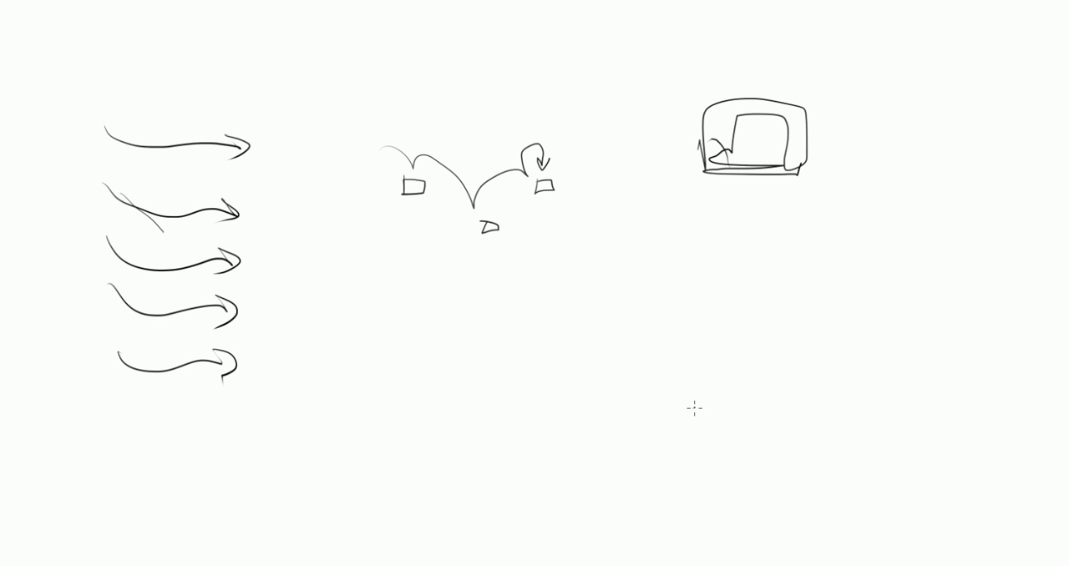
mouse_move(741, 194)
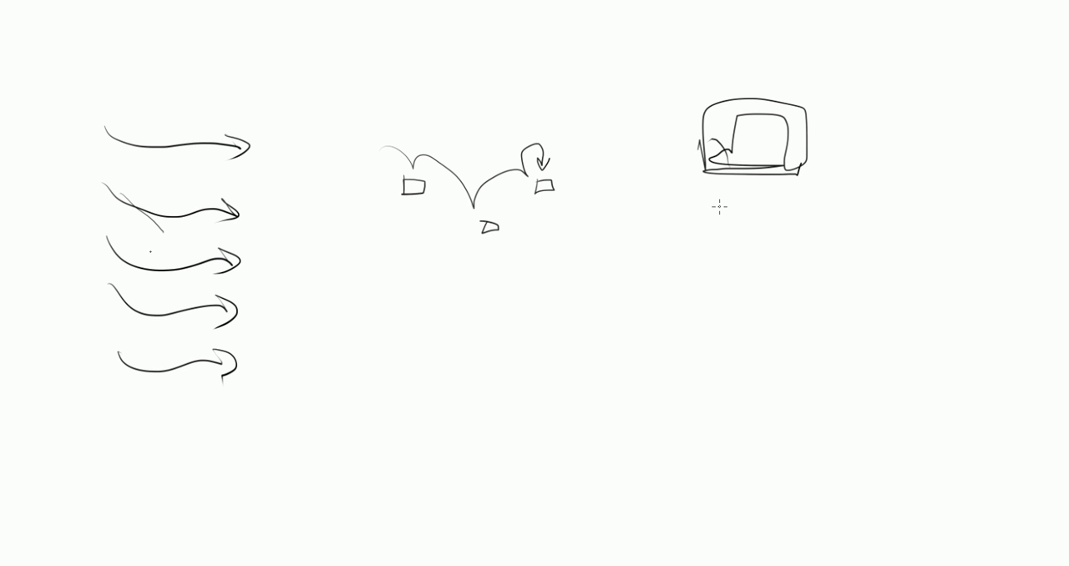
mouse_move(419, 376)
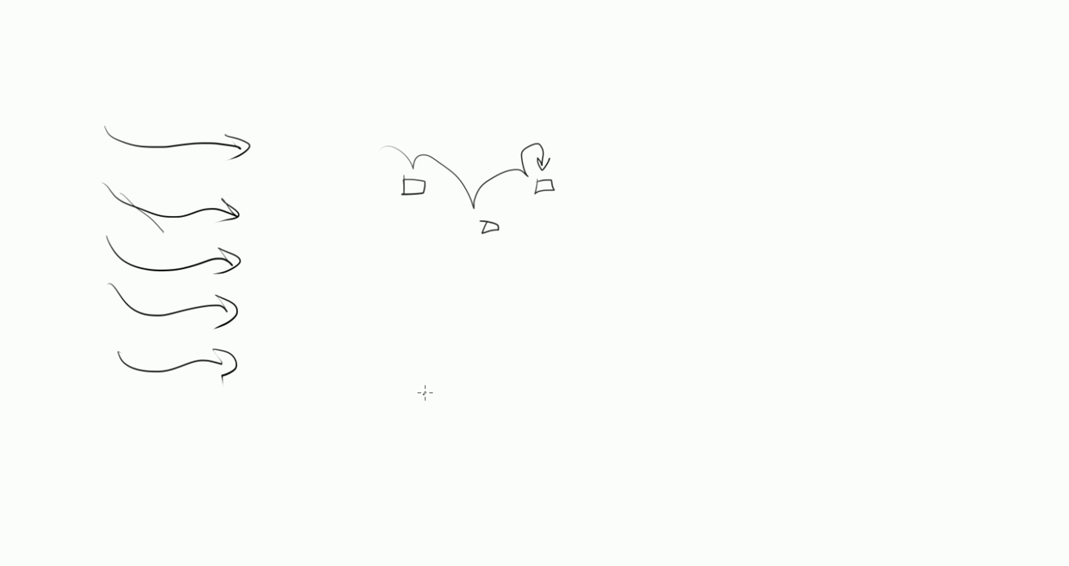
mouse_move(423, 407)
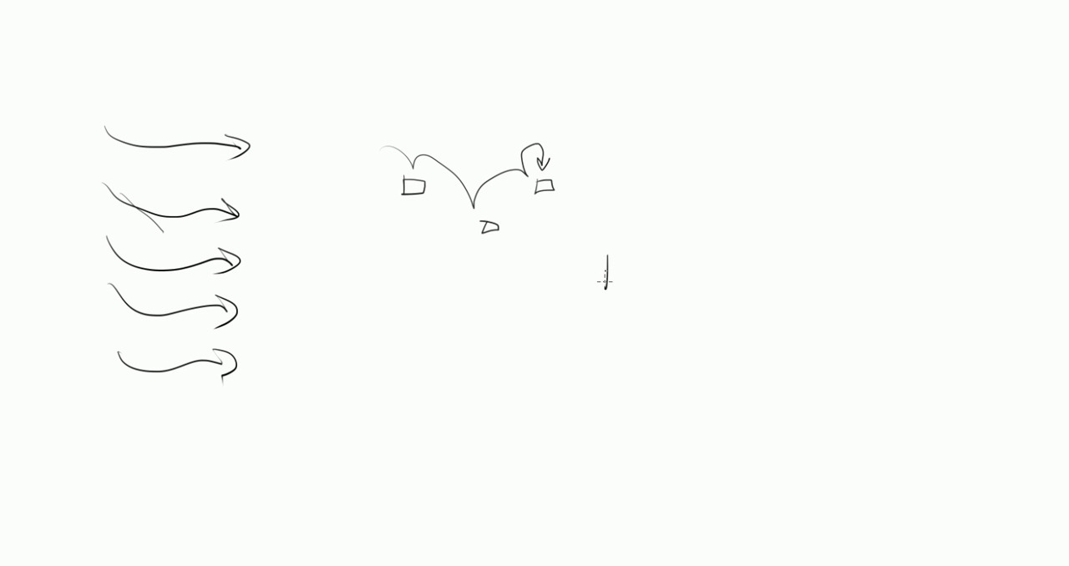
drag(603, 255, 635, 289)
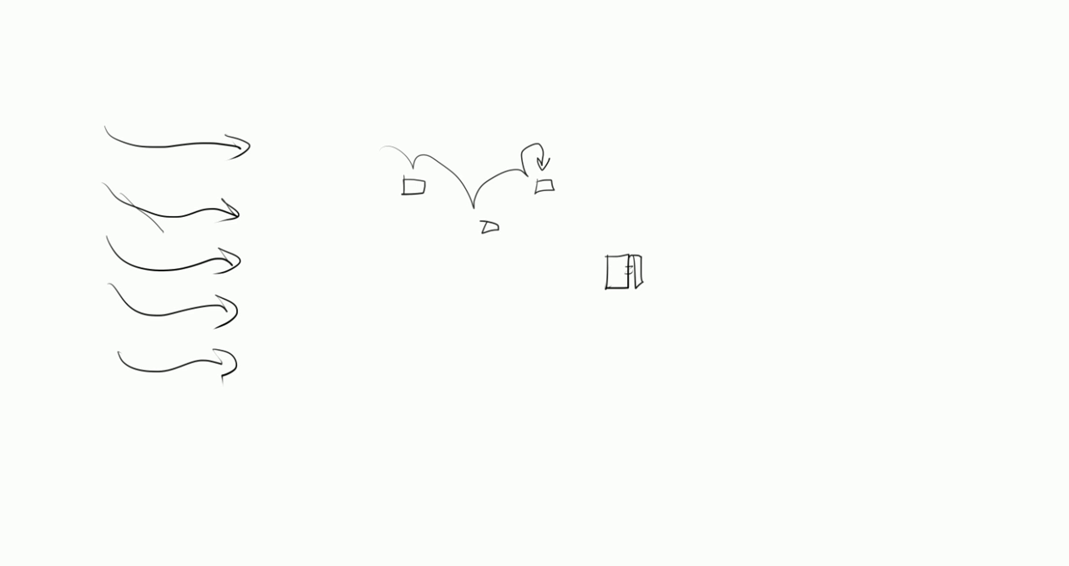
mouse_move(531, 482)
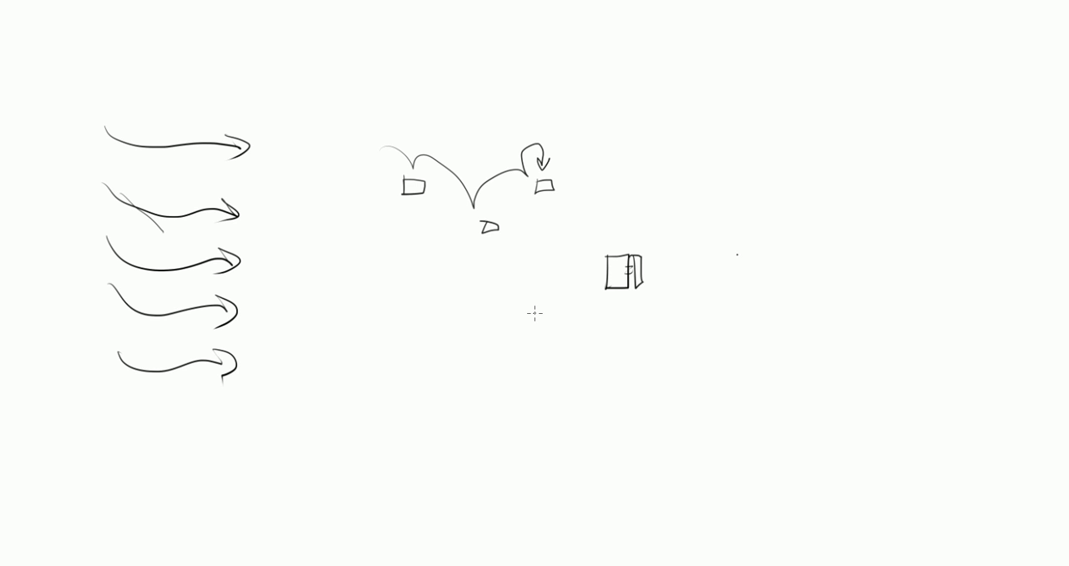
mouse_move(672, 317)
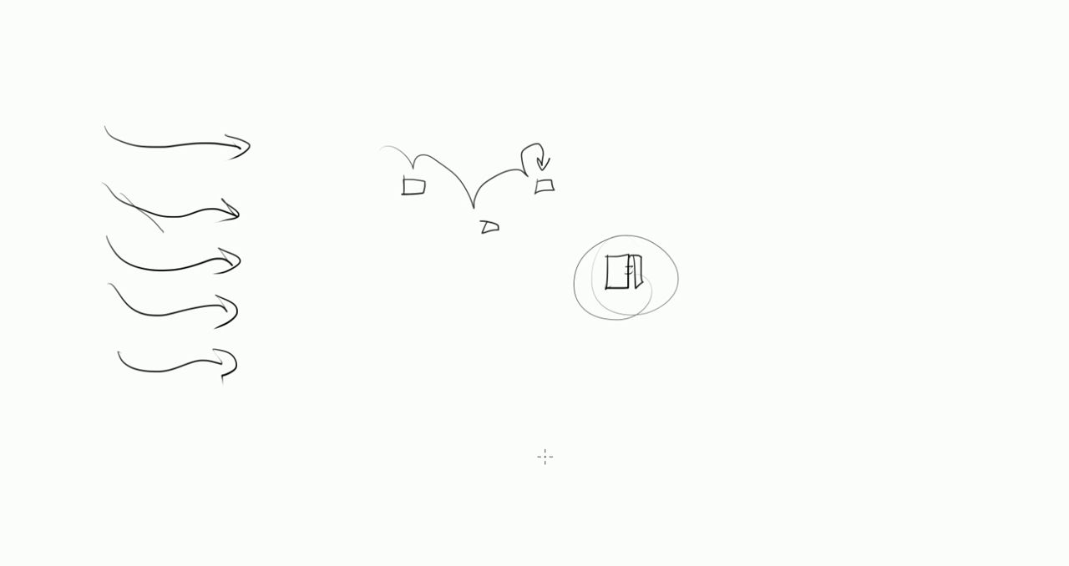
mouse_move(443, 360)
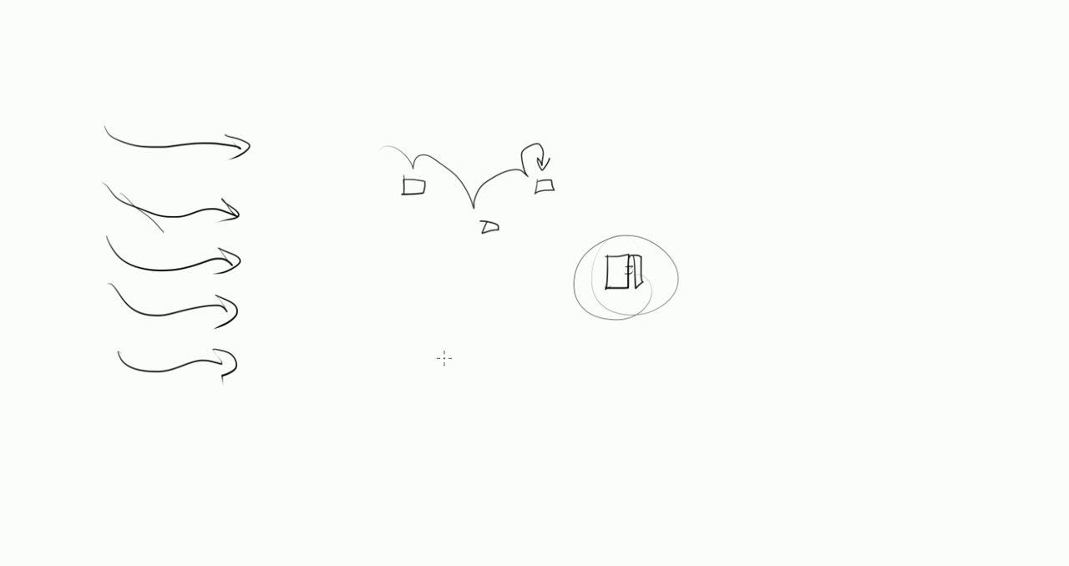
mouse_move(443, 357)
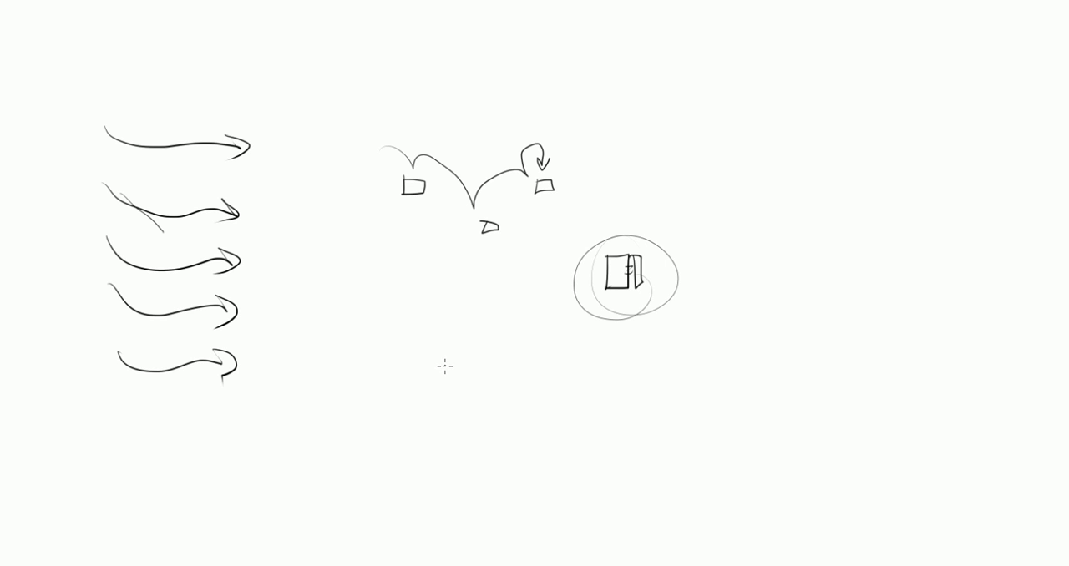
mouse_move(426, 391)
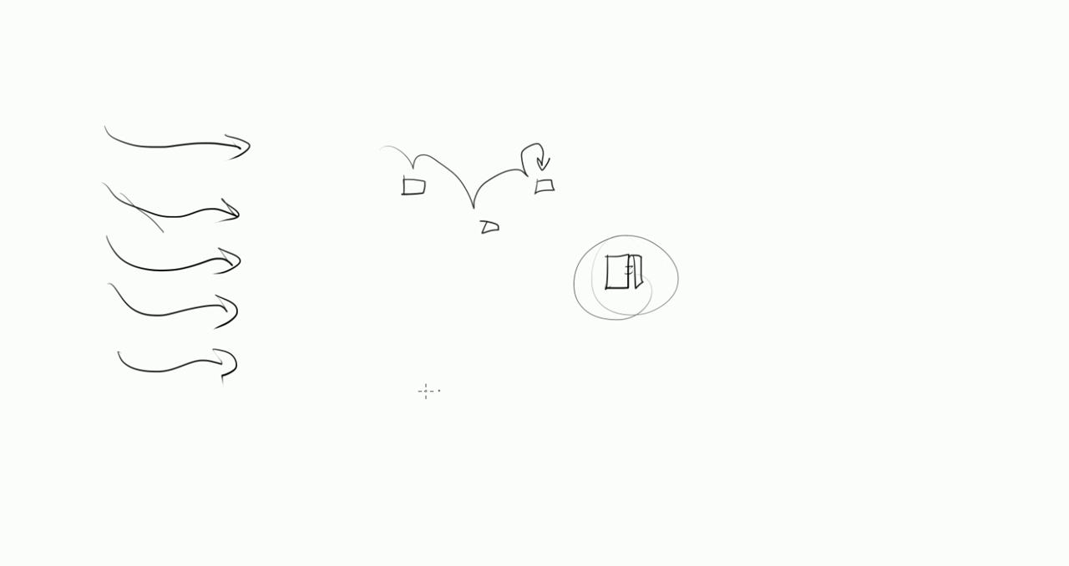
mouse_move(471, 391)
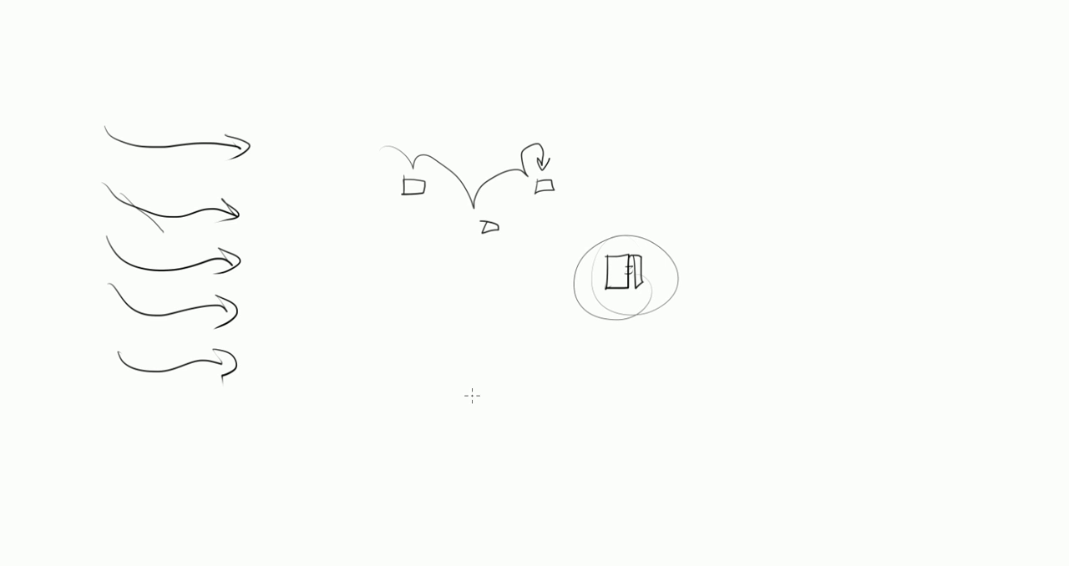
mouse_move(451, 441)
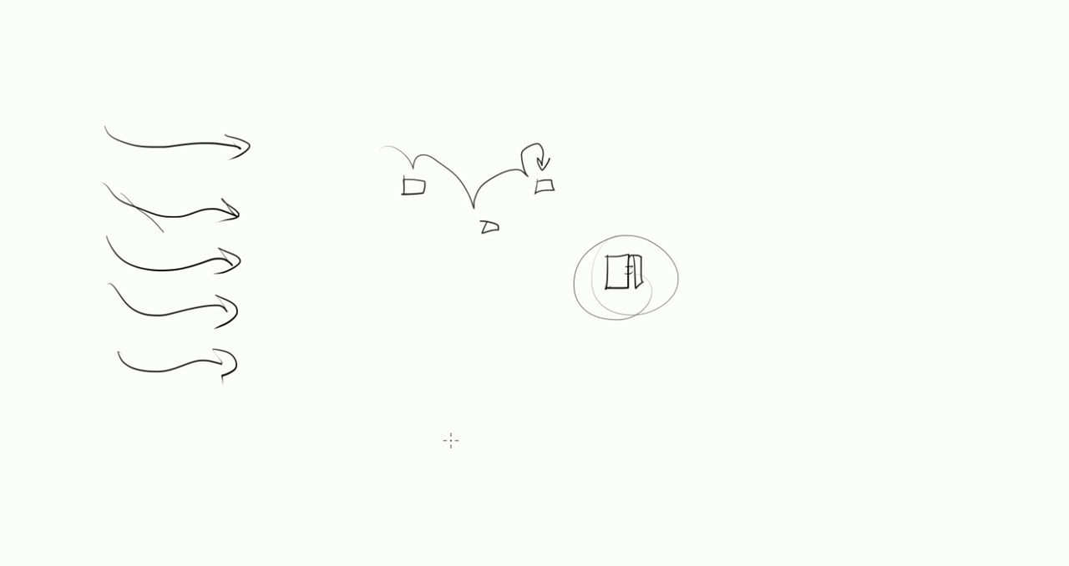
mouse_move(437, 483)
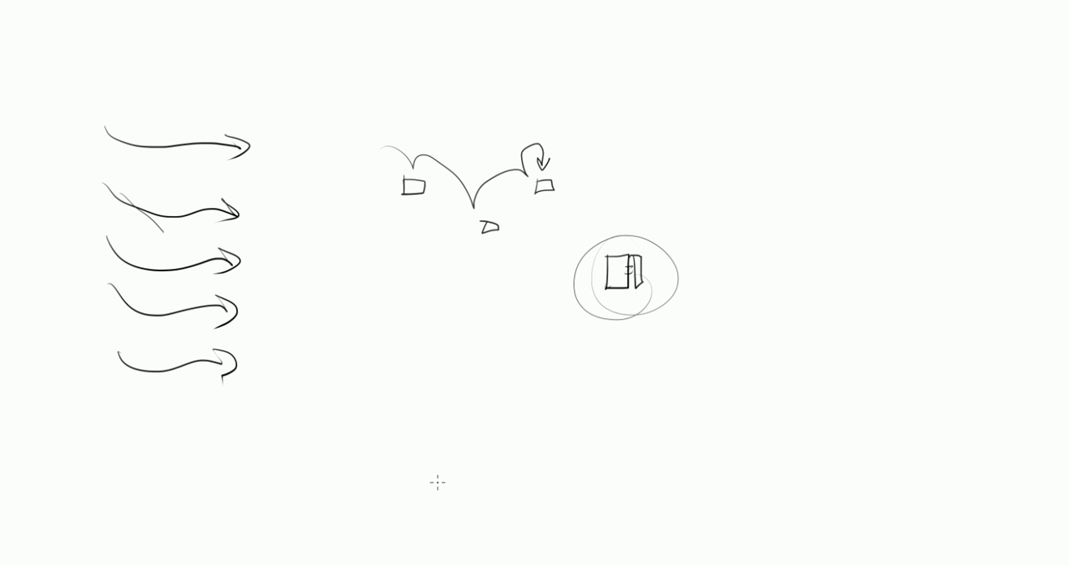
mouse_move(550, 241)
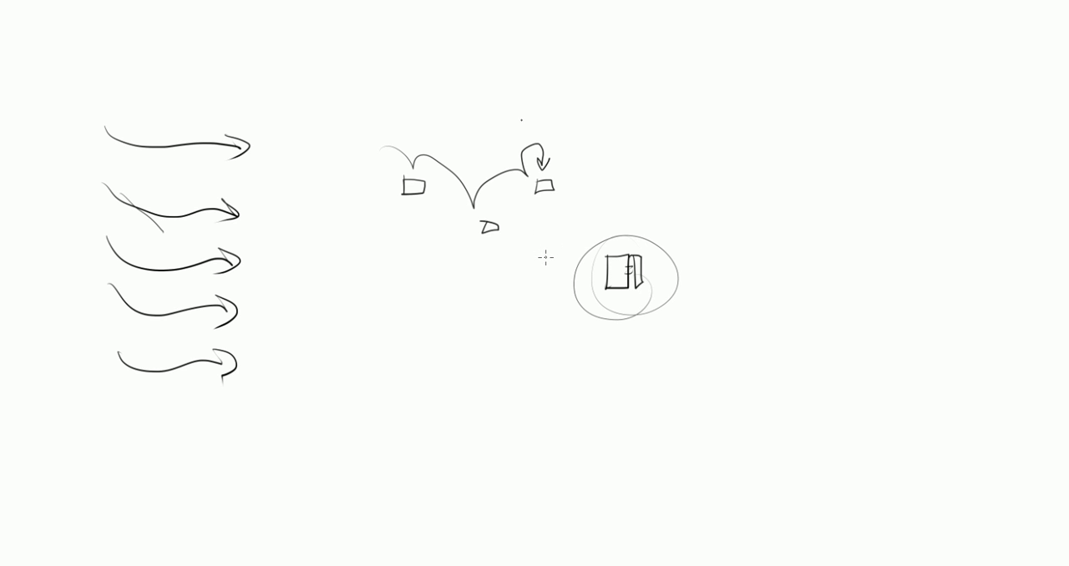
Scribble large zigzag strokes across the platform sketch.
drag(505, 246, 493, 435)
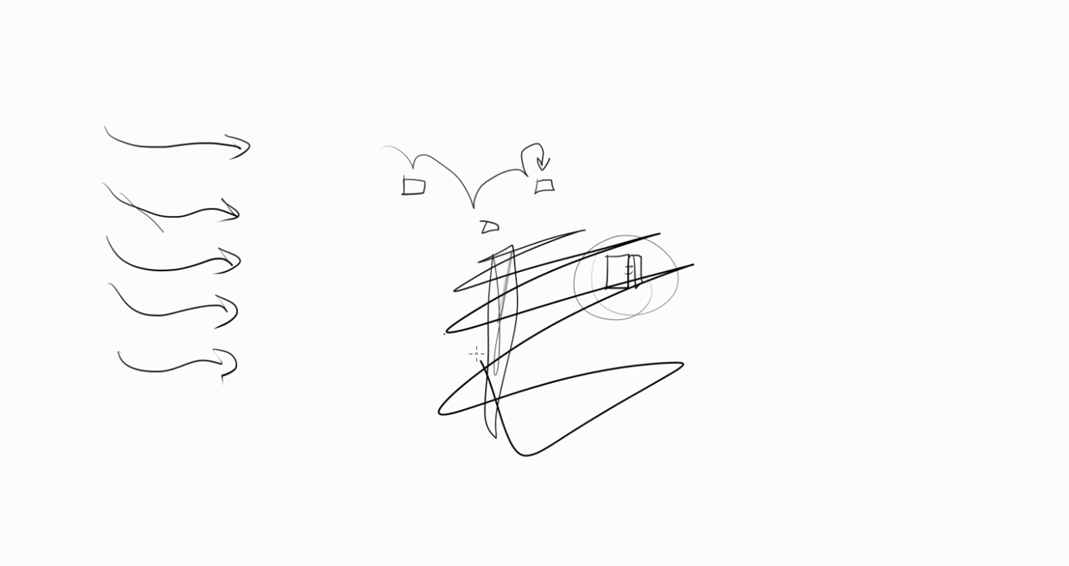
Pile more crisscrossing scribble strokes over the platform sketch.
drag(443, 339, 559, 413)
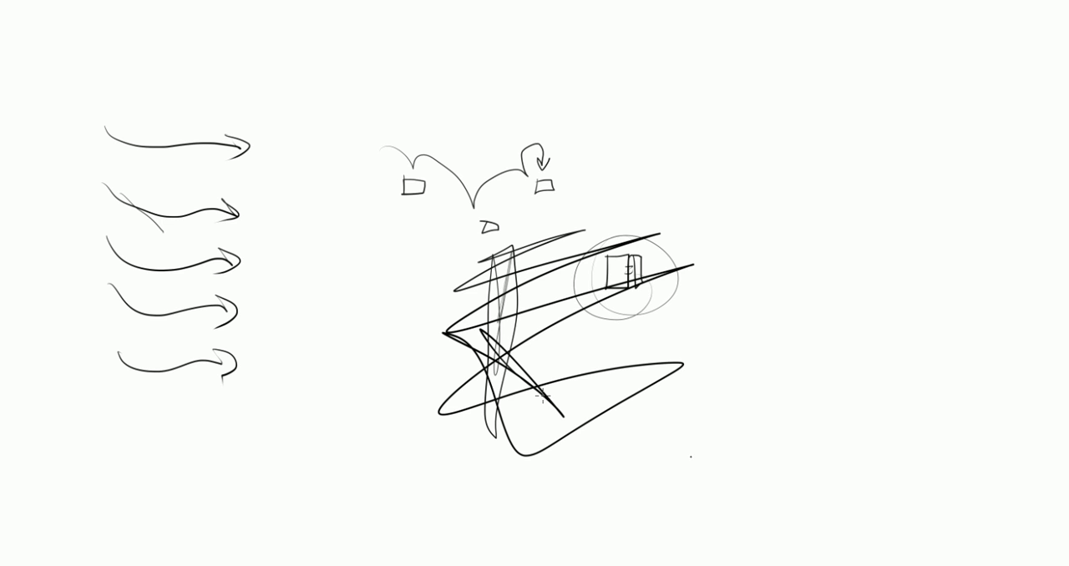
mouse_move(638, 477)
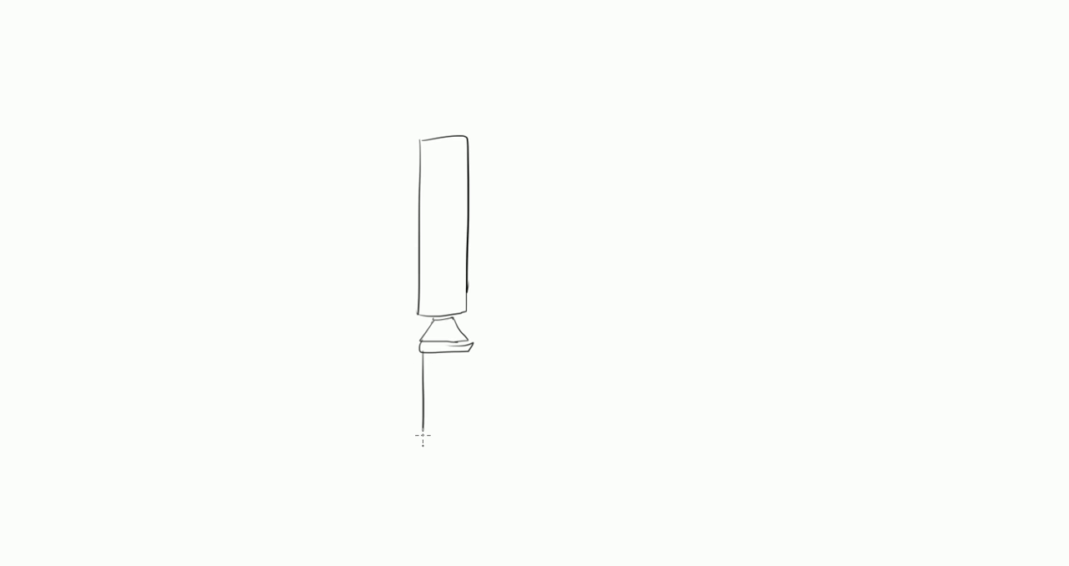
Draw the nozzle, nose cone and side boosters, then a curved arrow pointing right.
drag(422, 359, 432, 466)
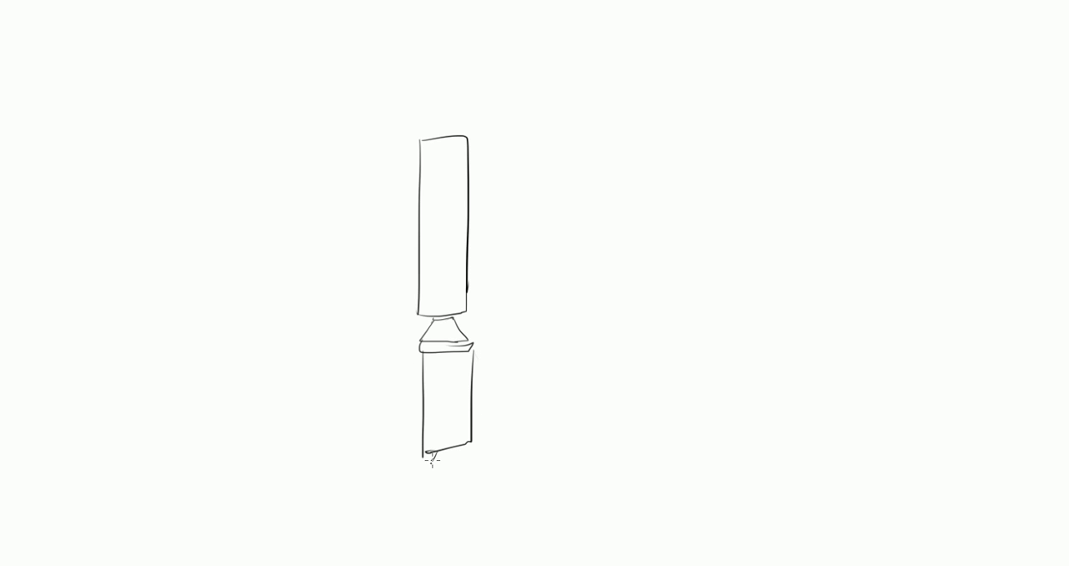
drag(418, 455, 463, 481)
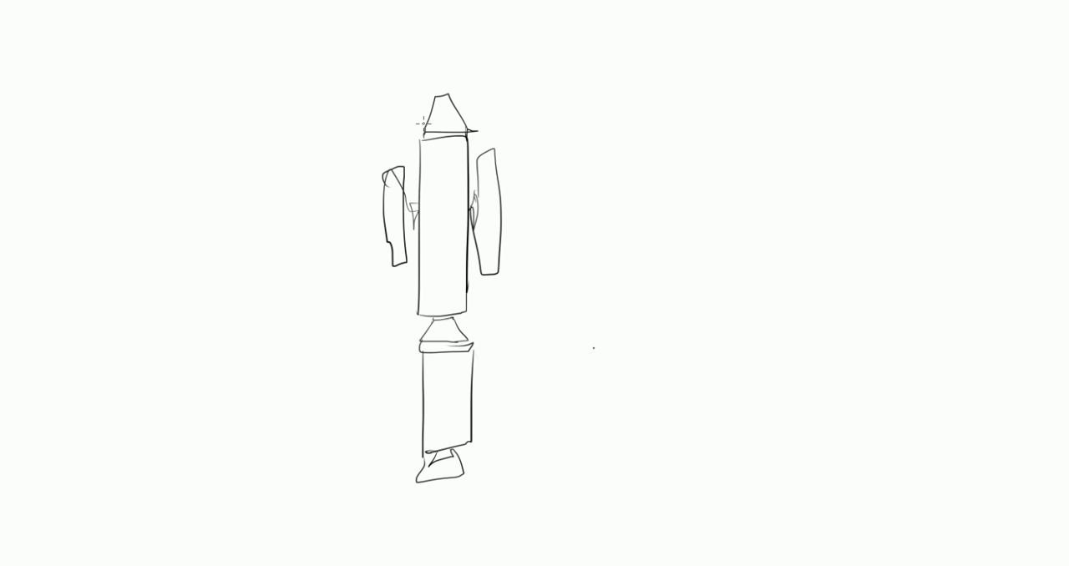
mouse_move(651, 351)
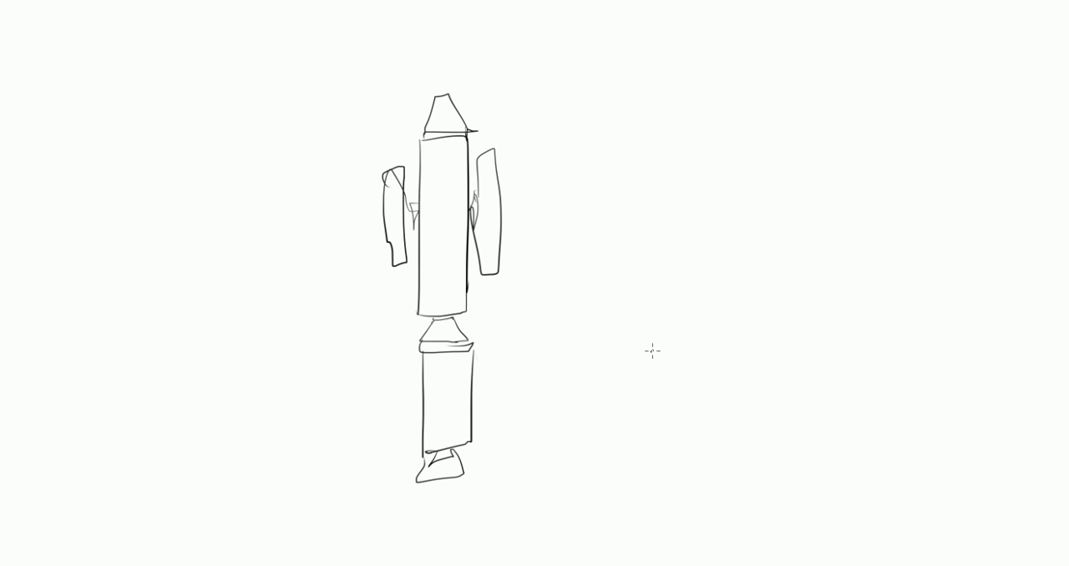
mouse_move(627, 371)
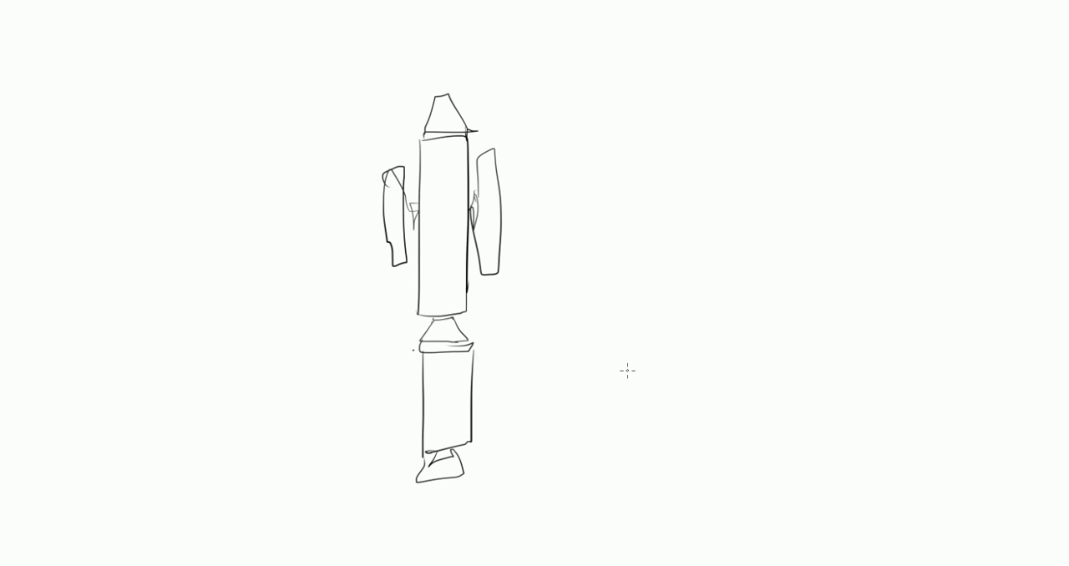
mouse_move(404, 366)
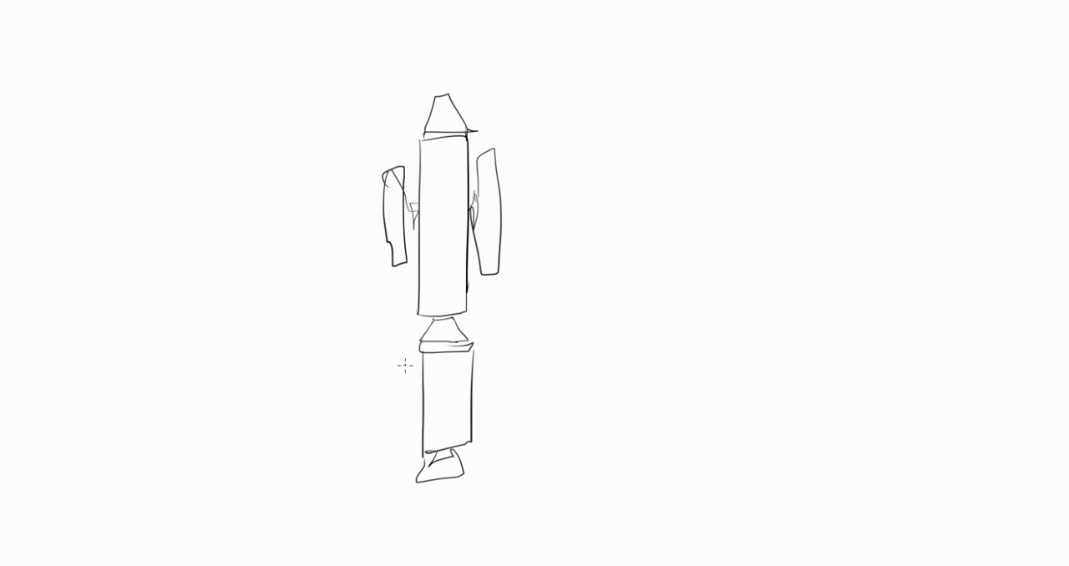
mouse_move(201, 280)
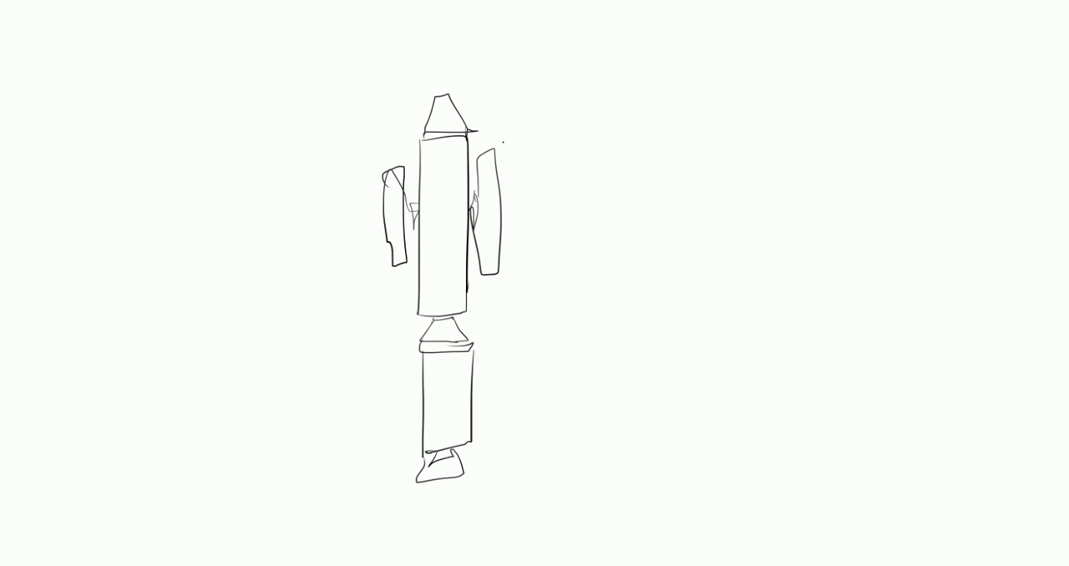
drag(493, 138, 489, 162)
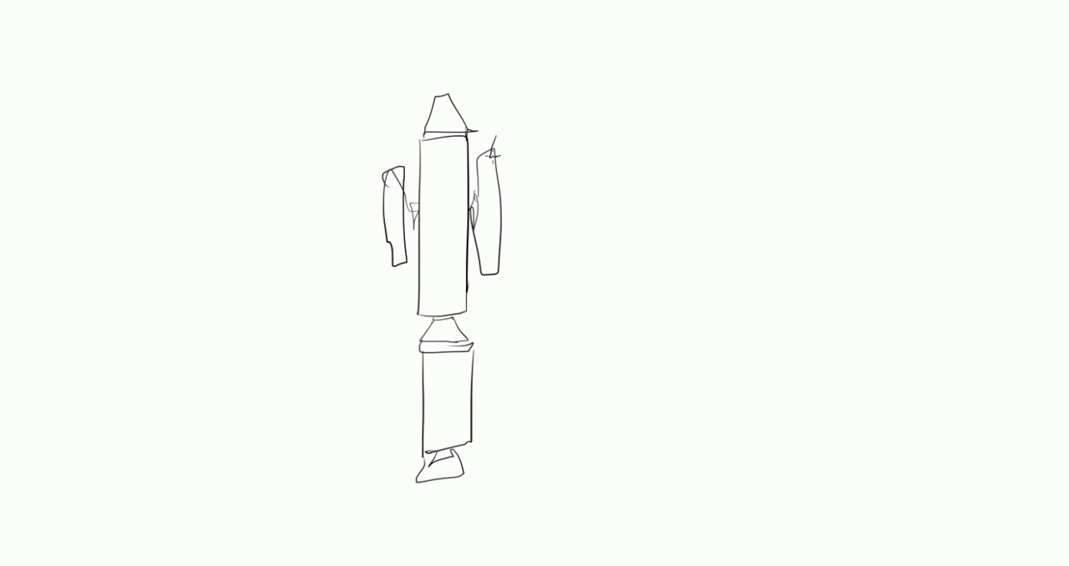
drag(492, 157, 600, 96)
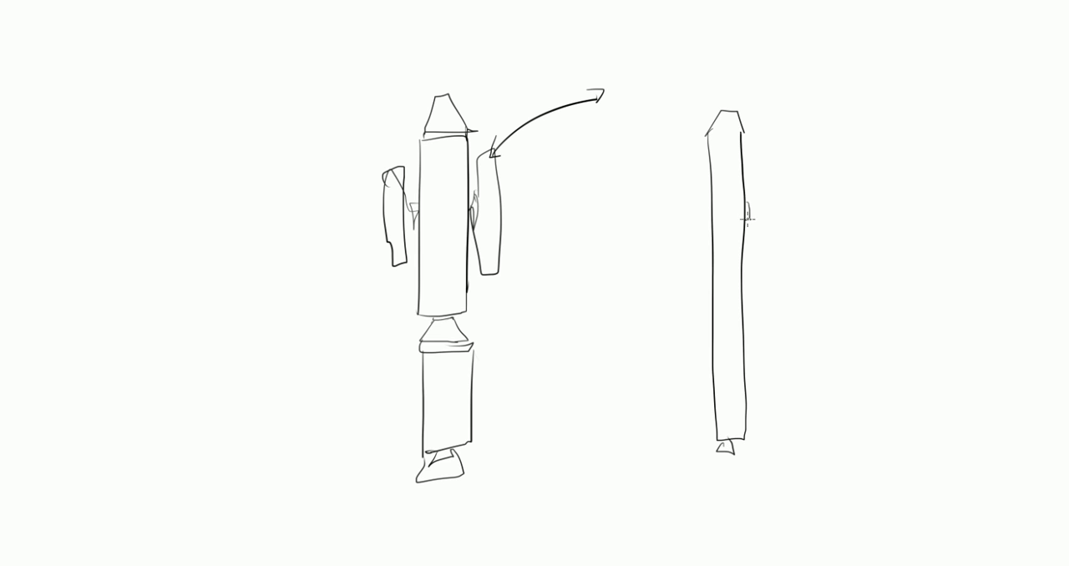
Add matching curved boosters to both sides of the right rocket, then wipe the canvas blank.
drag(743, 222, 793, 151)
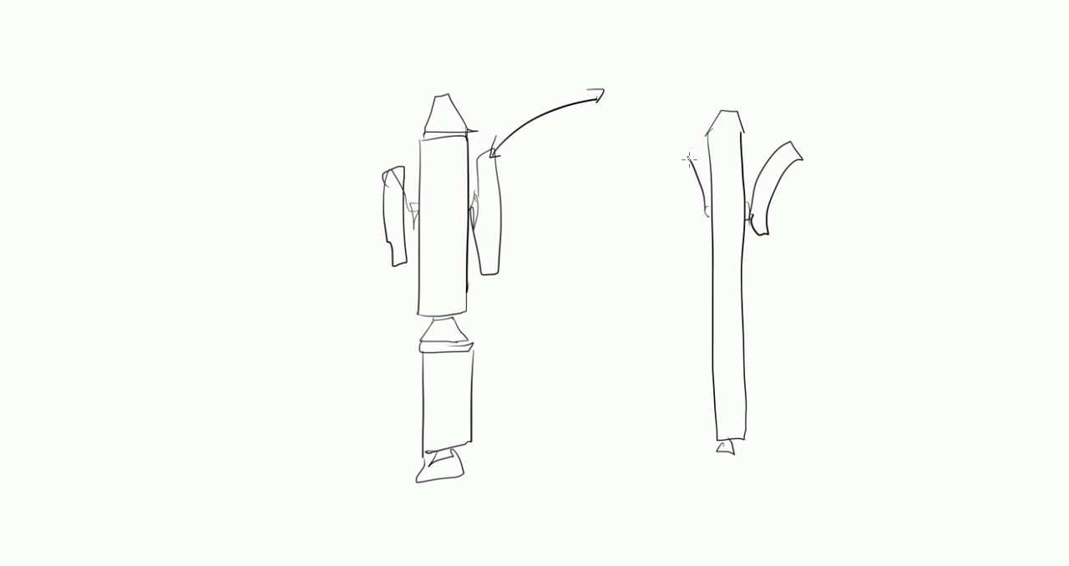
drag(698, 217, 656, 146)
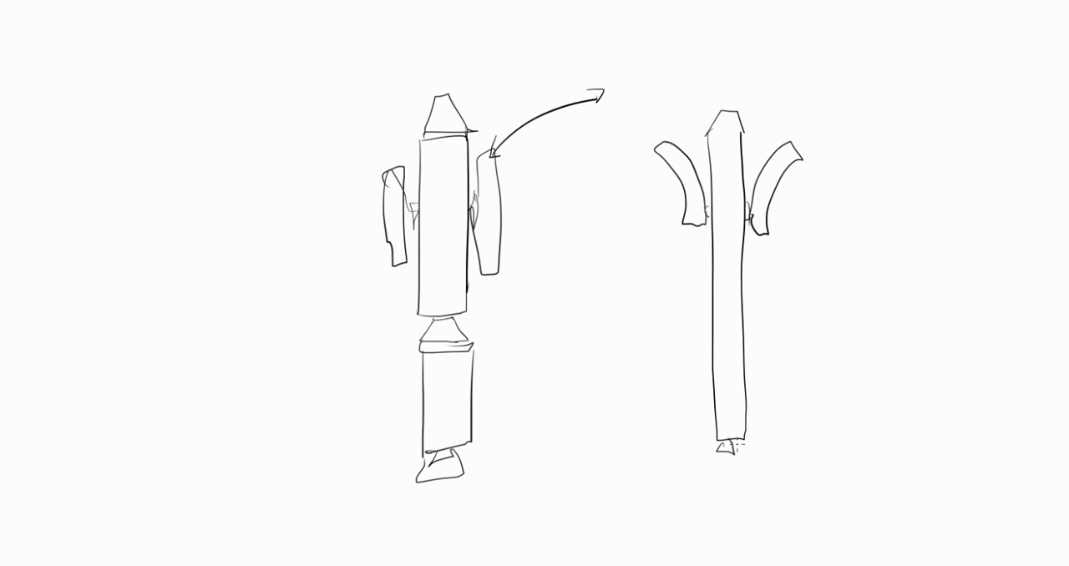
drag(321, 91, 443, 234)
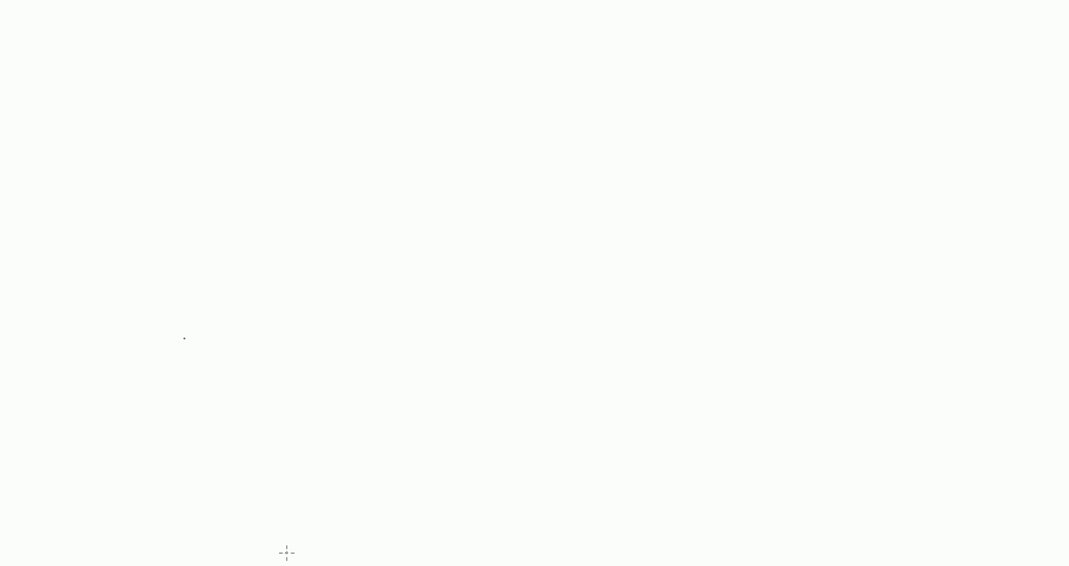
Sketch the first mission stage box and fill it with vertical stripe lines.
drag(265, 280, 338, 276)
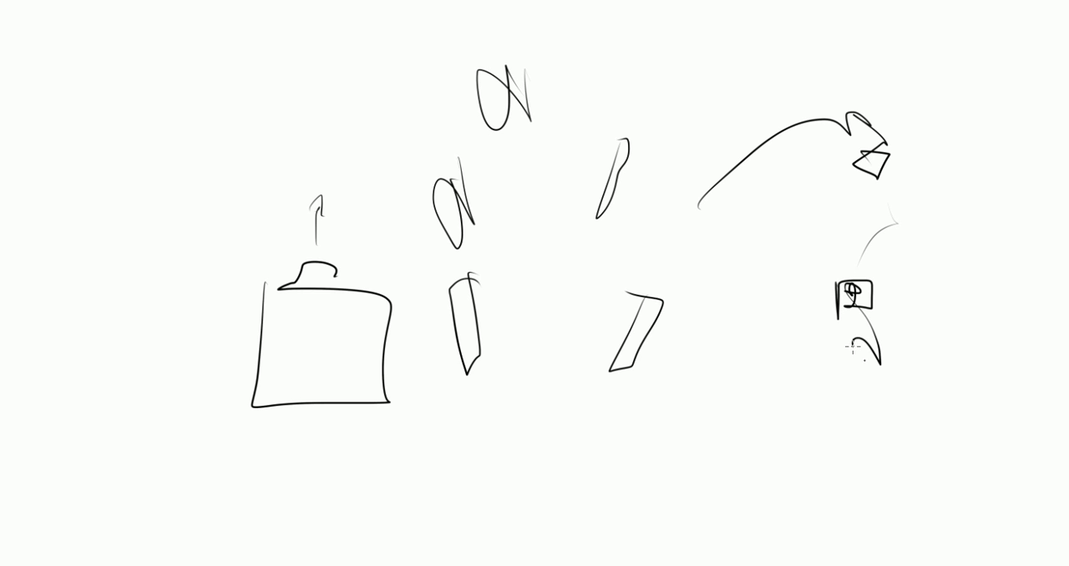
drag(848, 338, 877, 372)
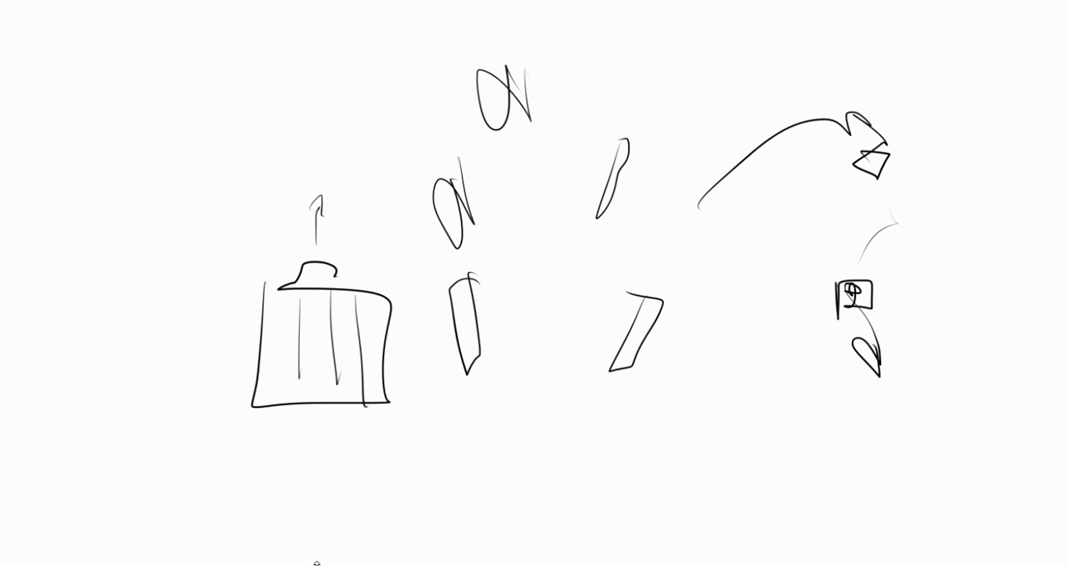
mouse_move(307, 455)
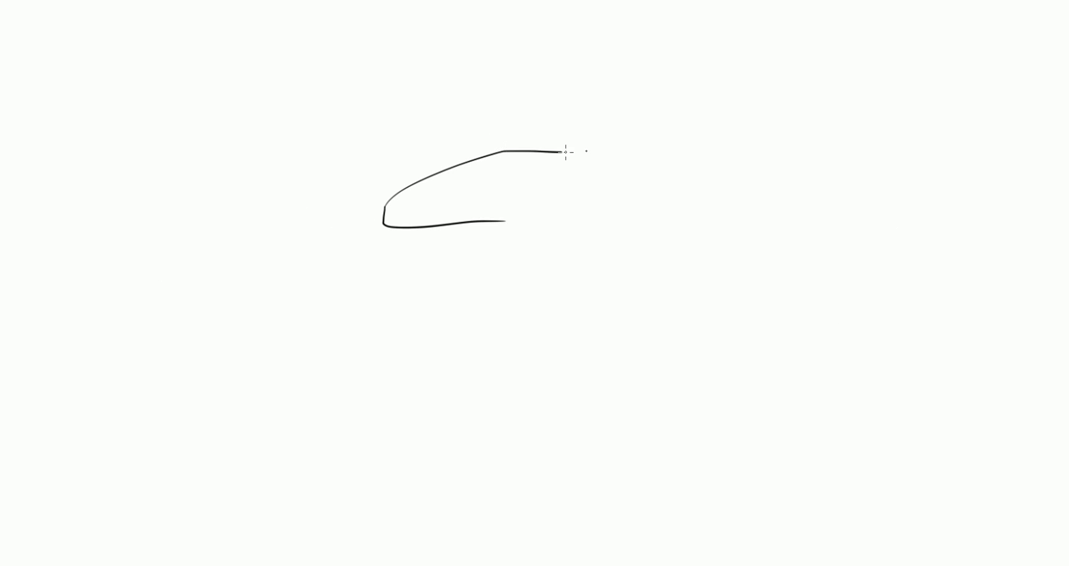
Draw the ship outline, then cross it out and scribble loops over it.
drag(562, 152, 499, 215)
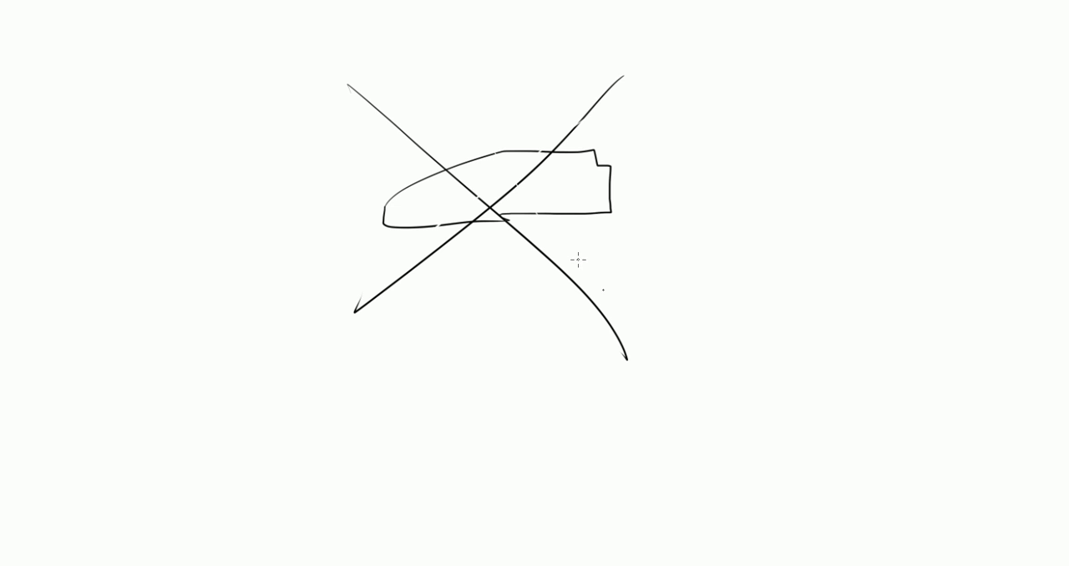
mouse_move(608, 298)
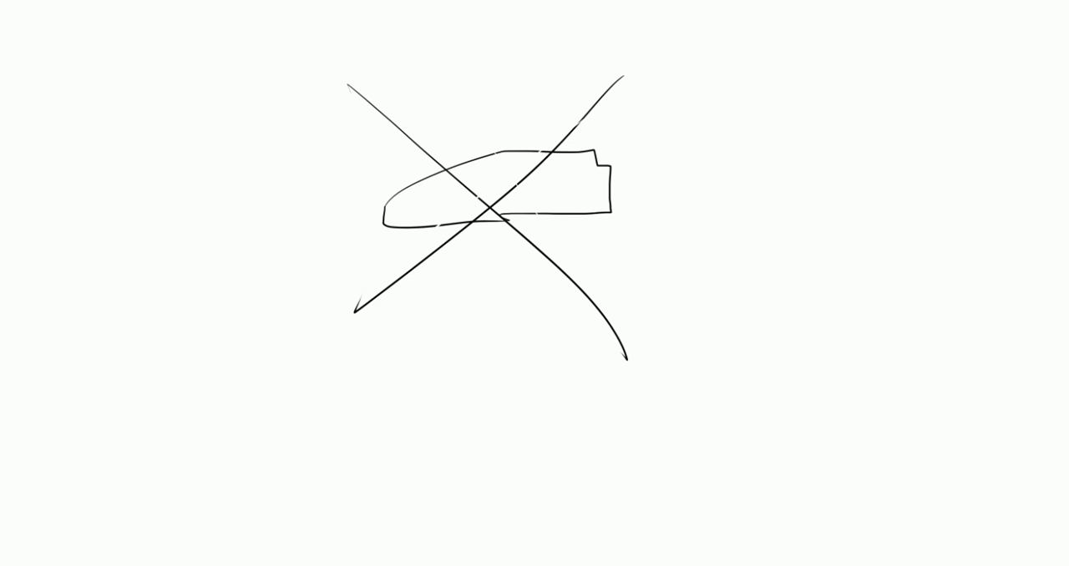
drag(506, 109, 428, 255)
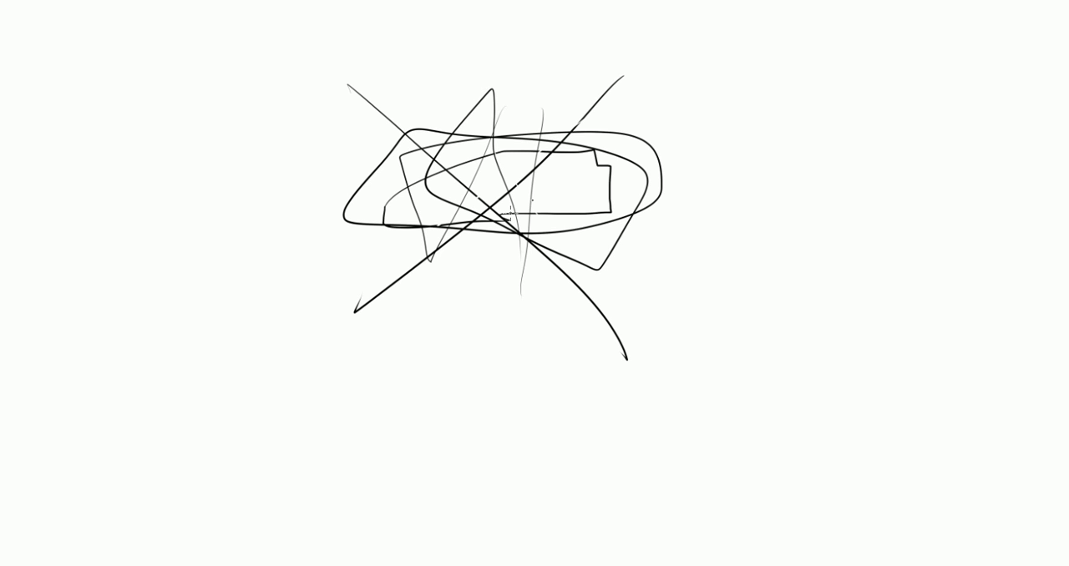
mouse_move(509, 358)
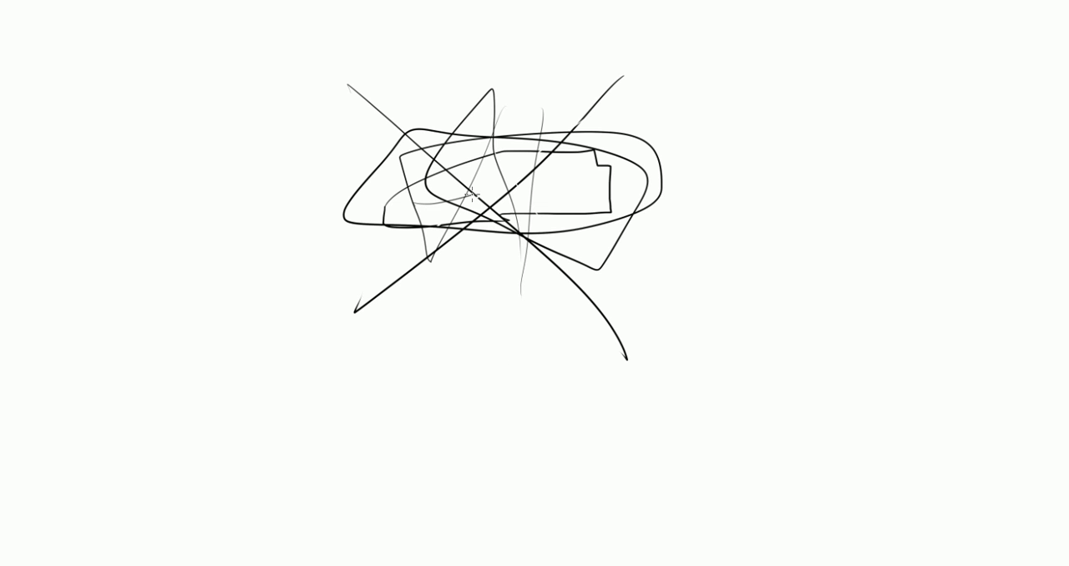
drag(470, 194, 554, 113)
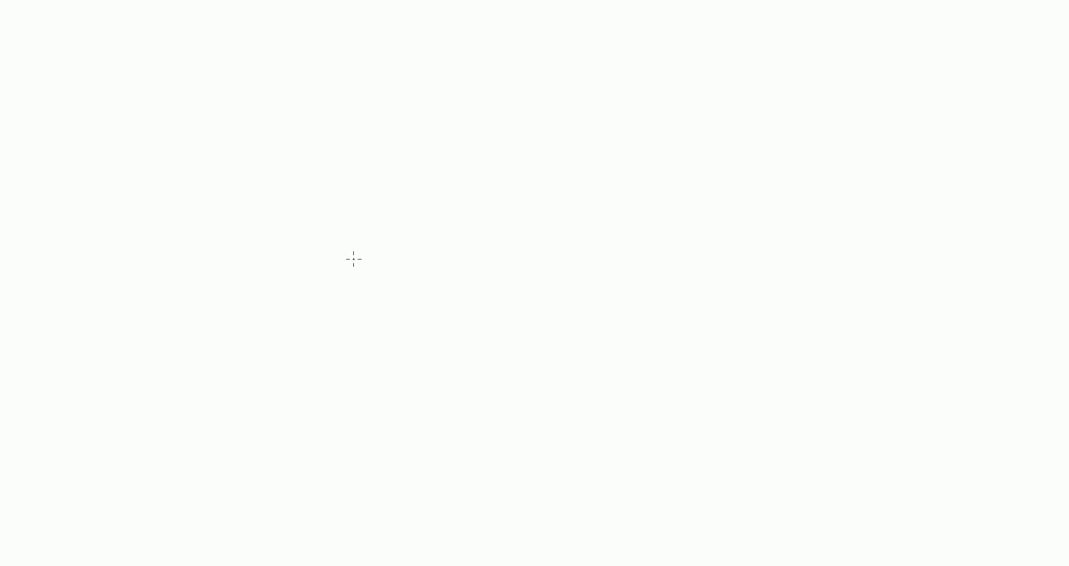
Draw a tilted rocket-piece rectangle and a small segmented ship strip beside it.
drag(351, 250, 456, 288)
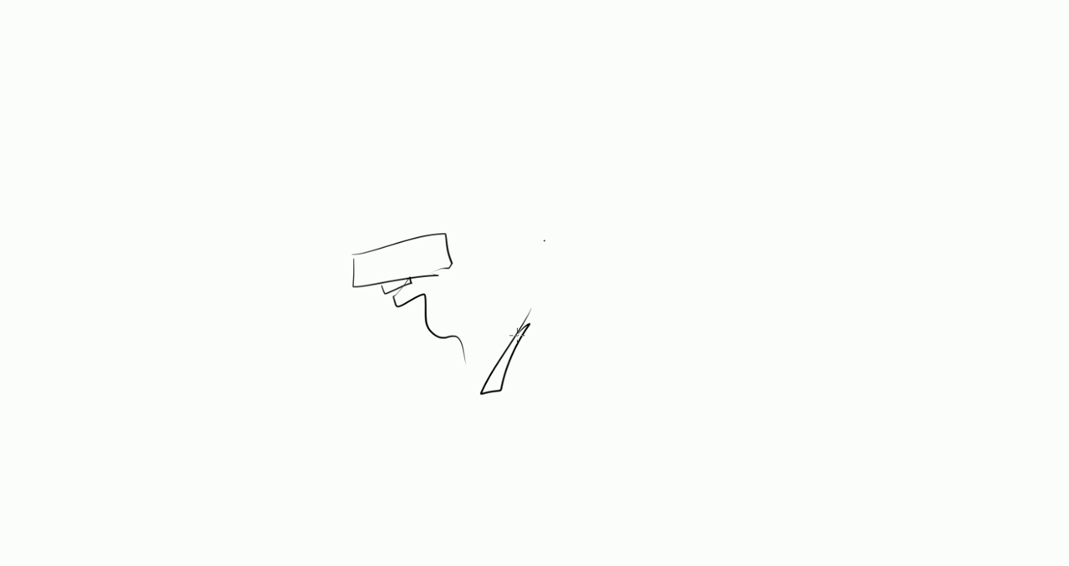
mouse_move(623, 138)
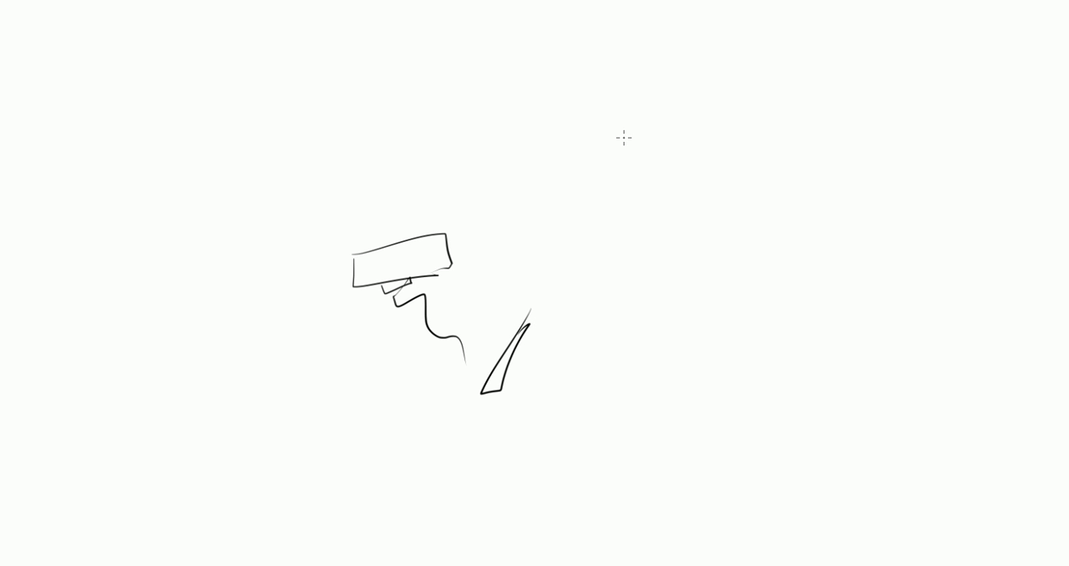
mouse_move(581, 188)
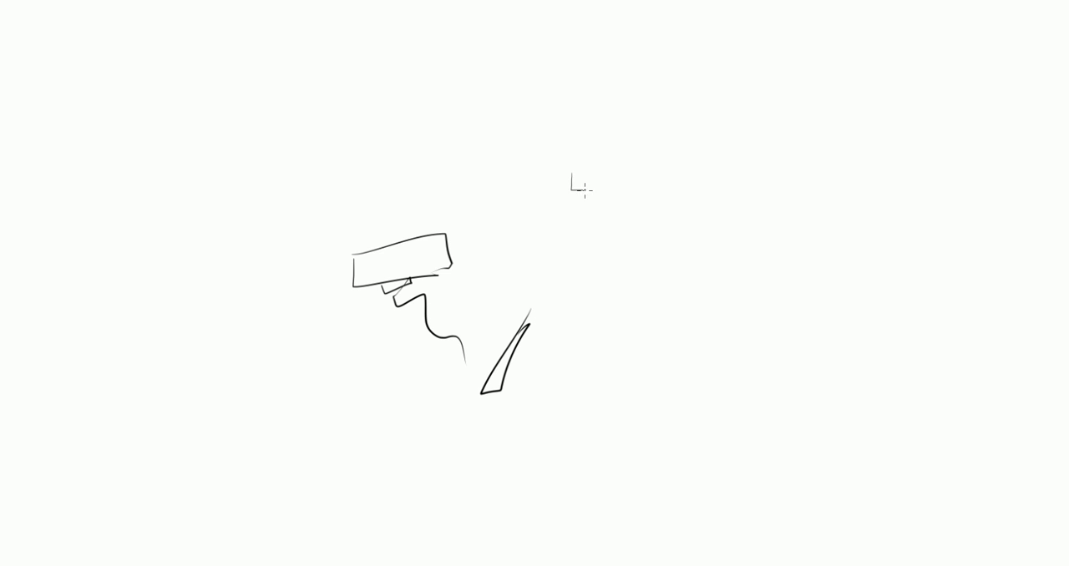
drag(573, 175, 609, 192)
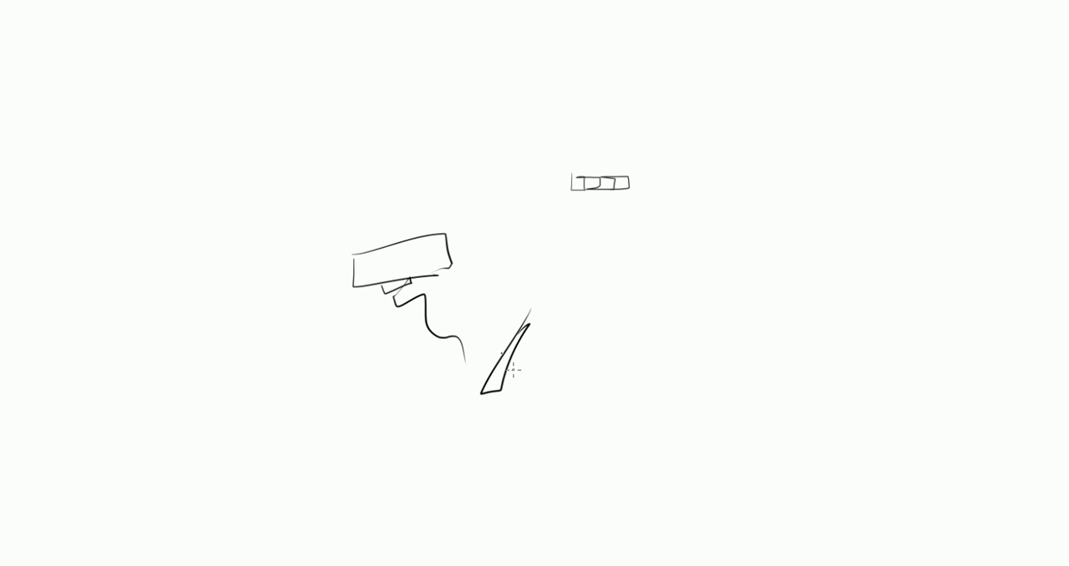
mouse_move(480, 312)
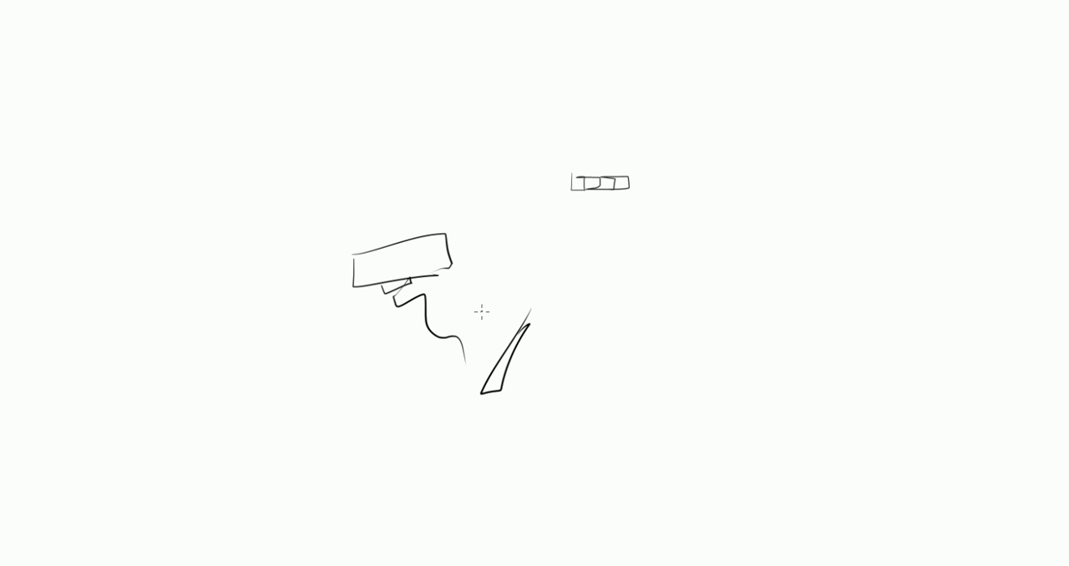
mouse_move(574, 176)
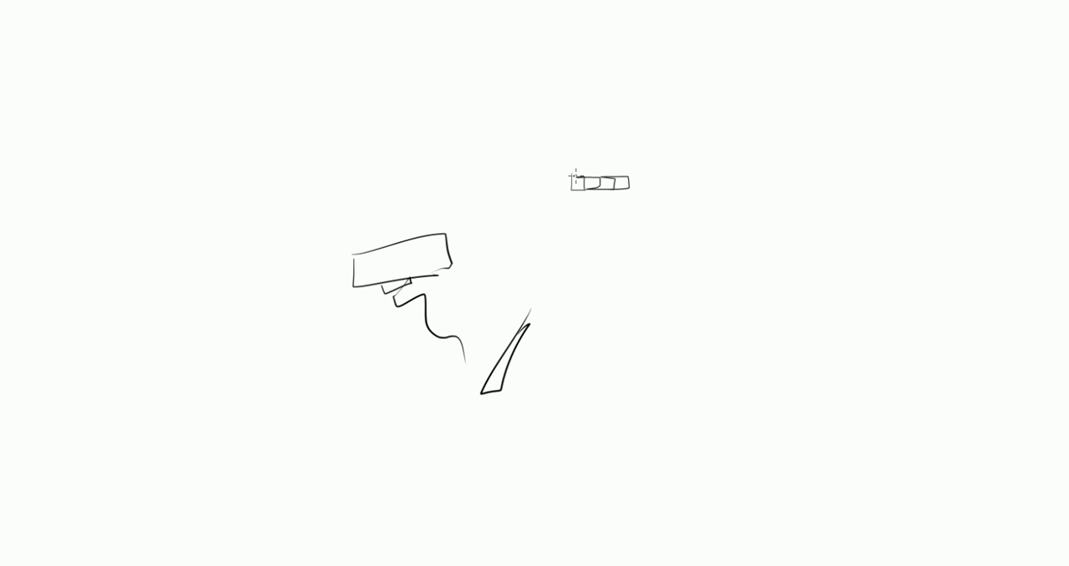
mouse_move(537, 232)
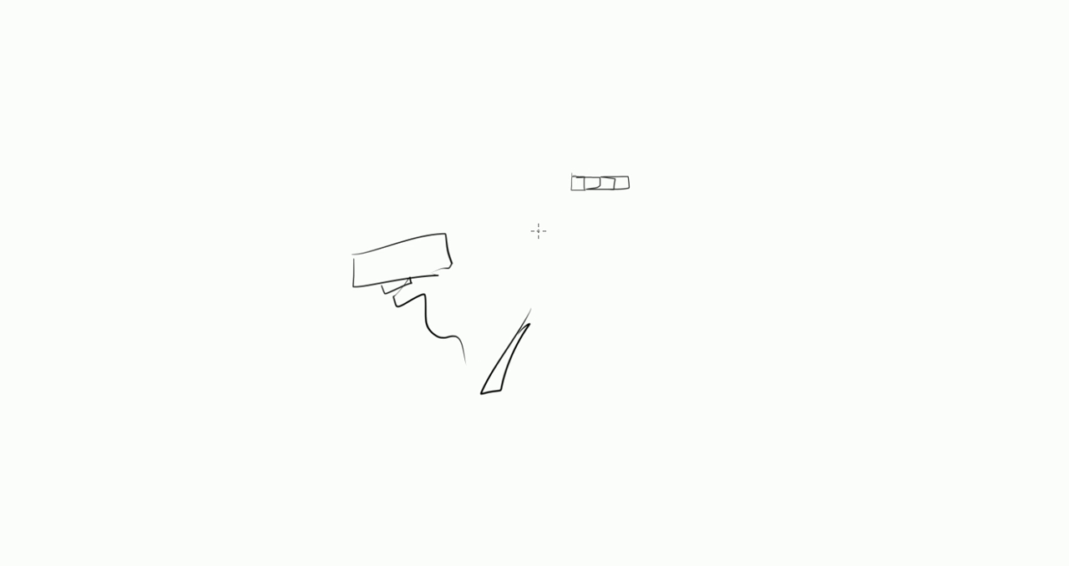
mouse_move(566, 158)
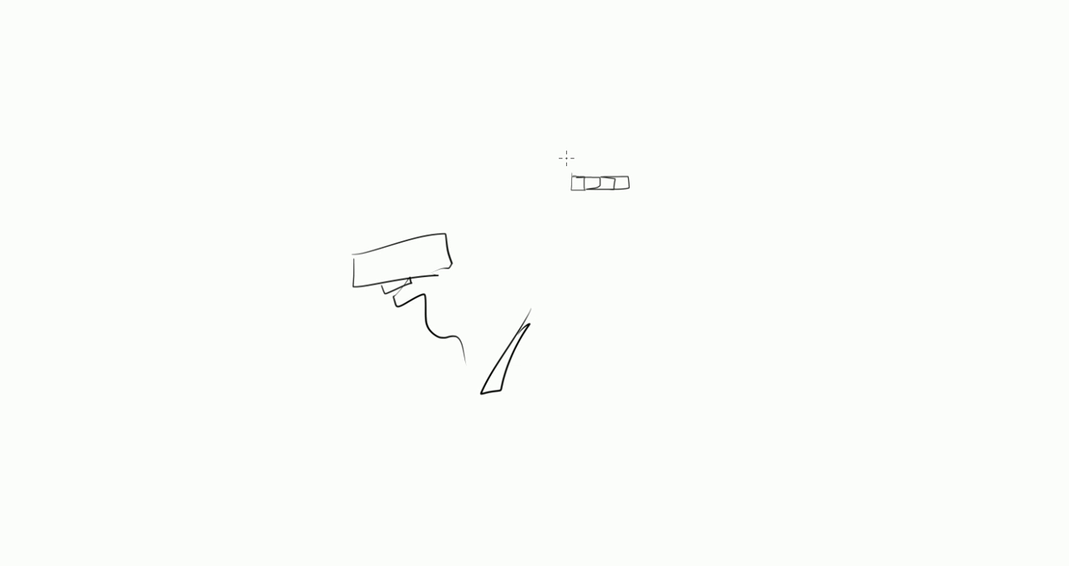
mouse_move(737, 246)
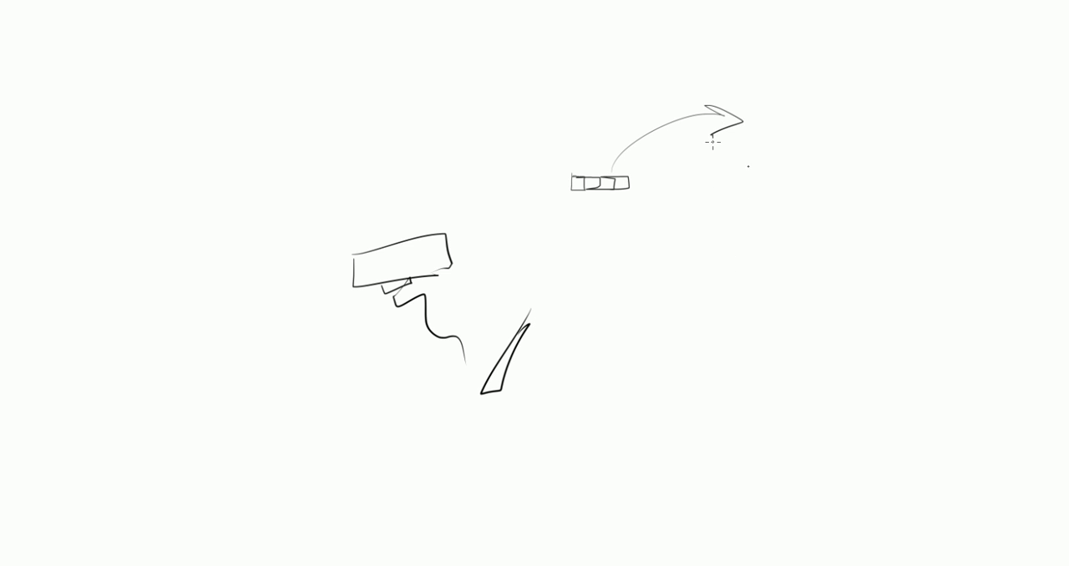
Add an angular figure at right and a tall pointed tower at left.
drag(777, 146, 873, 183)
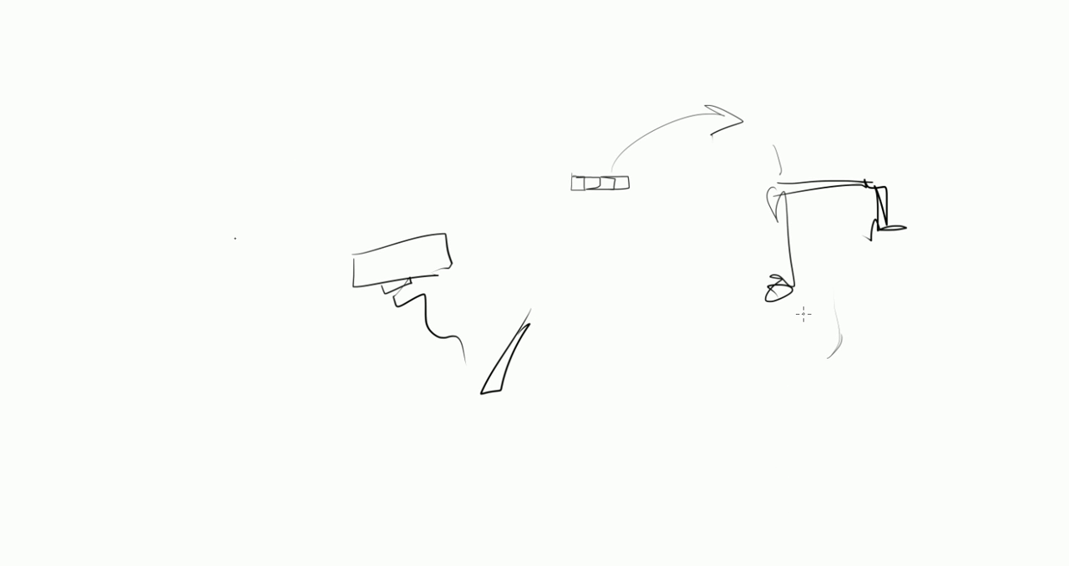
drag(213, 137, 267, 363)
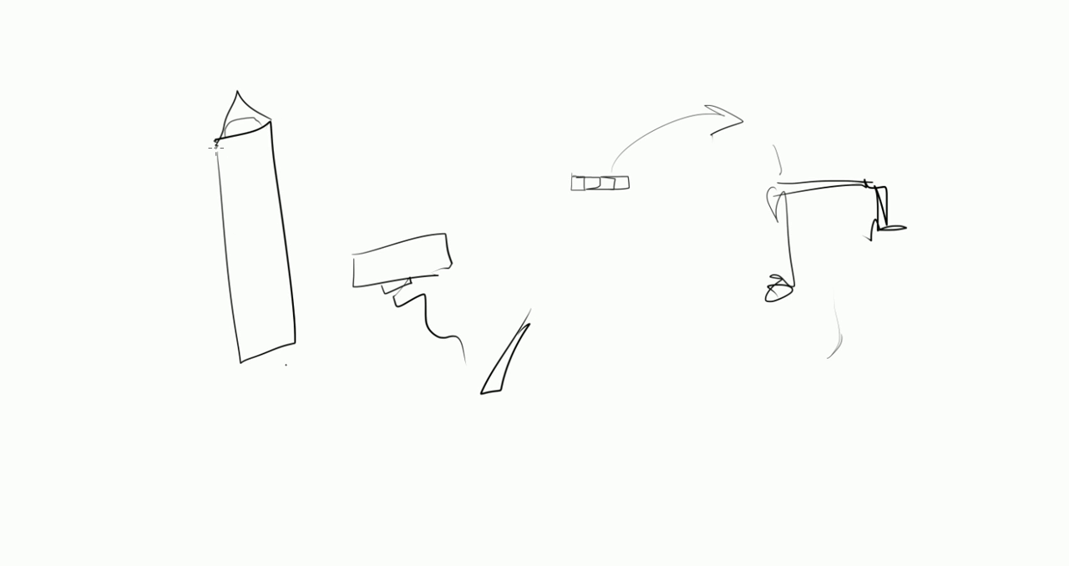
mouse_move(393, 340)
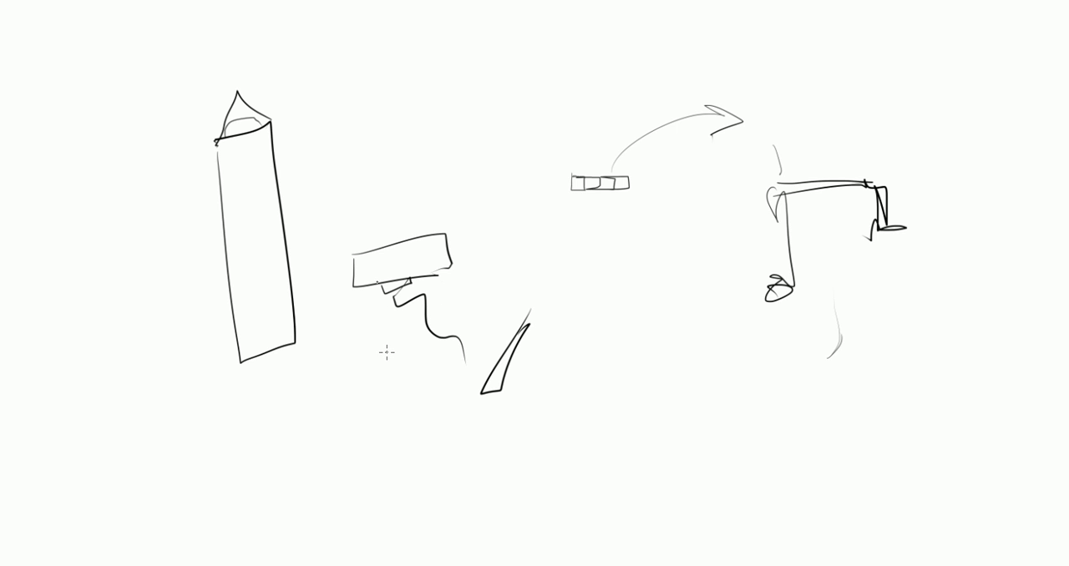
mouse_move(409, 385)
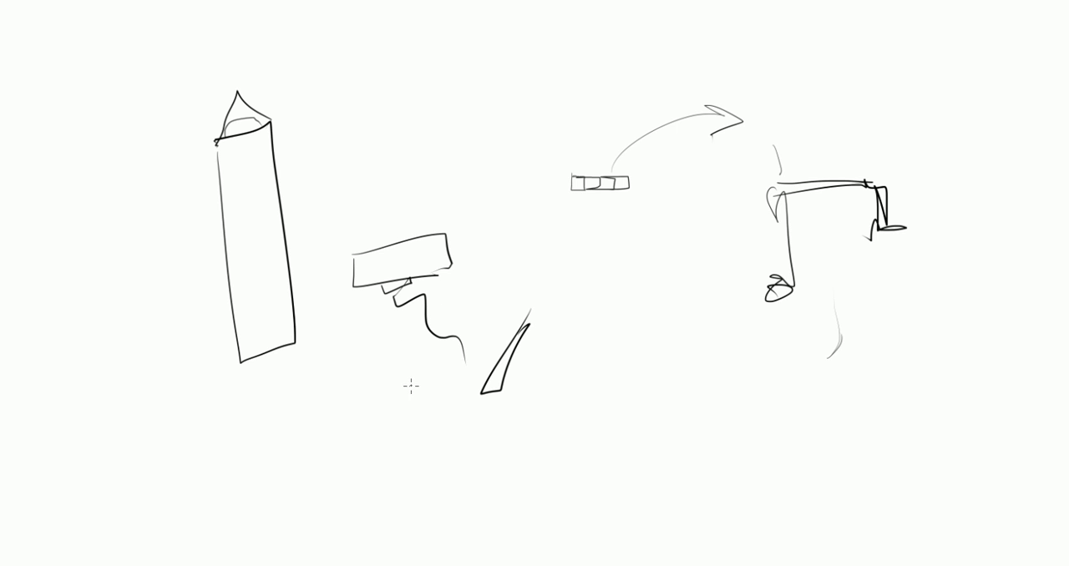
mouse_move(412, 402)
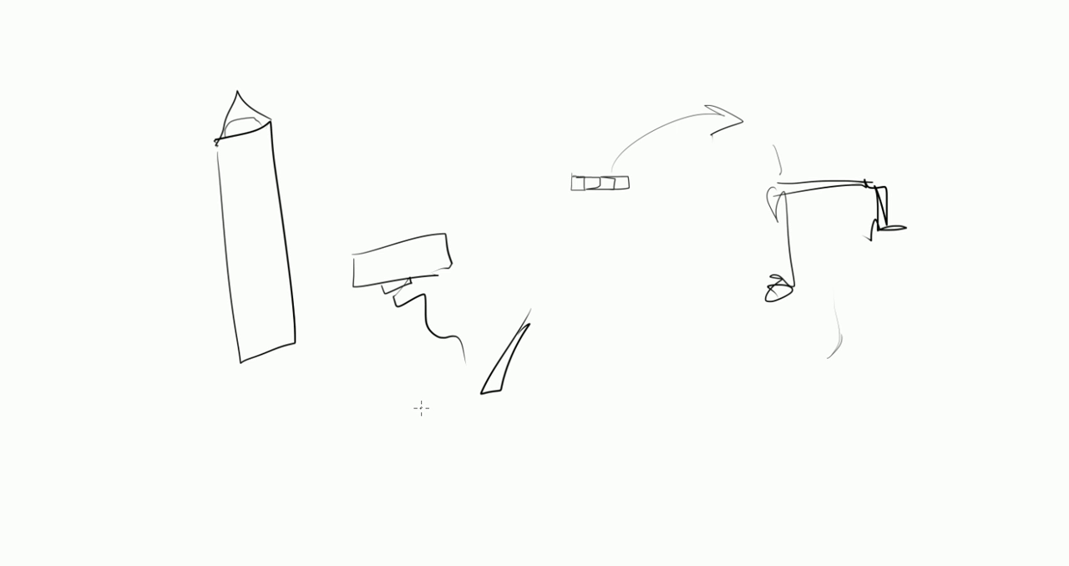
mouse_move(437, 358)
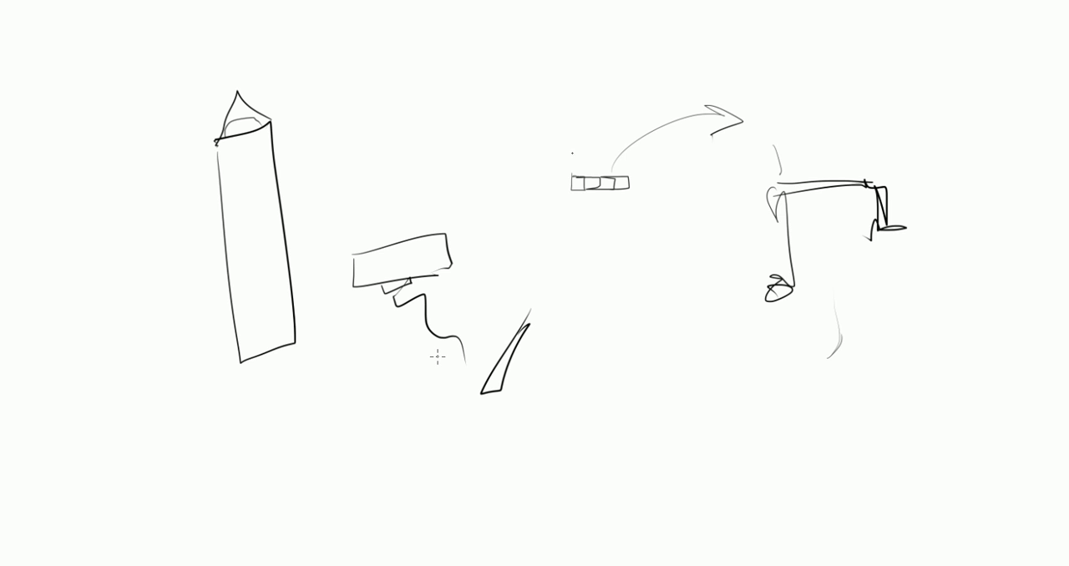
mouse_move(558, 204)
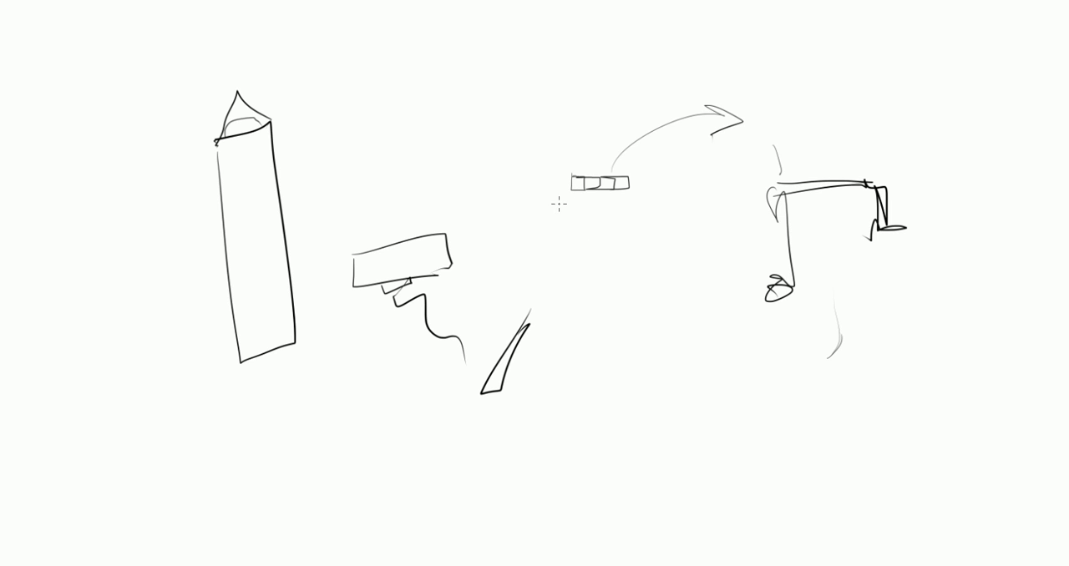
mouse_move(543, 296)
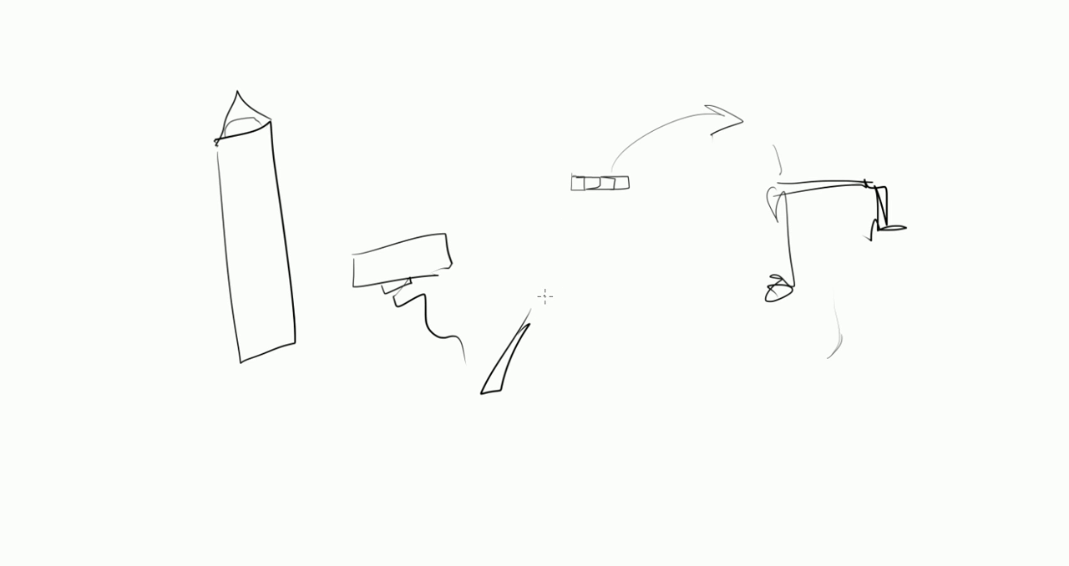
mouse_move(544, 244)
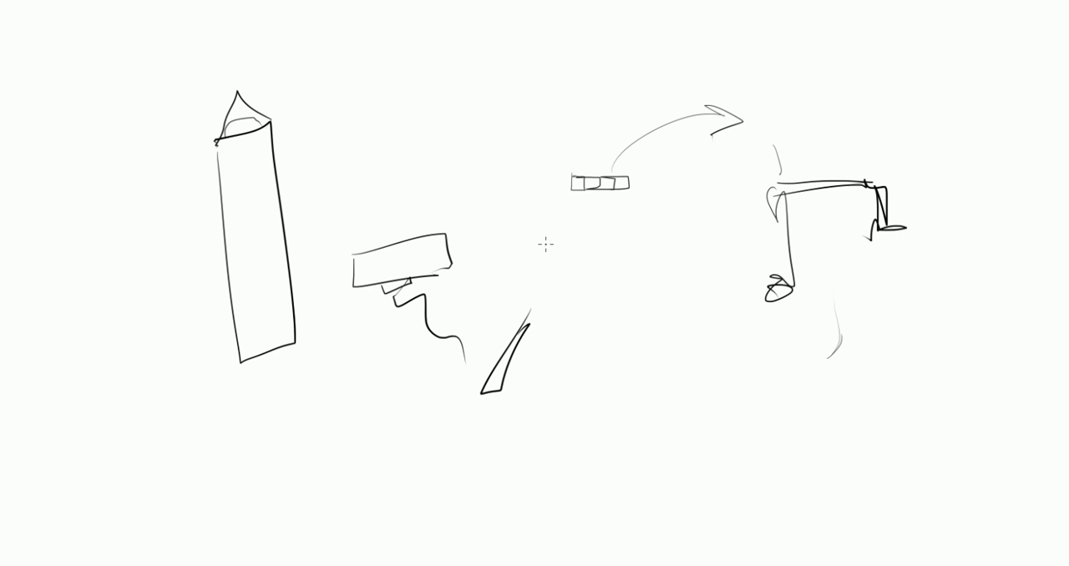
mouse_move(586, 201)
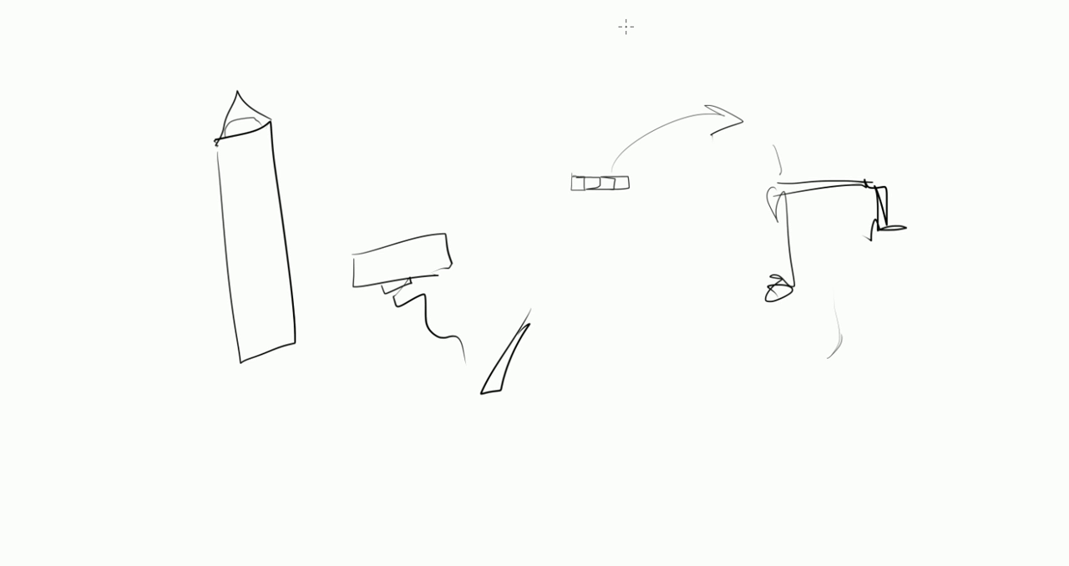
mouse_move(557, 279)
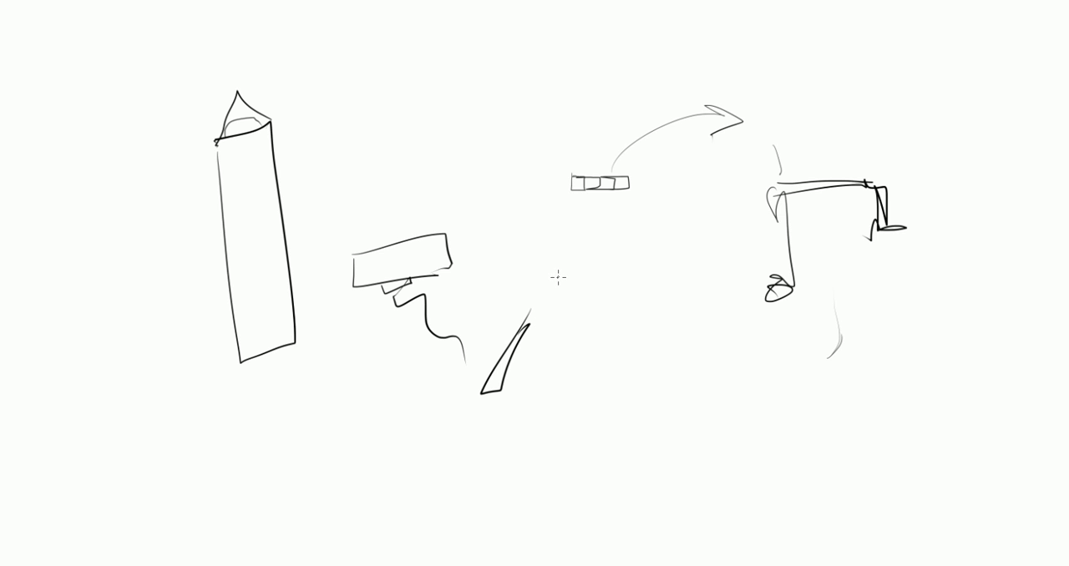
mouse_move(552, 292)
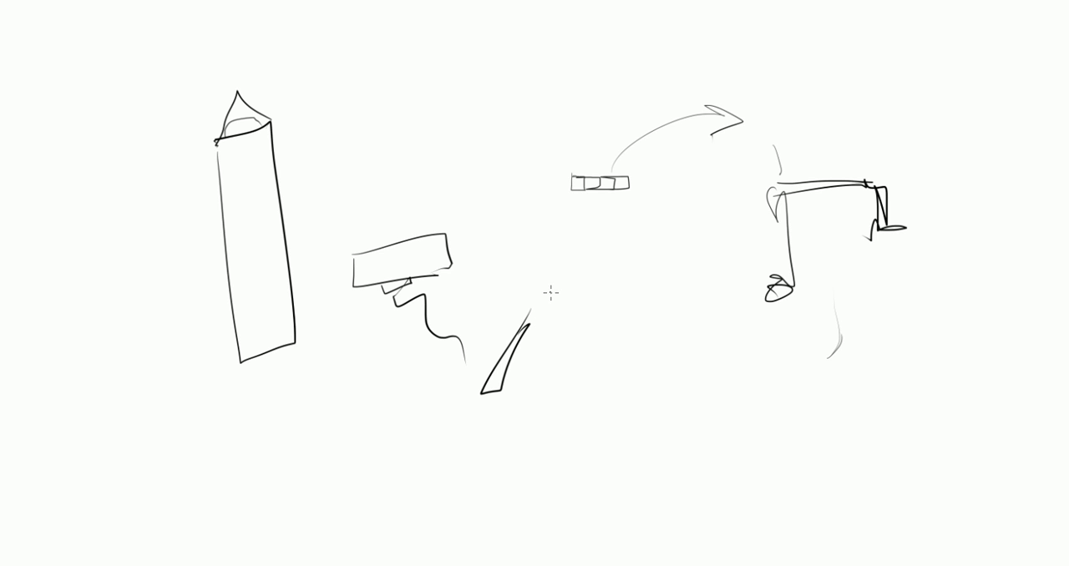
mouse_move(509, 229)
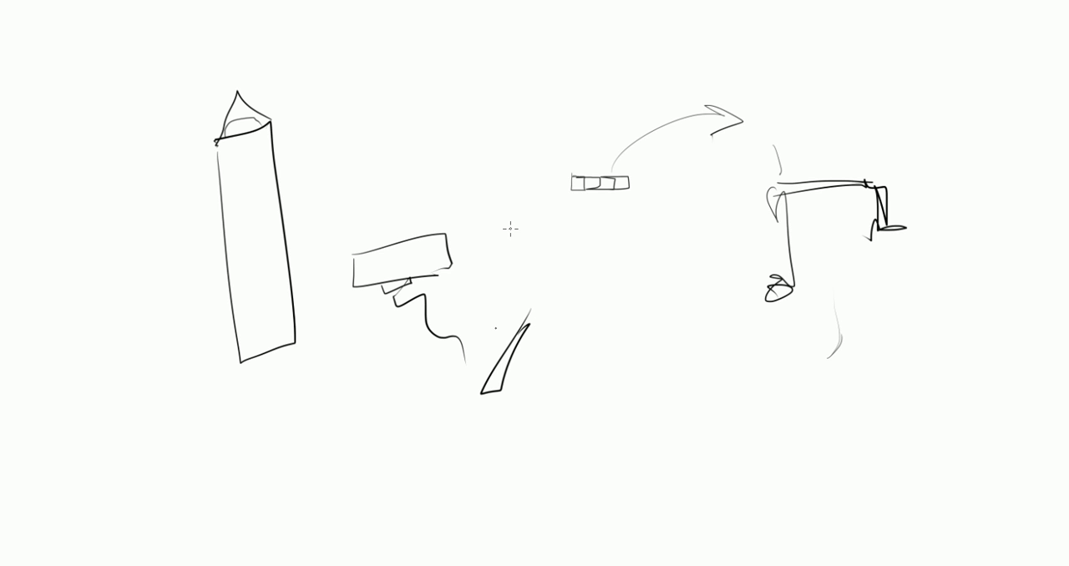
Draw a row of bouncing arcs across the lower middle, extending it rightward.
drag(493, 335, 769, 367)
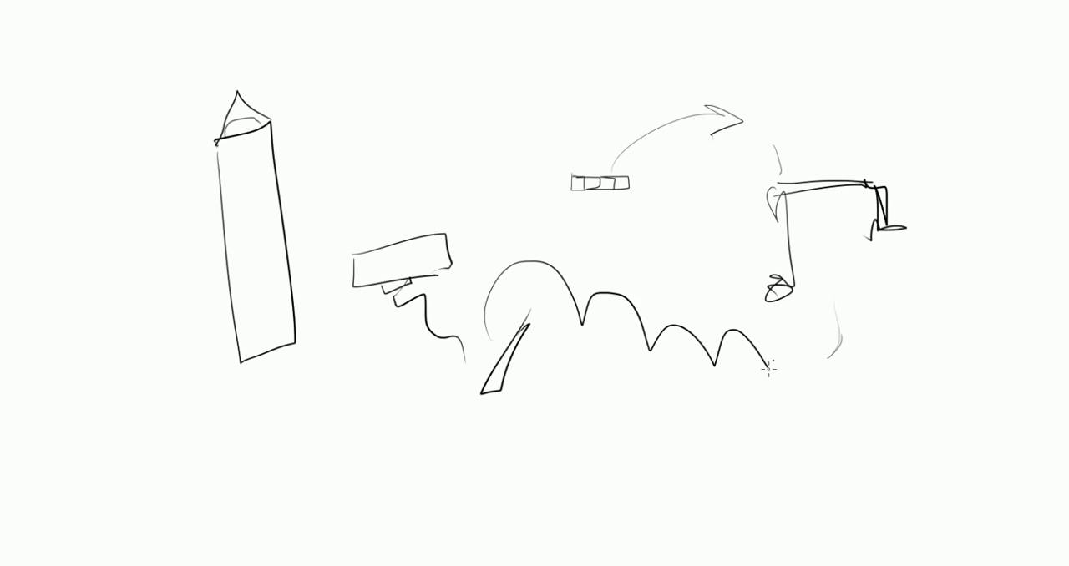
drag(769, 372, 898, 384)
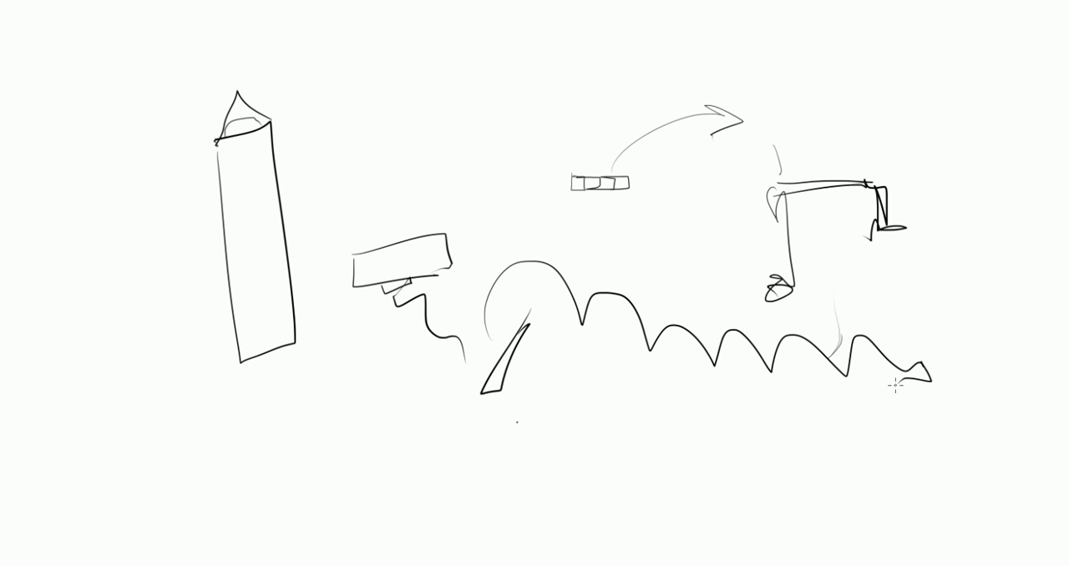
mouse_move(491, 282)
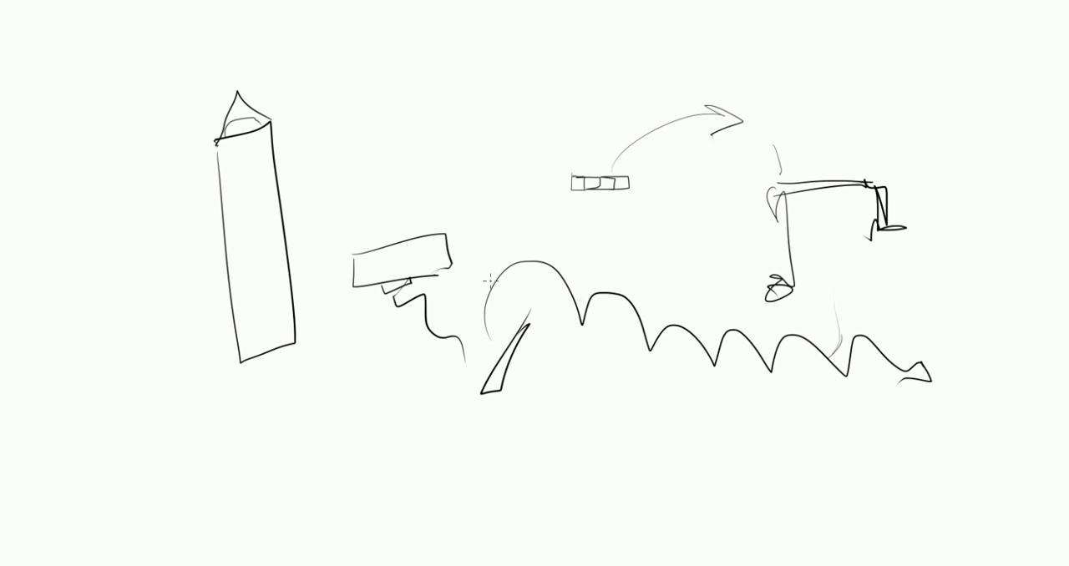
mouse_move(508, 180)
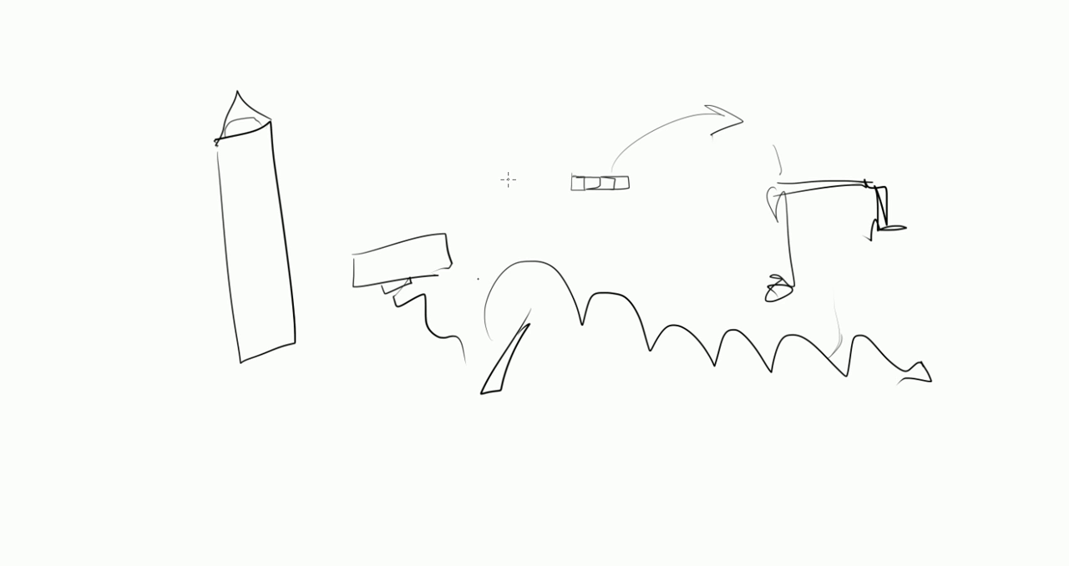
mouse_move(439, 342)
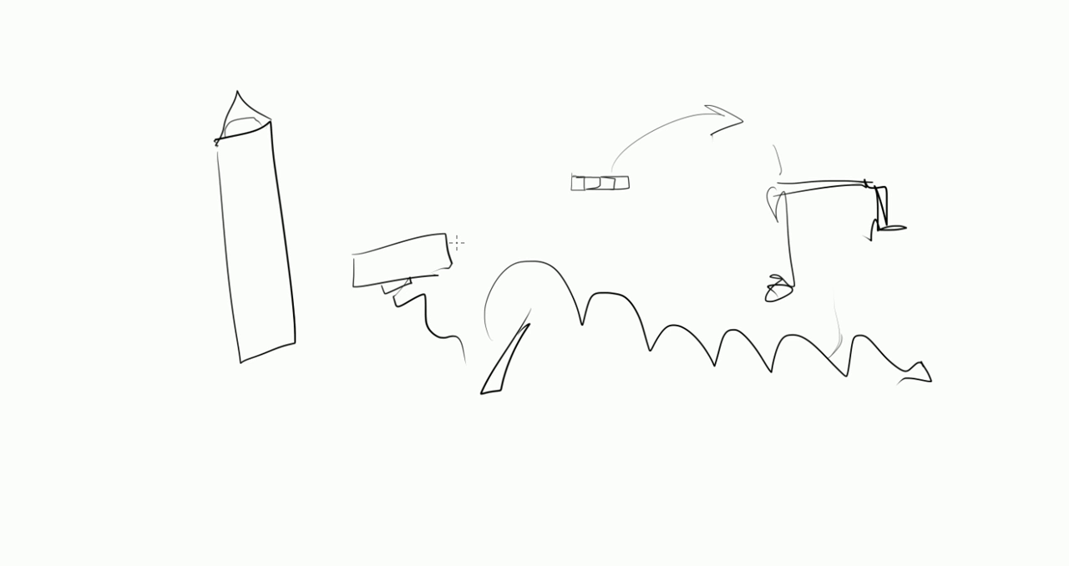
mouse_move(362, 338)
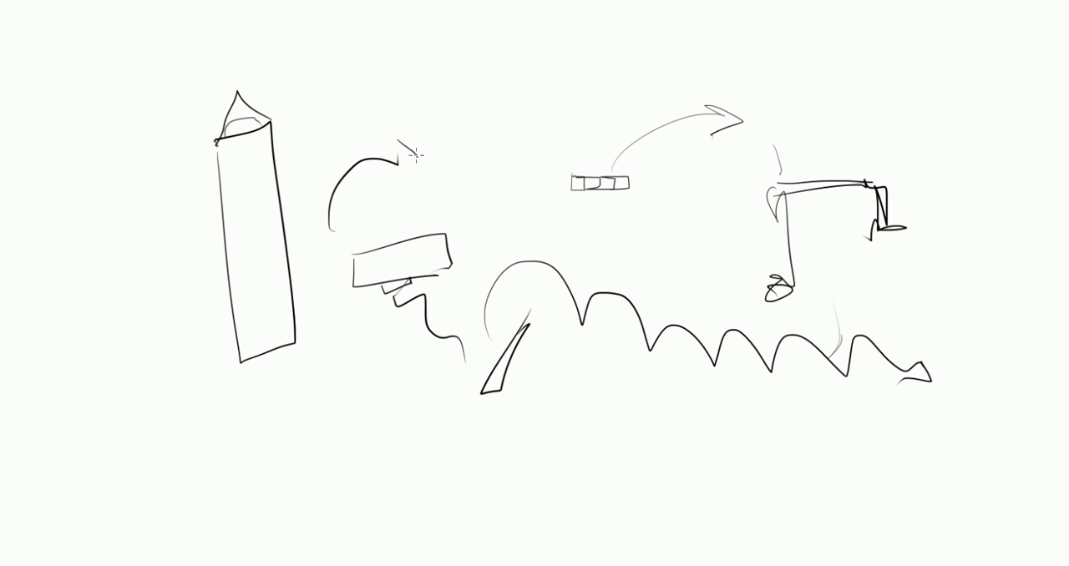
Draw a sweeping curved arrow above the block shape at the top.
drag(401, 151, 631, 96)
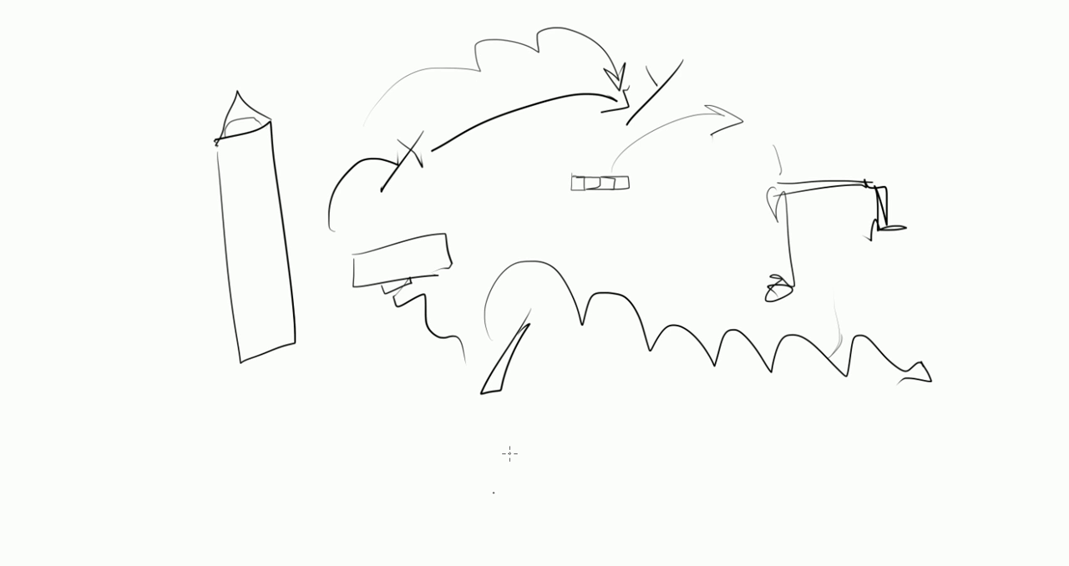
mouse_move(445, 360)
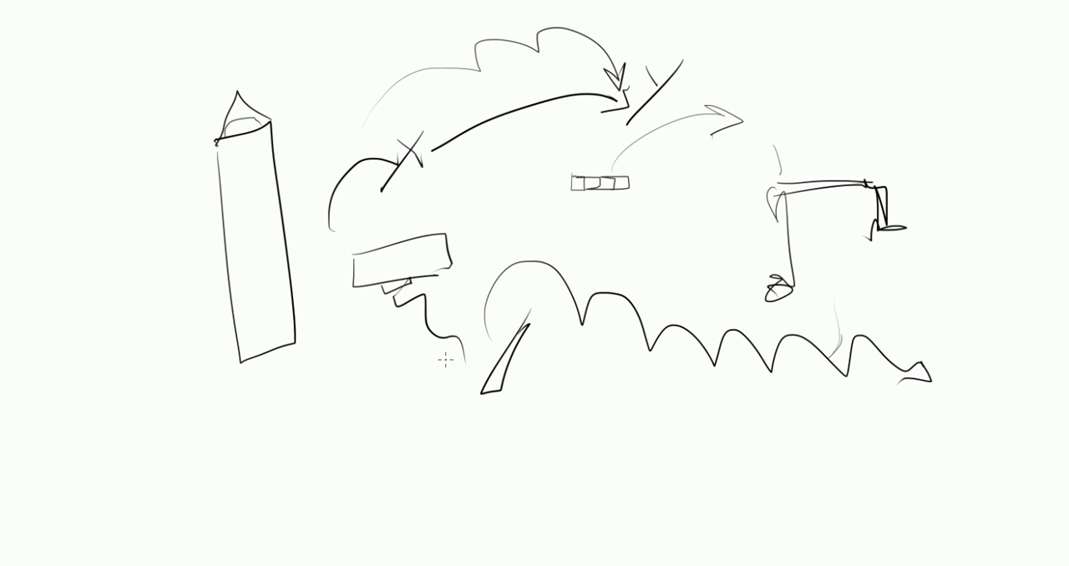
mouse_move(554, 213)
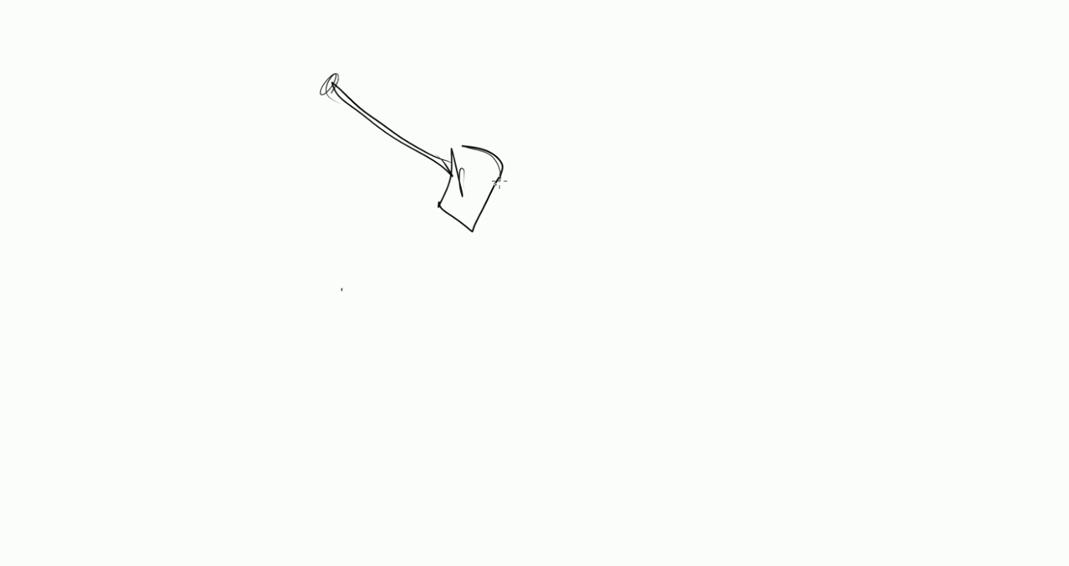
Add hatch lines and body detail to the ship, plus a zigzag arrow pointing up.
drag(493, 184, 581, 226)
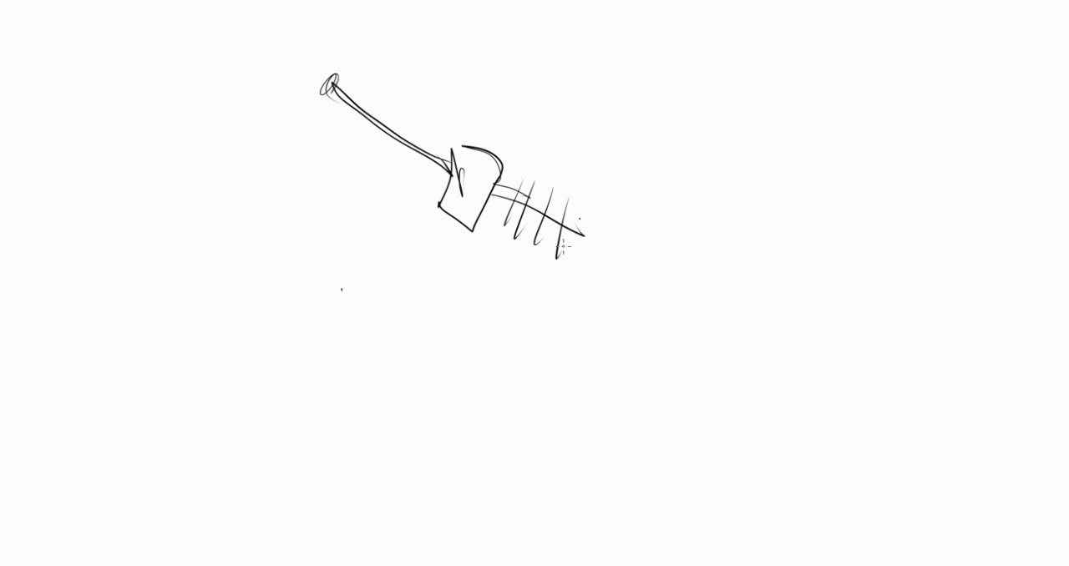
drag(518, 188, 593, 272)
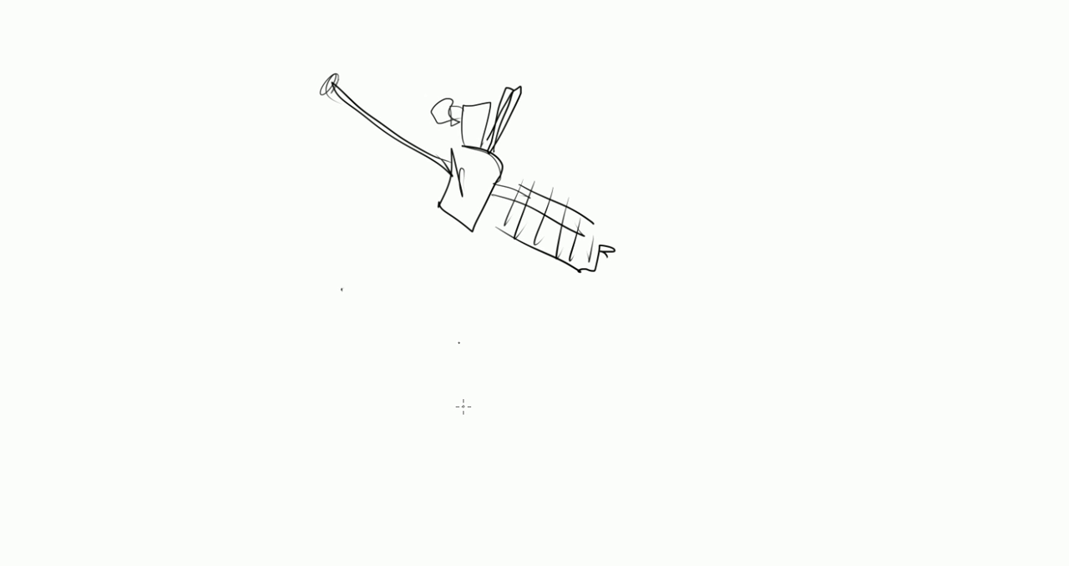
mouse_move(440, 299)
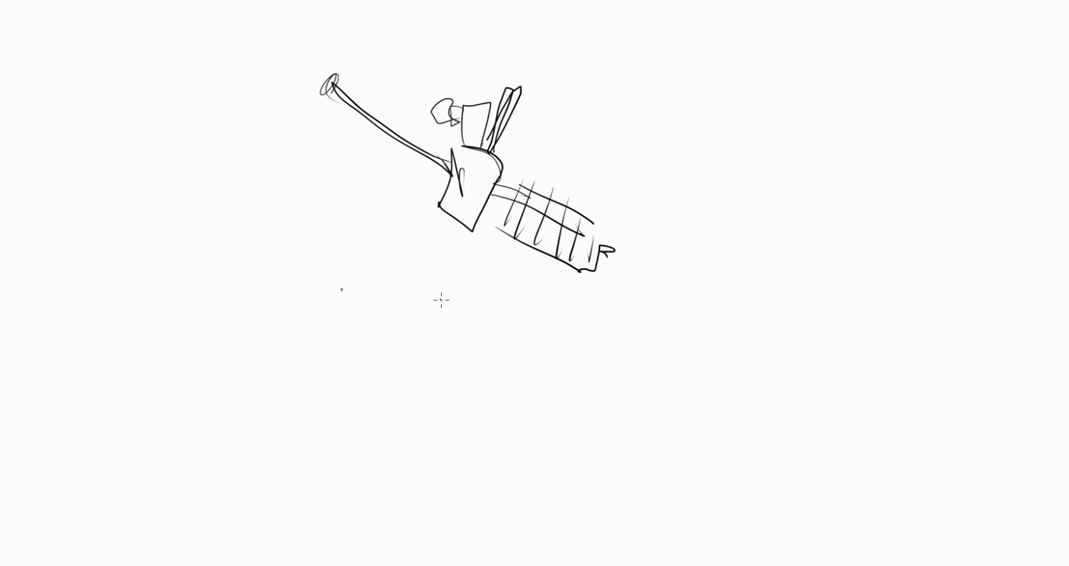
mouse_move(456, 348)
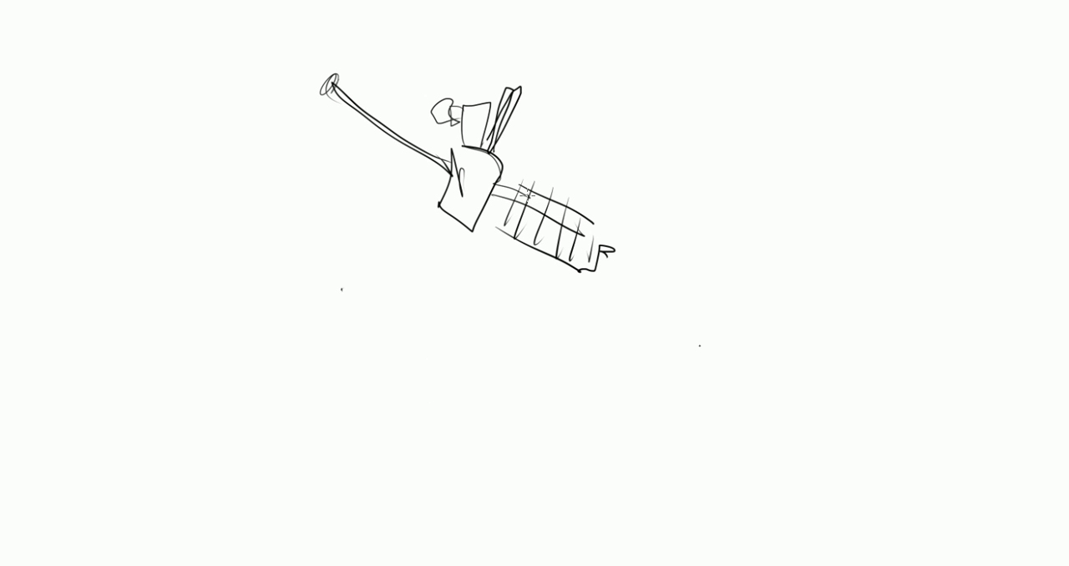
drag(539, 280, 702, 355)
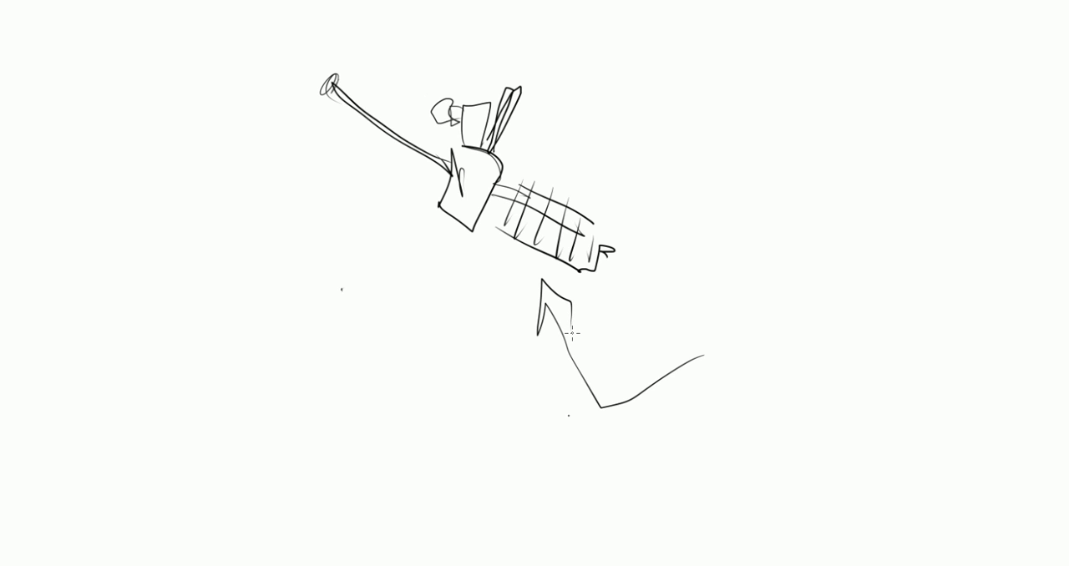
mouse_move(578, 433)
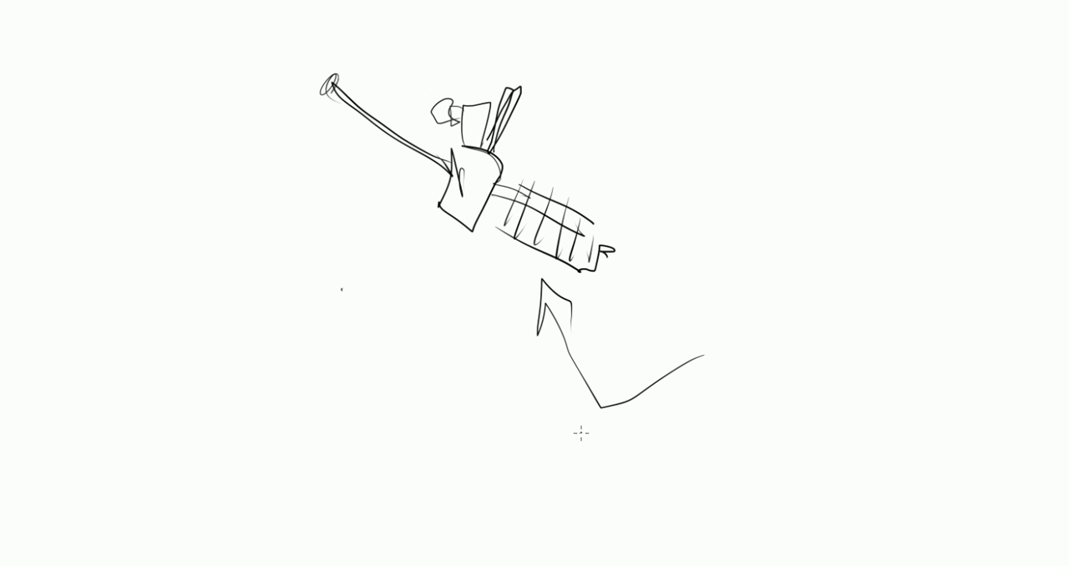